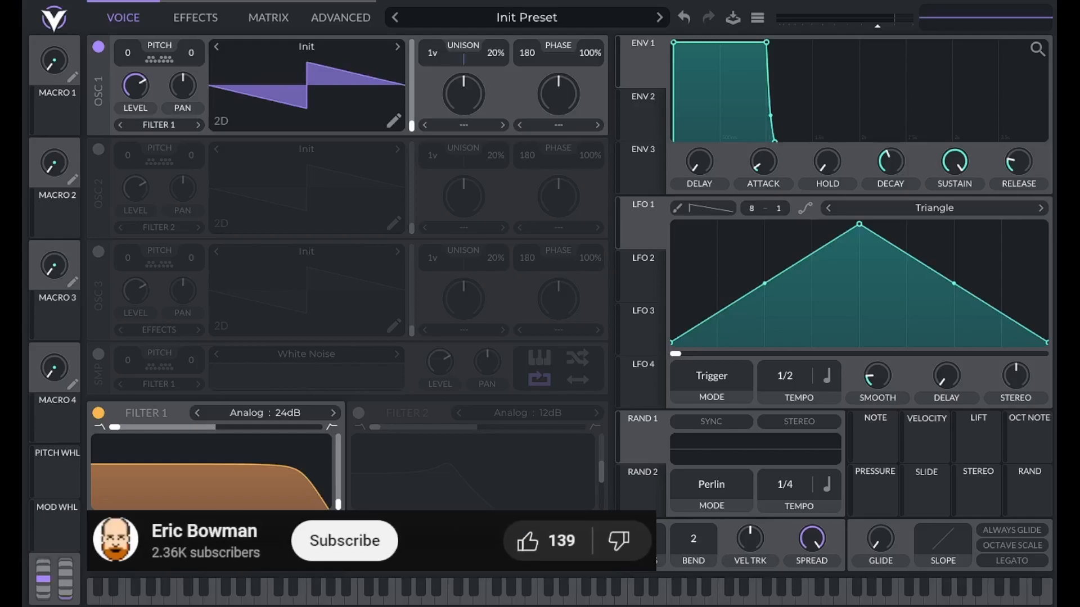
Step: Bring up the wavetable editor for oscillator 1's Init saw wave via the pencil icon
{"action": "left_click", "coordinate": [526, 541]}
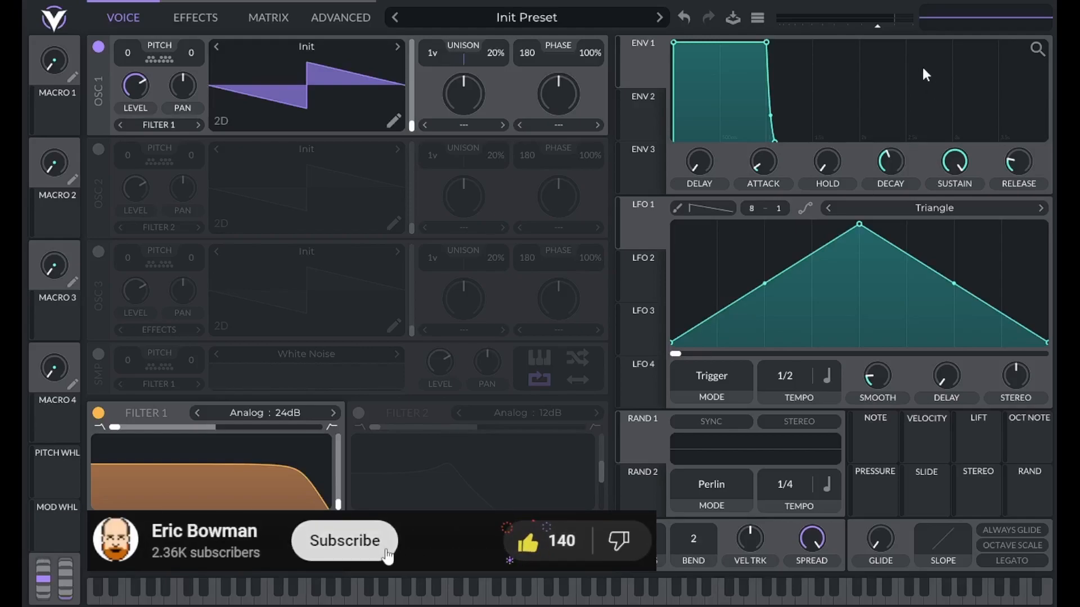
{"action": "left_click", "coordinate": [344, 541]}
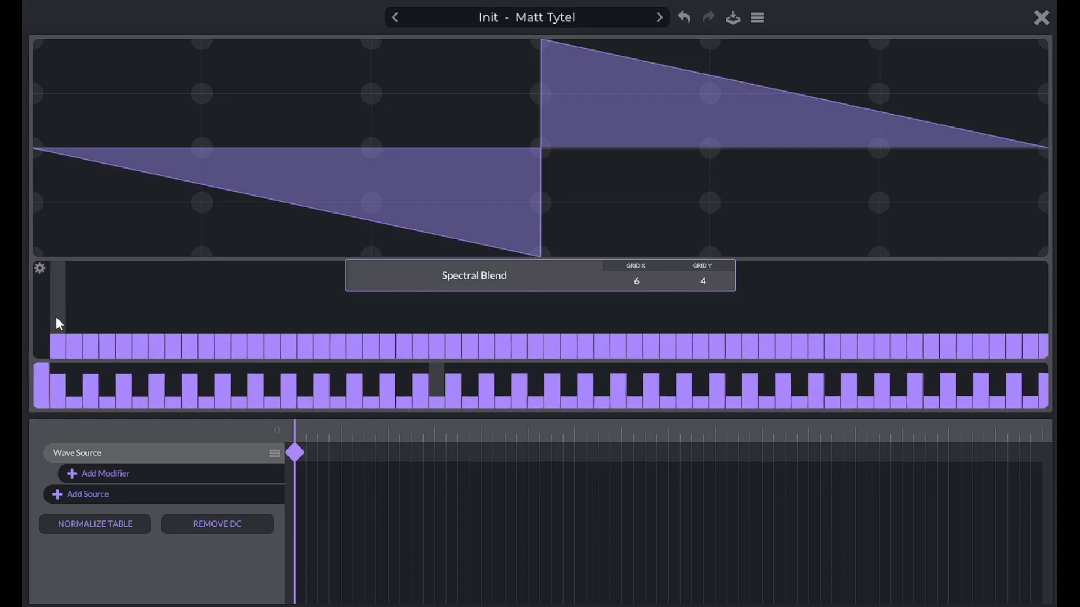
{"action": "mouse_move", "coordinate": [62, 320]}
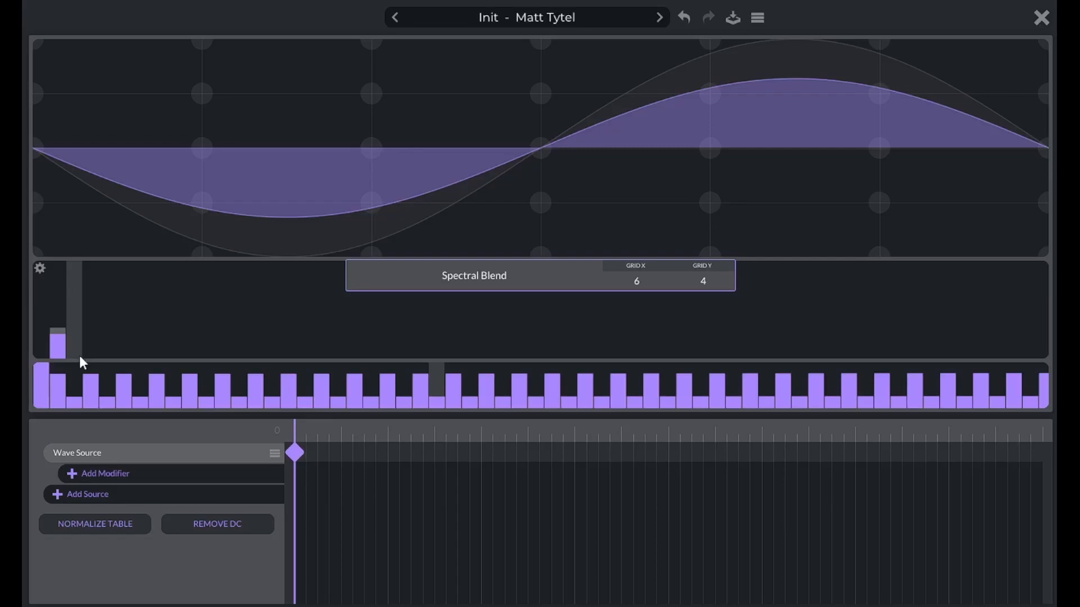
{"action": "mouse_move", "coordinate": [78, 340]}
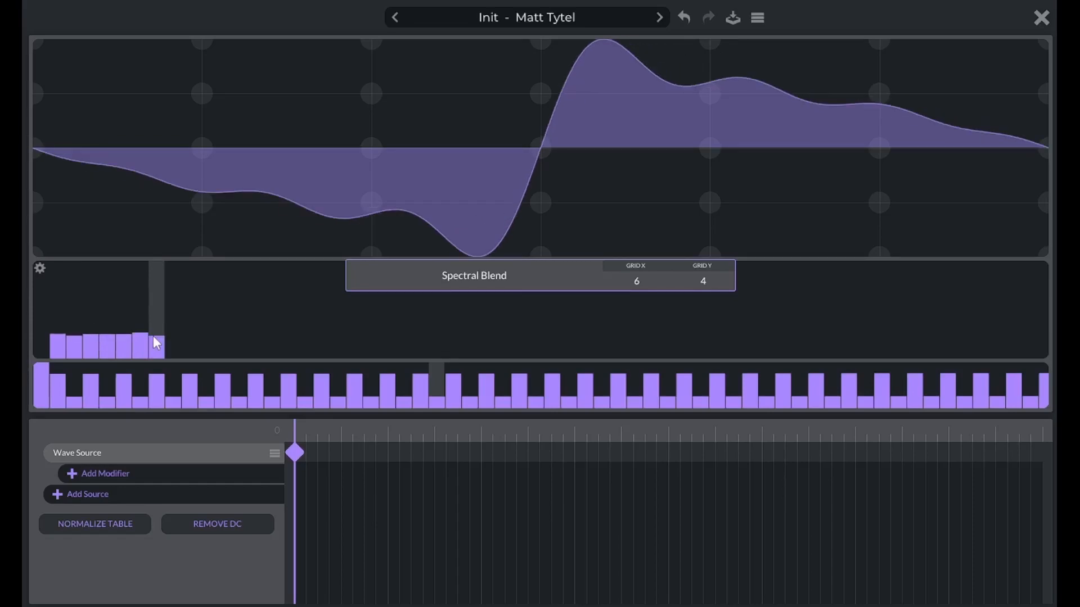
Step: Draw the upper harmonic bars back up so the sine becomes a rippled saw again
{"action": "left_click_drag", "start_coordinate": [155, 343], "coordinate": [262, 347]}
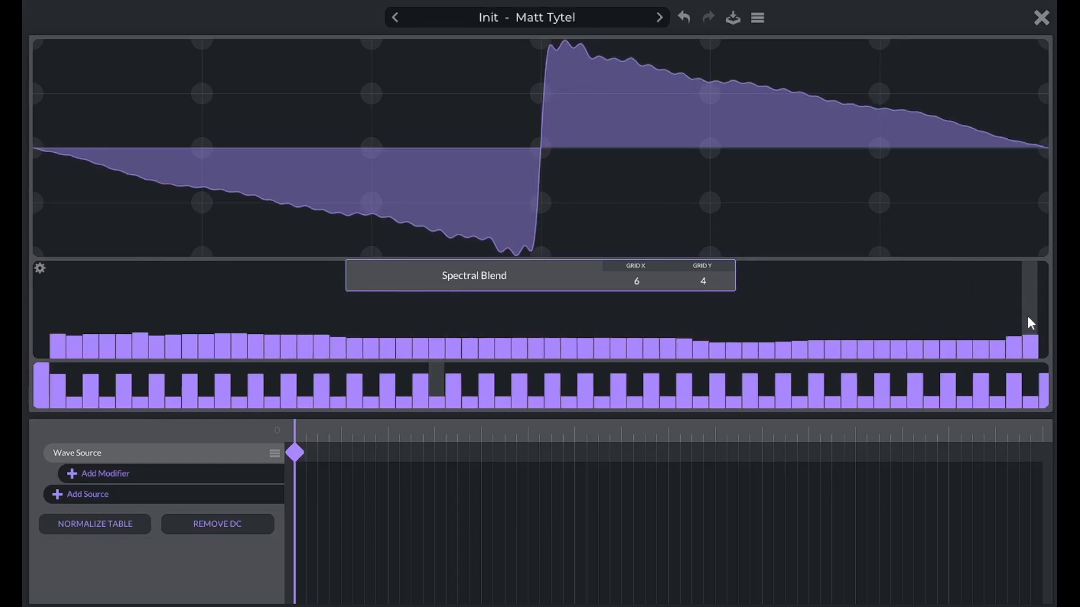
Step: Leave the editor, mute OSC 1 in favour of the white-noise sample, and view the Advanced page before returning to Voice
{"action": "left_click", "coordinate": [1041, 17]}
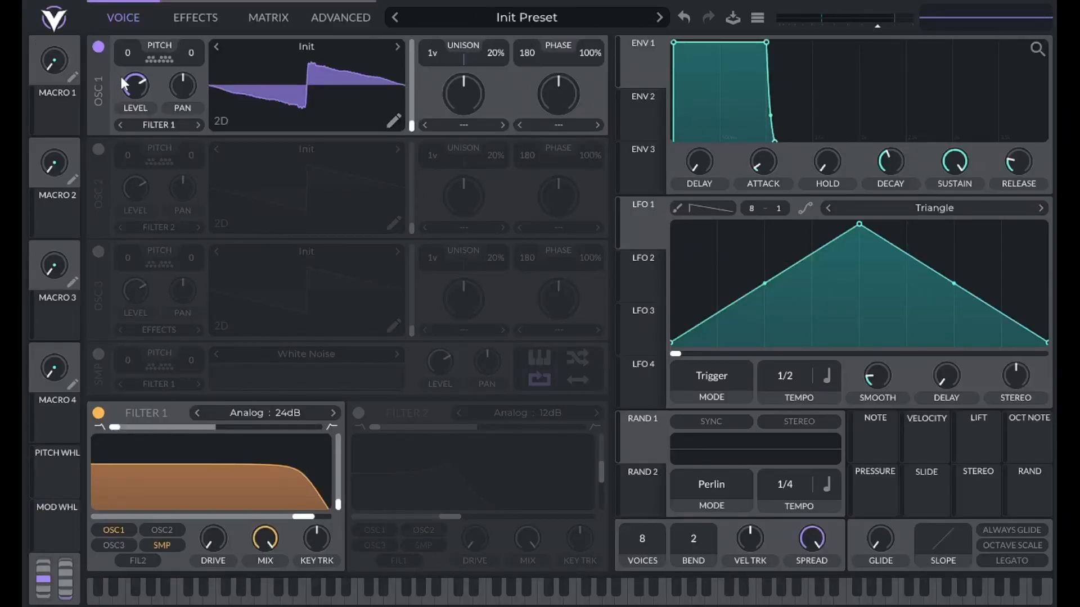
{"action": "left_click", "coordinate": [98, 352]}
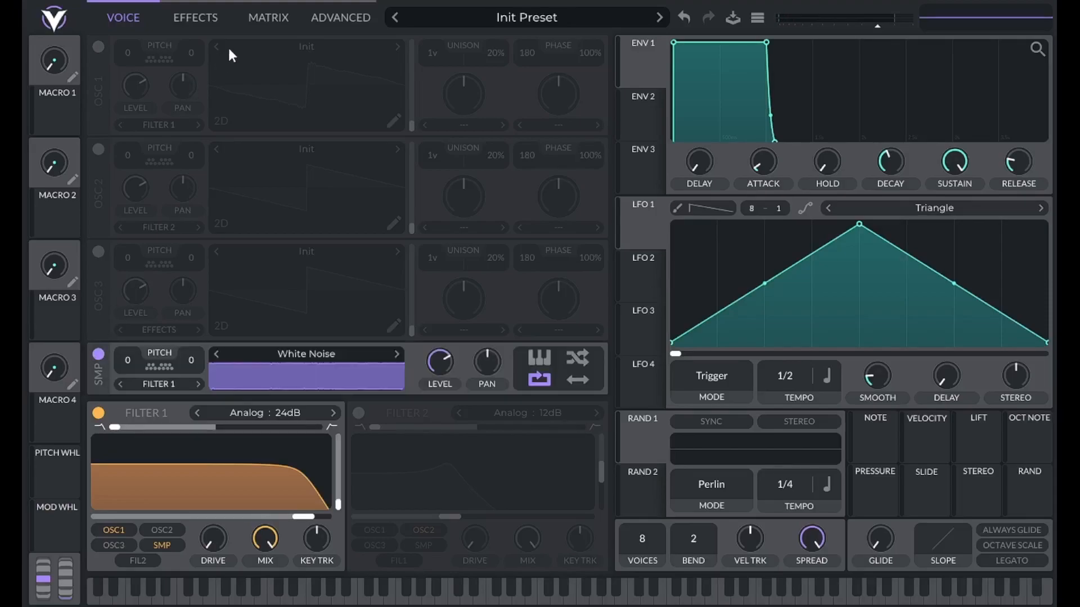
{"action": "left_click", "coordinate": [339, 17]}
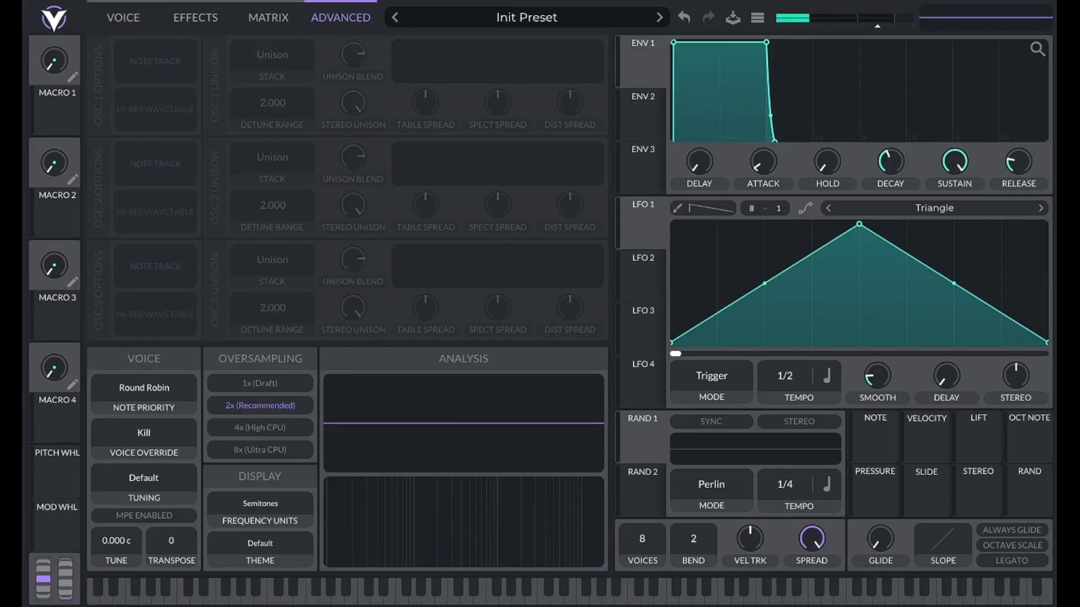
{"action": "left_click", "coordinate": [123, 16]}
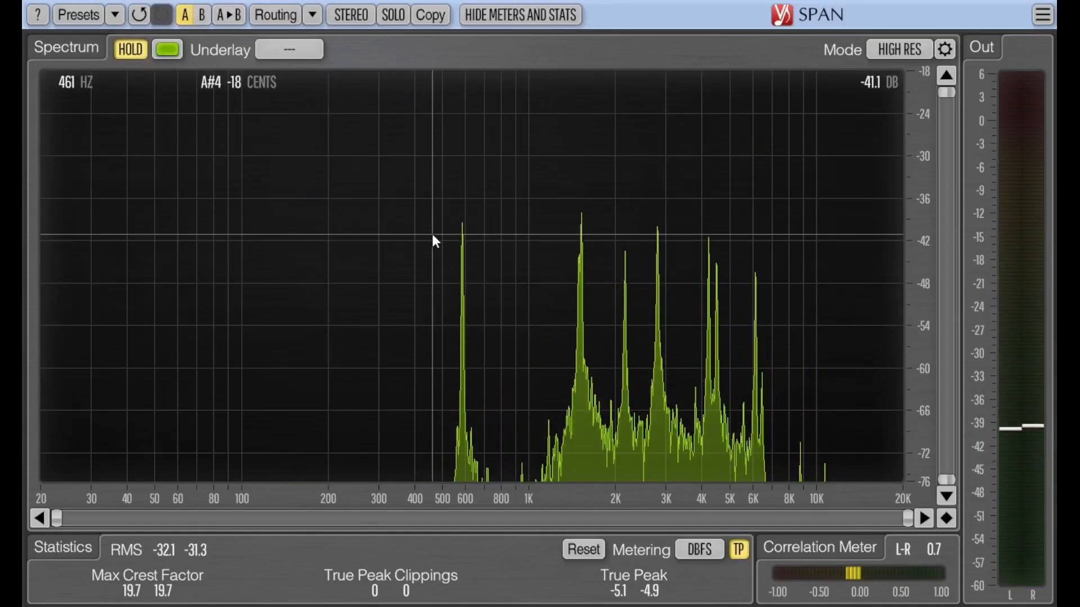
{"action": "mouse_move", "coordinate": [581, 250]}
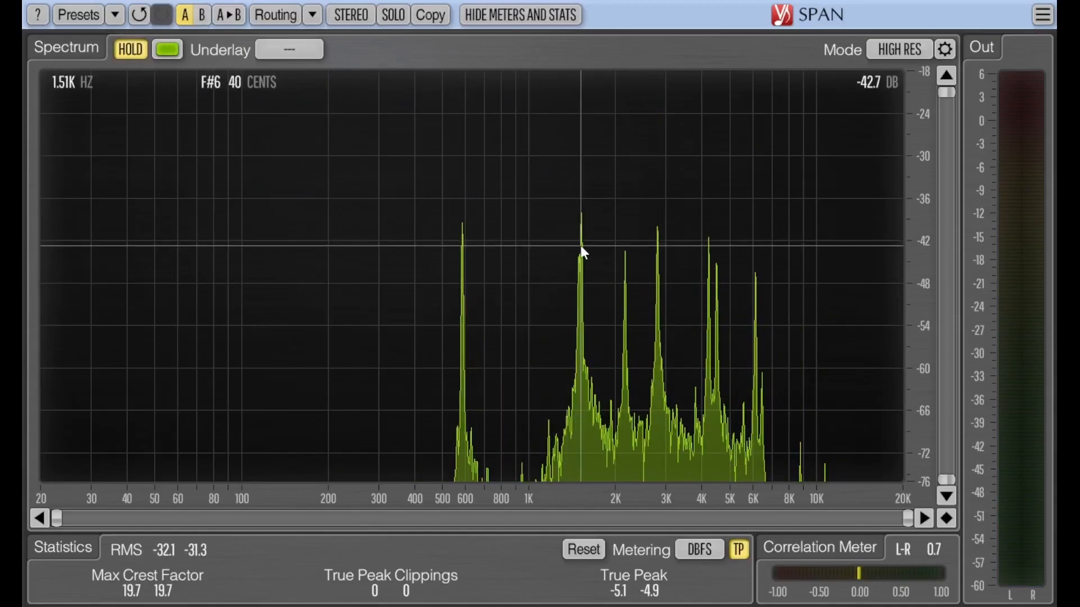
{"action": "mouse_move", "coordinate": [626, 278]}
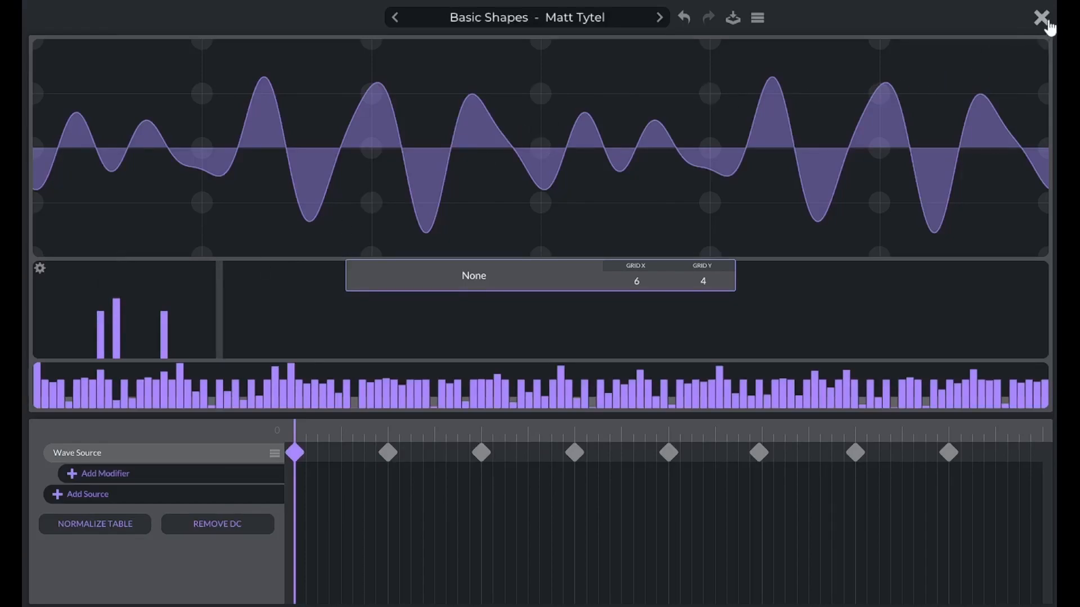
Step: Close the Skiddaw Stone Hard wavetable editor, check its Advanced settings, then return to the Voice overview
{"action": "left_click", "coordinate": [1041, 16]}
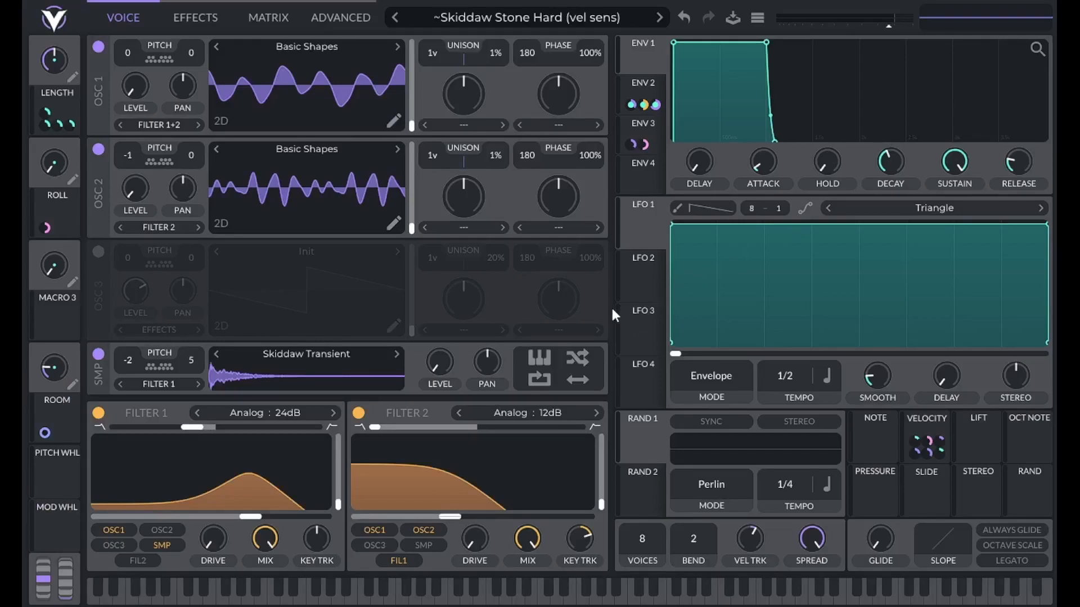
{"action": "mouse_move", "coordinate": [317, 43]}
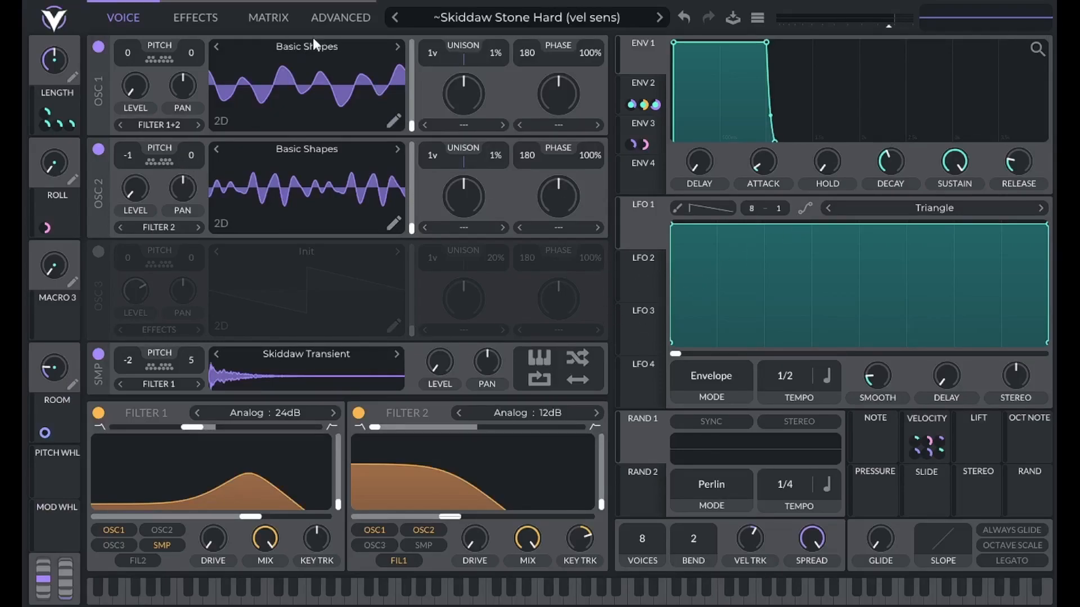
{"action": "left_click", "coordinate": [339, 17]}
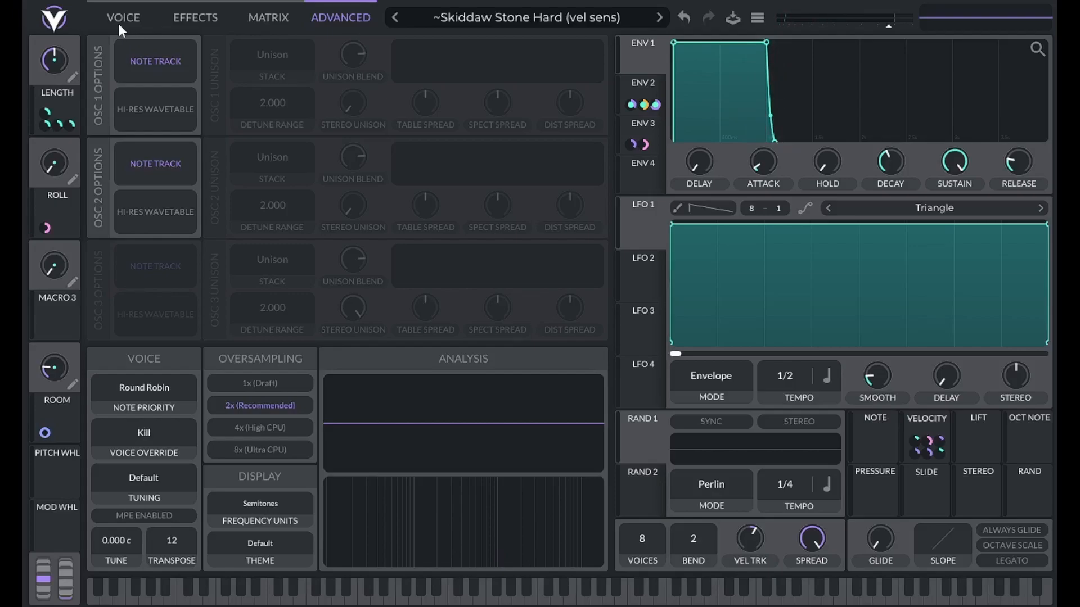
{"action": "left_click", "coordinate": [123, 17]}
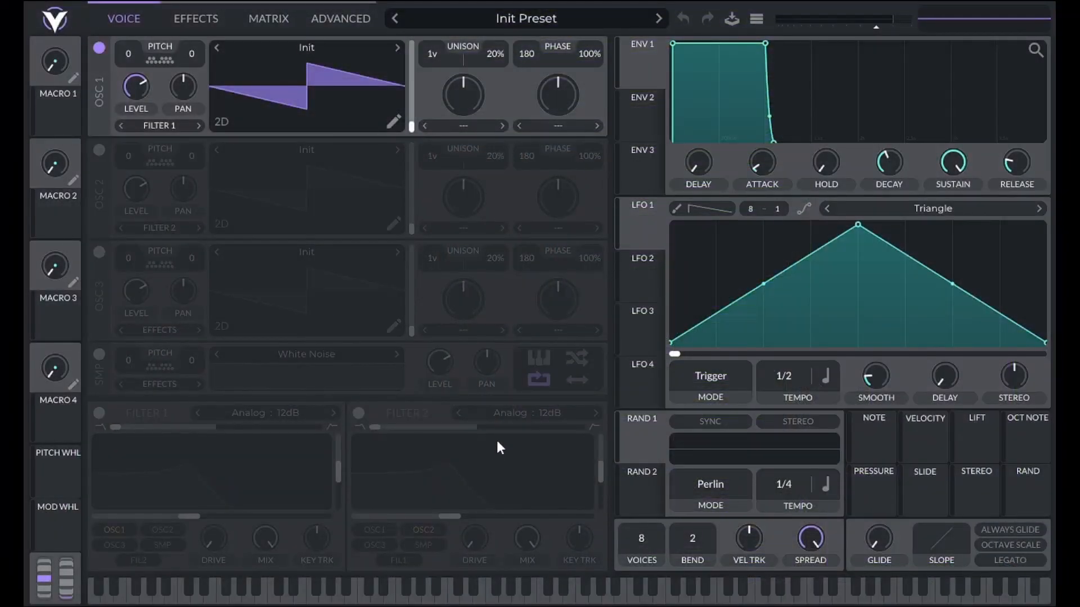
Step: Load Basic Shapes into OSC 1, route FM from Osc 2 into it, and switch OSC 2 on as the modulator
{"action": "left_click", "coordinate": [306, 47]}
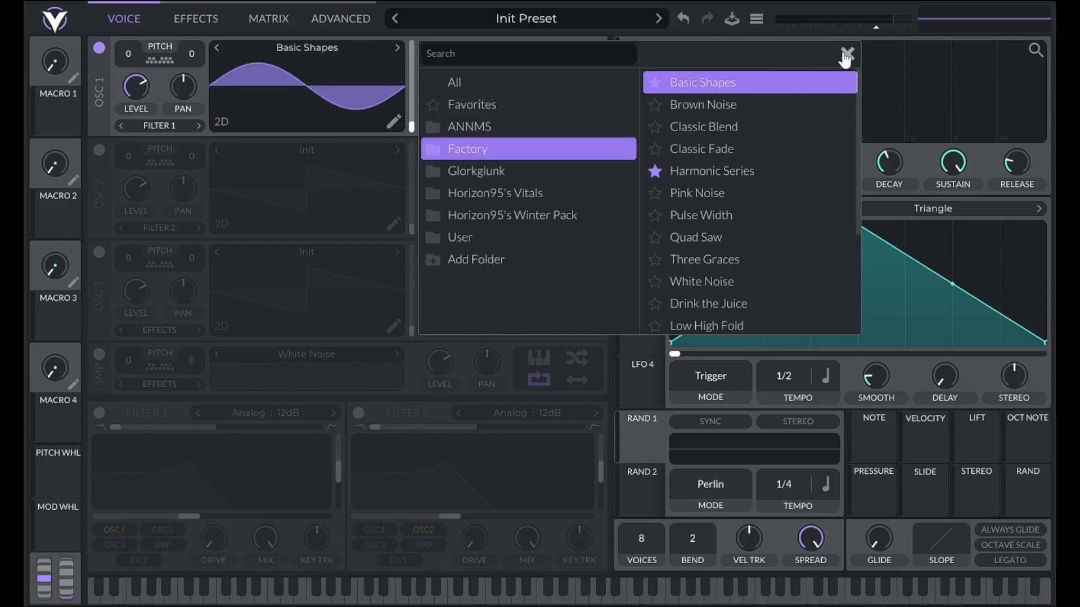
{"action": "left_click", "coordinate": [847, 54]}
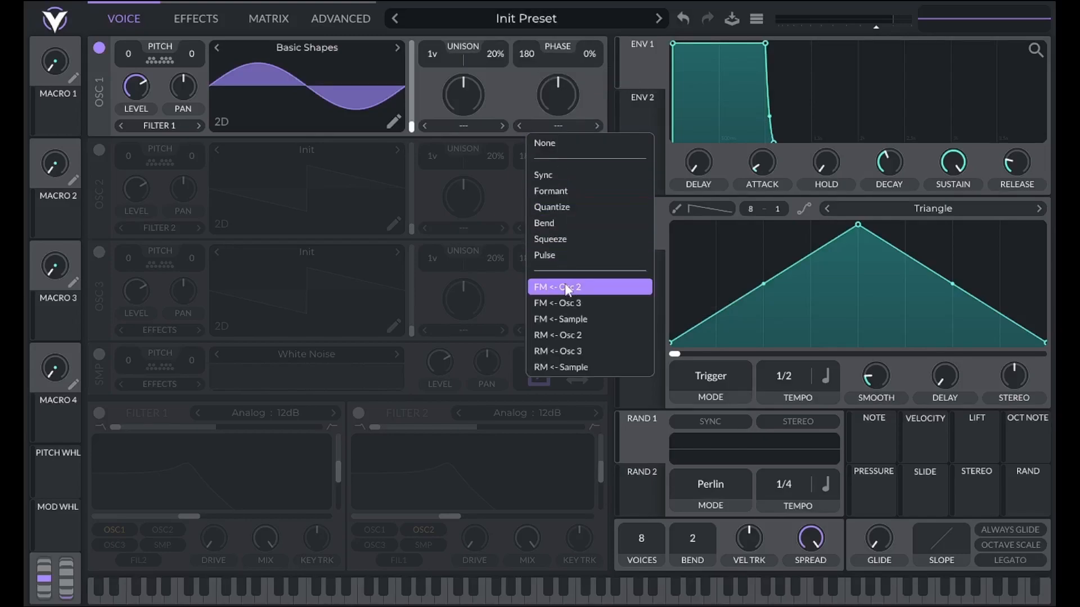
{"action": "mouse_move", "coordinate": [597, 327]}
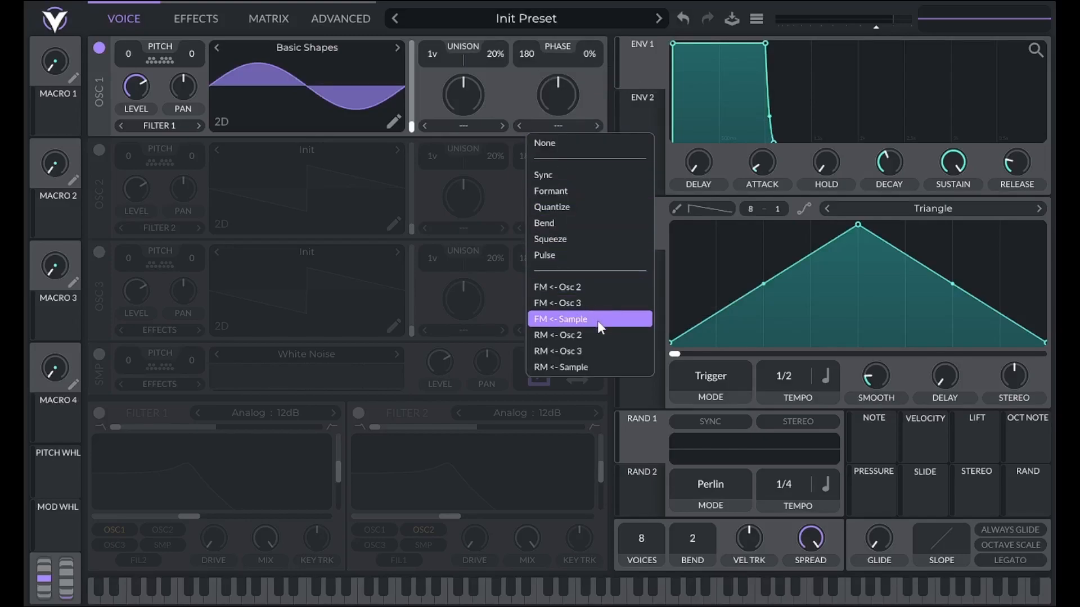
{"action": "mouse_move", "coordinate": [601, 299]}
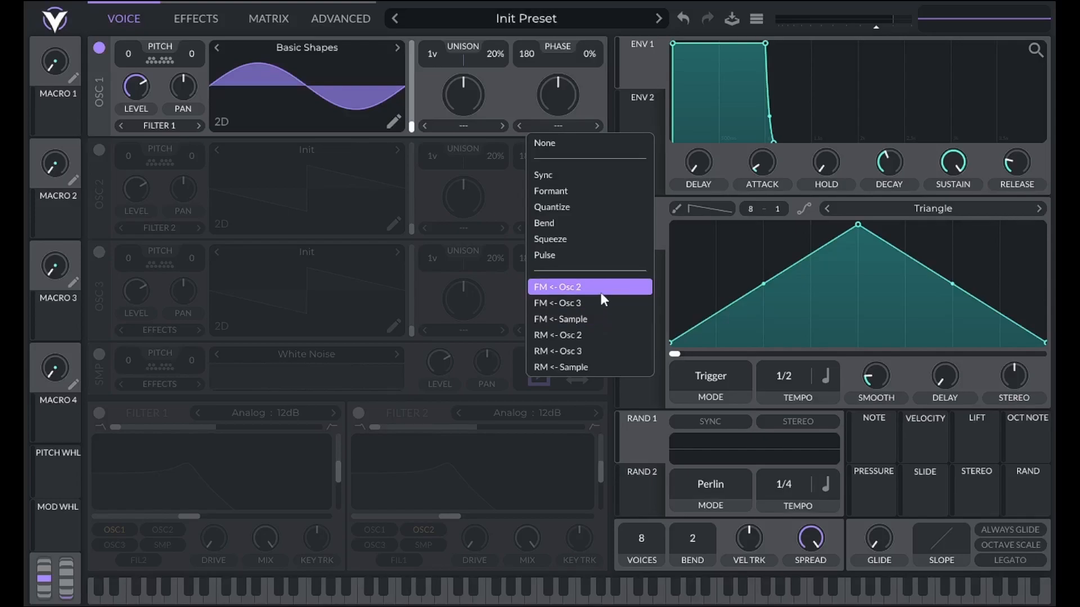
{"action": "left_click", "coordinate": [558, 287]}
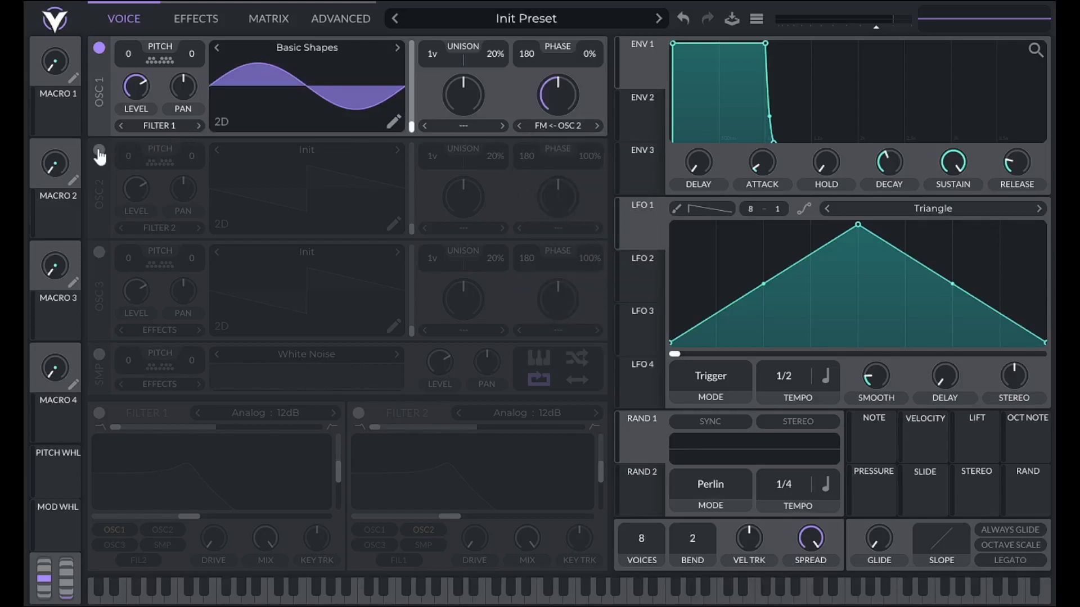
{"action": "left_click", "coordinate": [99, 154]}
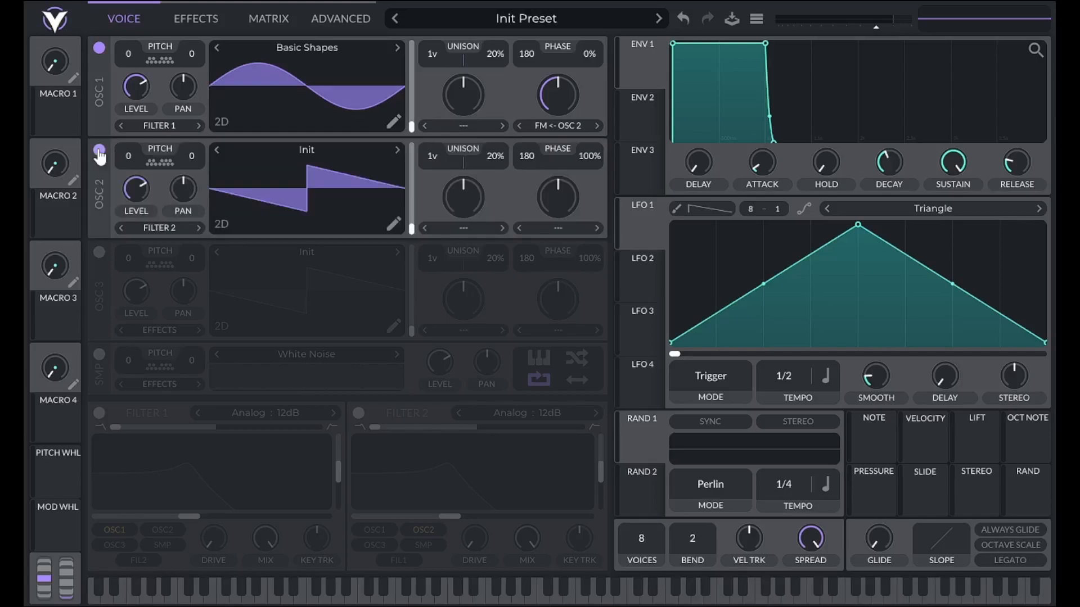
Step: Load Basic Shapes into OSC 2 as well and shift its pitch transpose
{"action": "left_click", "coordinate": [306, 149]}
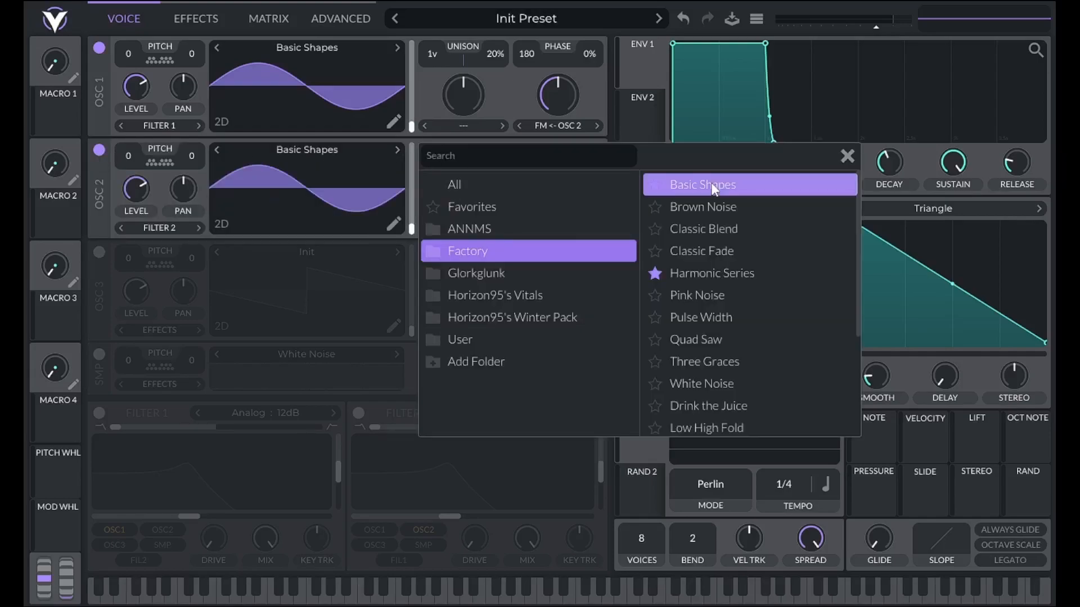
{"action": "left_click", "coordinate": [847, 155]}
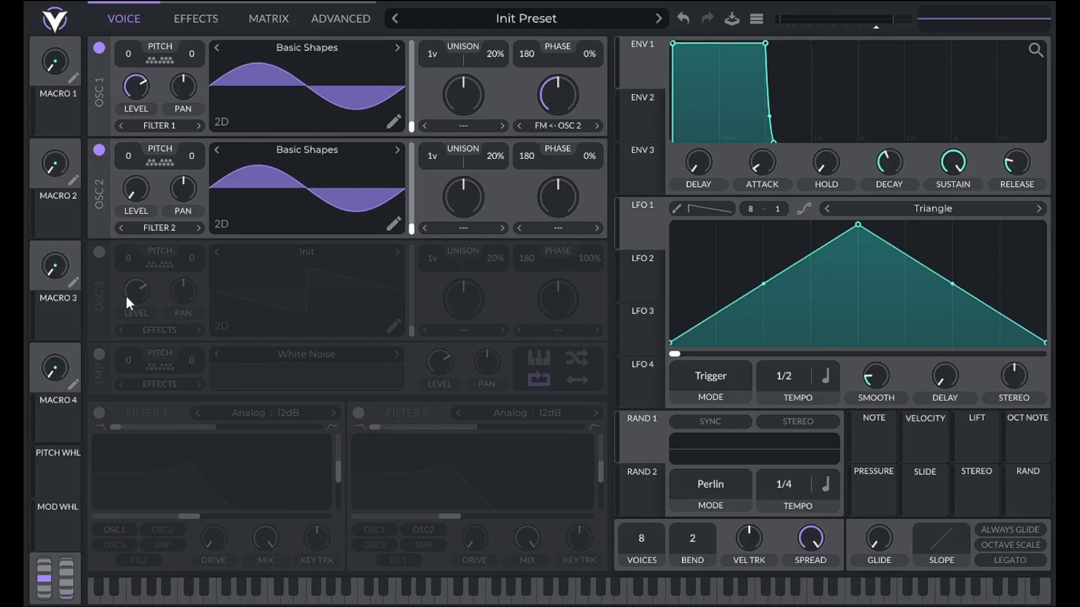
{"action": "mouse_move", "coordinate": [141, 196]}
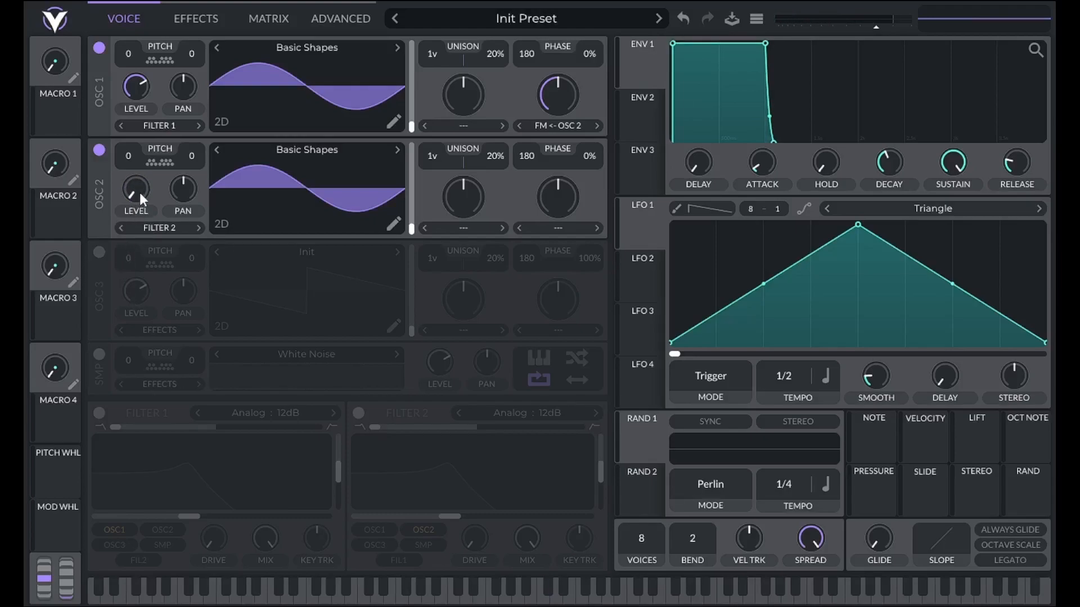
{"action": "mouse_move", "coordinate": [156, 187]}
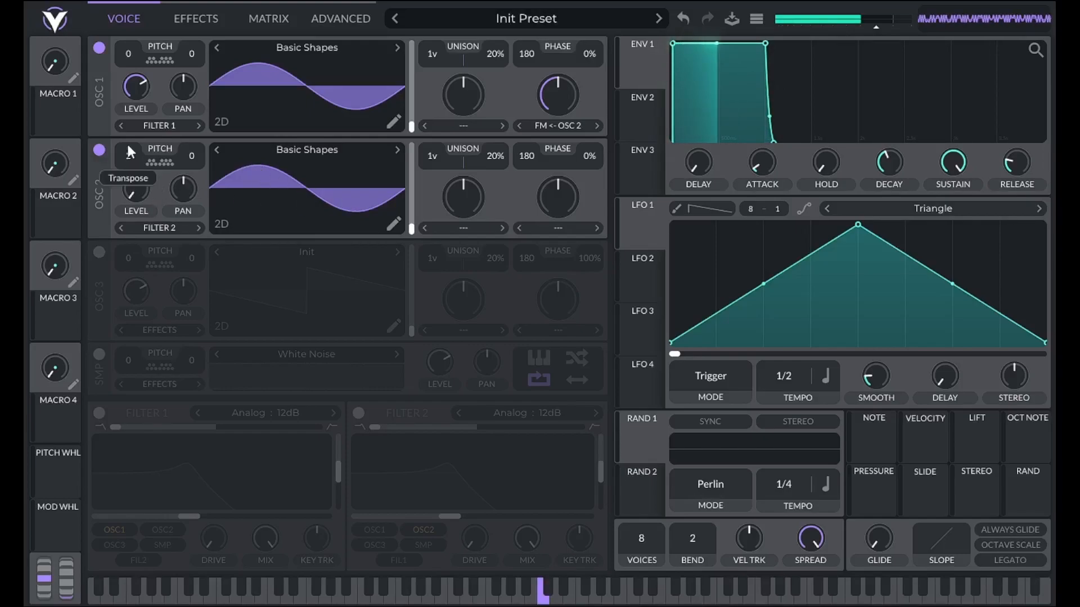
{"action": "left_click_drag", "start_coordinate": [127, 155], "coordinate": [127, 137]}
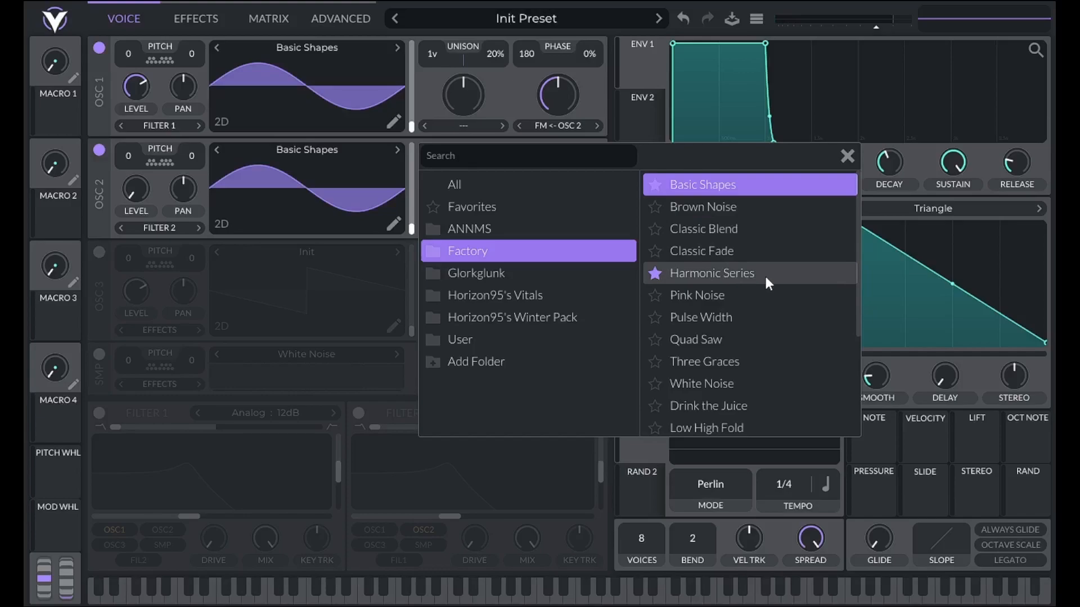
Step: Load the Harmonic Series wavetable and set its frame blending from Waveform Blend to None
{"action": "left_click", "coordinate": [713, 273]}
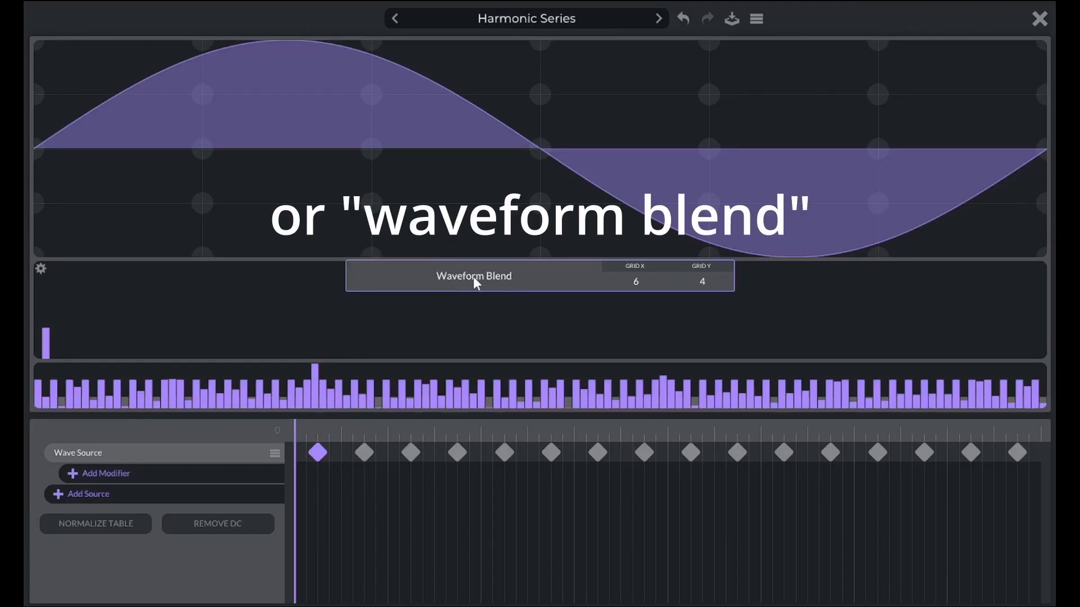
{"action": "left_click", "coordinate": [473, 277]}
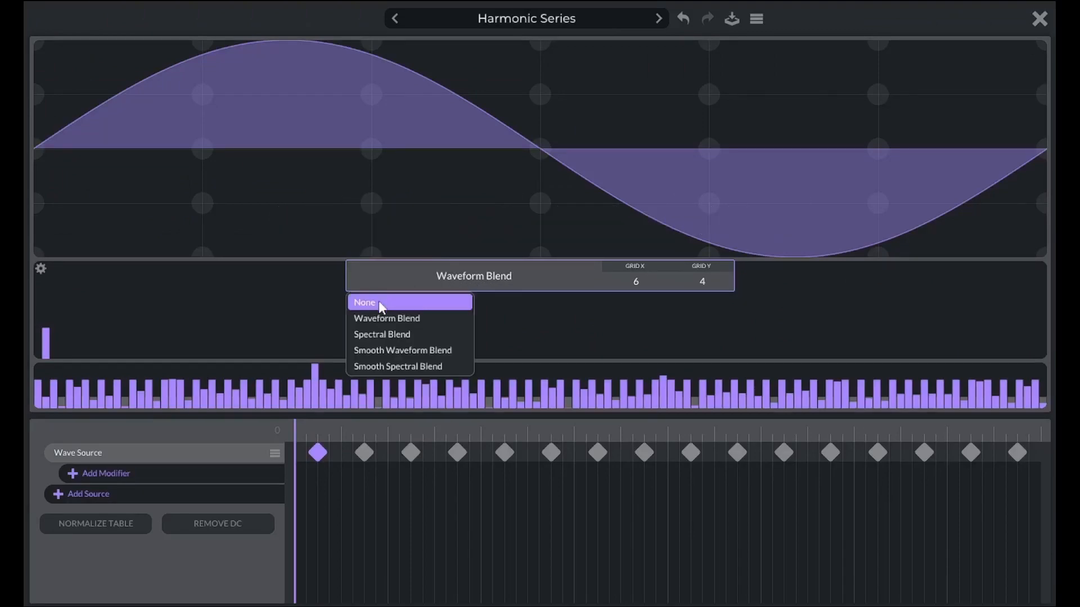
{"action": "left_click", "coordinate": [364, 301]}
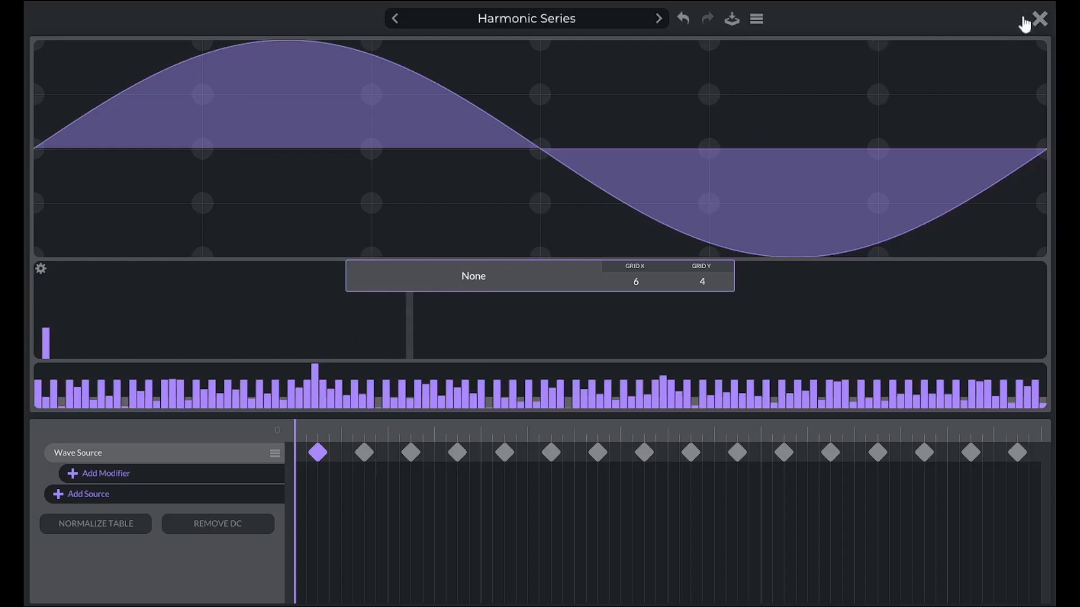
{"action": "left_click", "coordinate": [1038, 18]}
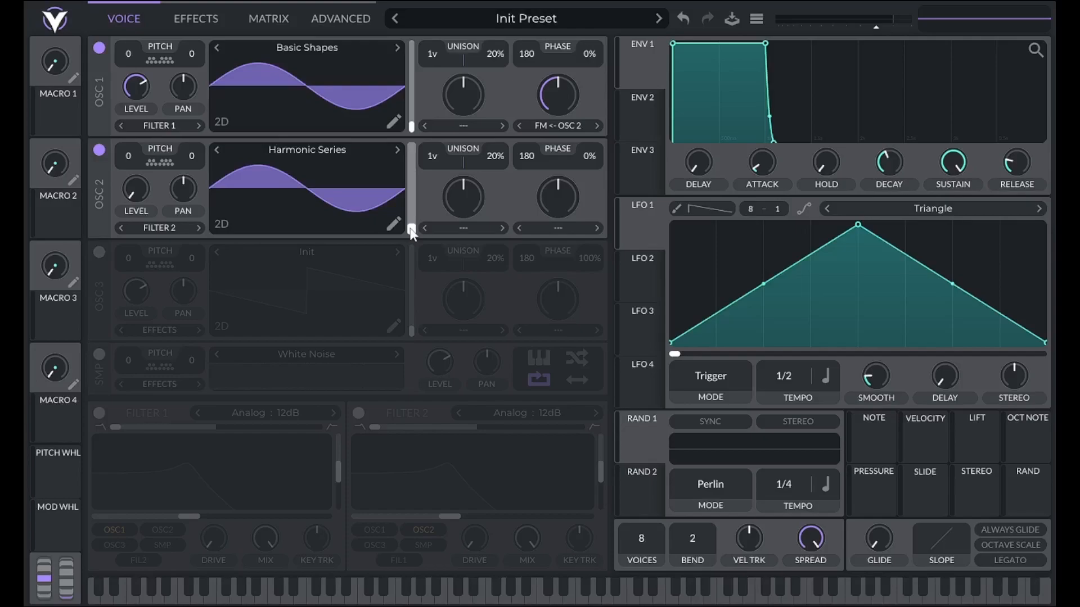
{"action": "left_click_drag", "start_coordinate": [410, 227], "coordinate": [410, 214]}
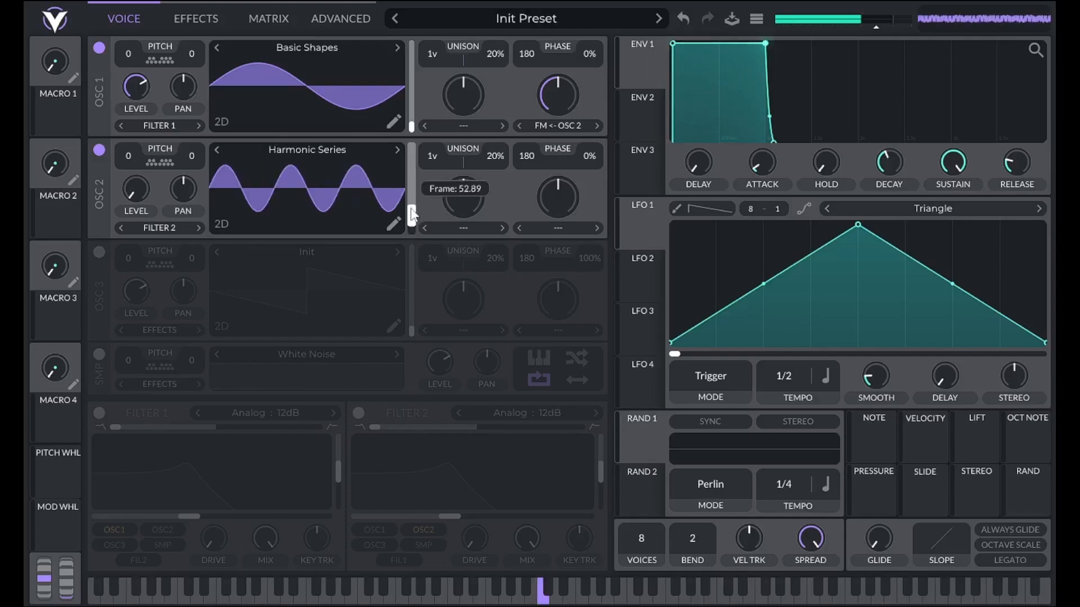
{"action": "left_click_drag", "start_coordinate": [411, 214], "coordinate": [410, 233]}
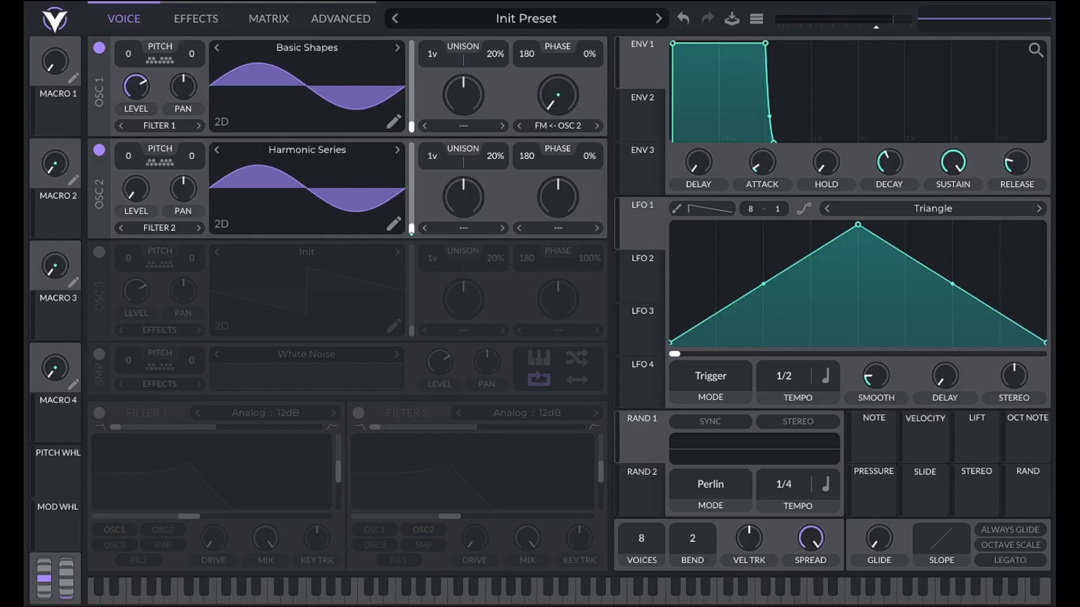
{"action": "mouse_move", "coordinate": [142, 62]}
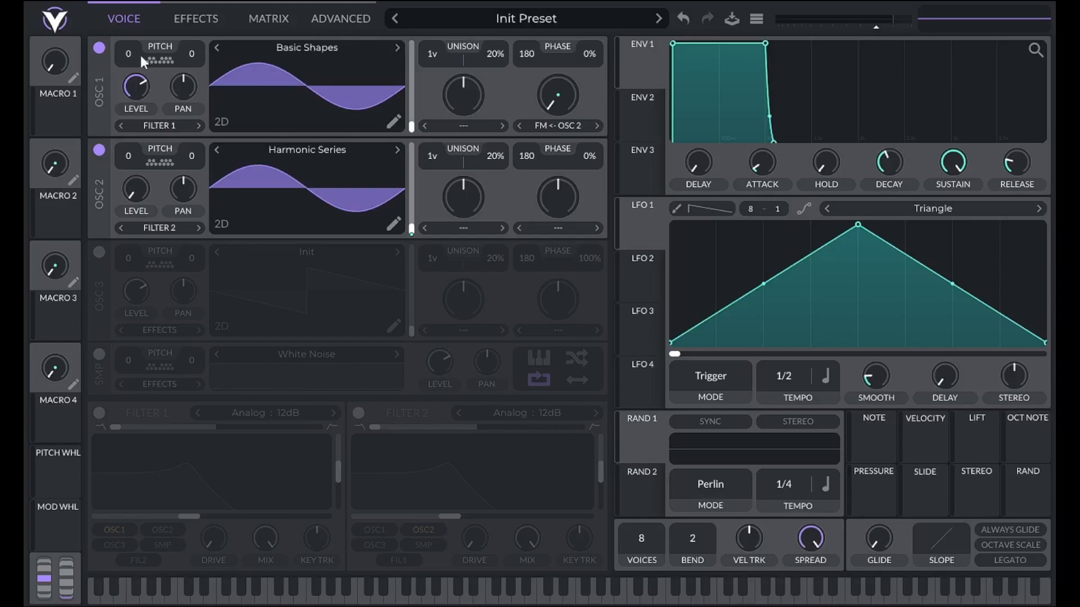
{"action": "mouse_move", "coordinate": [134, 170]}
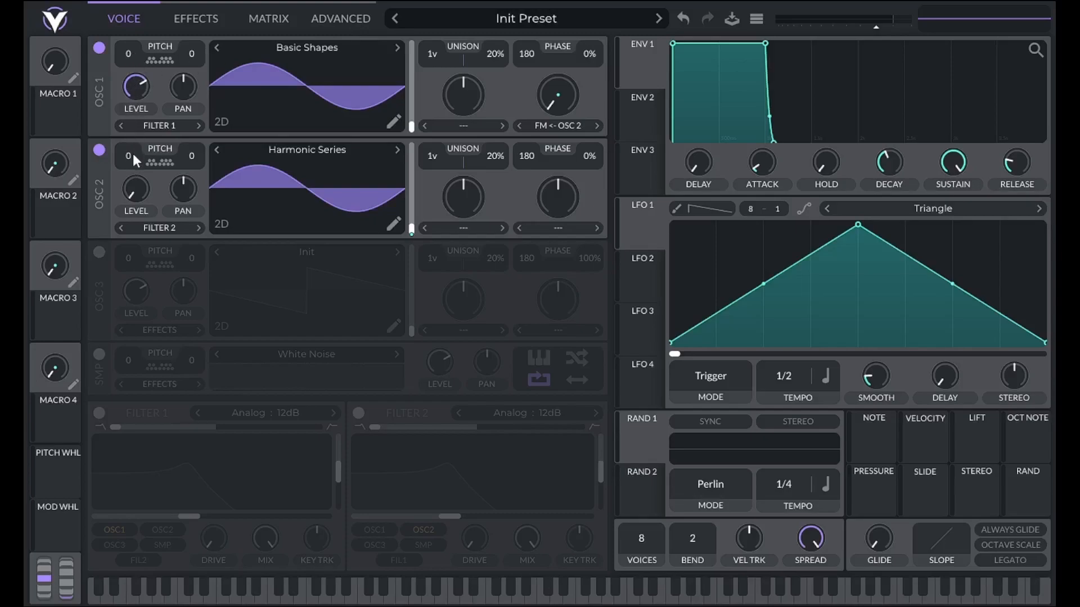
Step: Compare the sound on the Advanced analysis display against the oscillator page, adjusting a control on the analysis view
{"action": "left_click", "coordinate": [340, 19]}
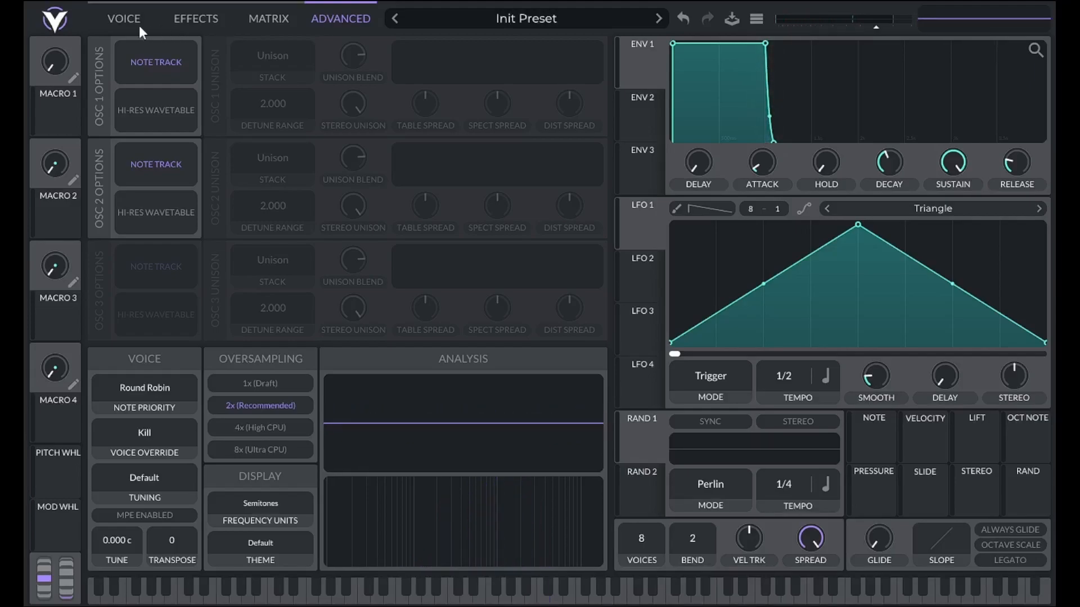
{"action": "left_click", "coordinate": [124, 19]}
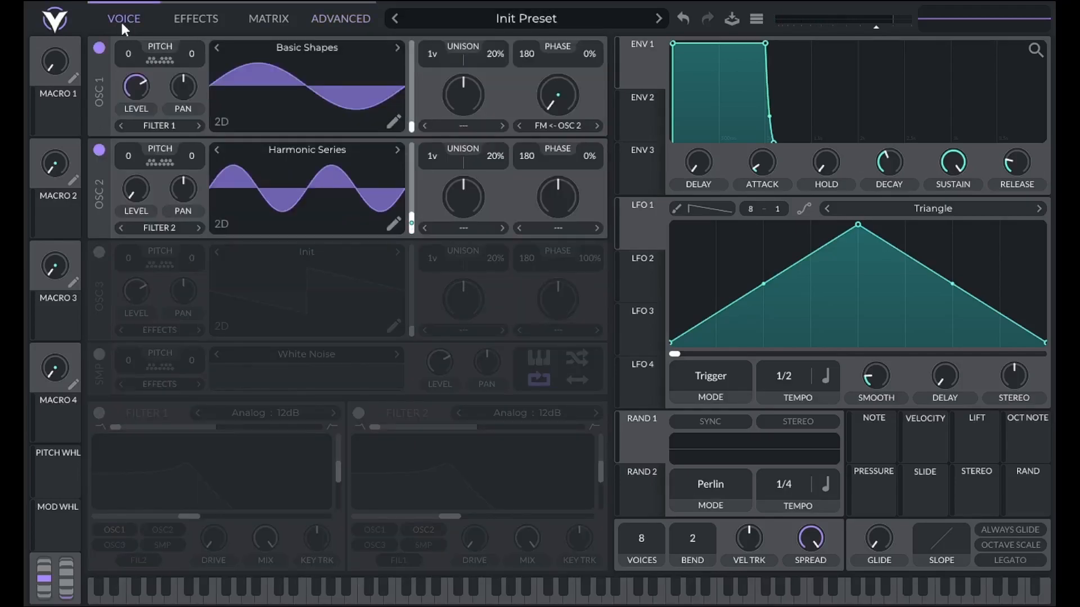
{"action": "left_click", "coordinate": [340, 19]}
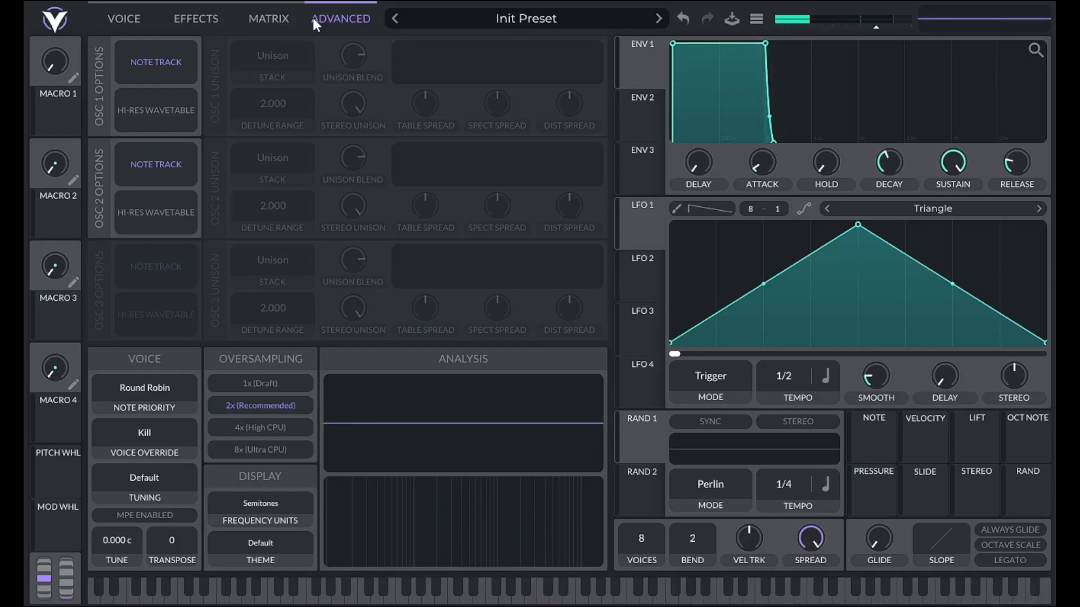
{"action": "left_click", "coordinate": [542, 590]}
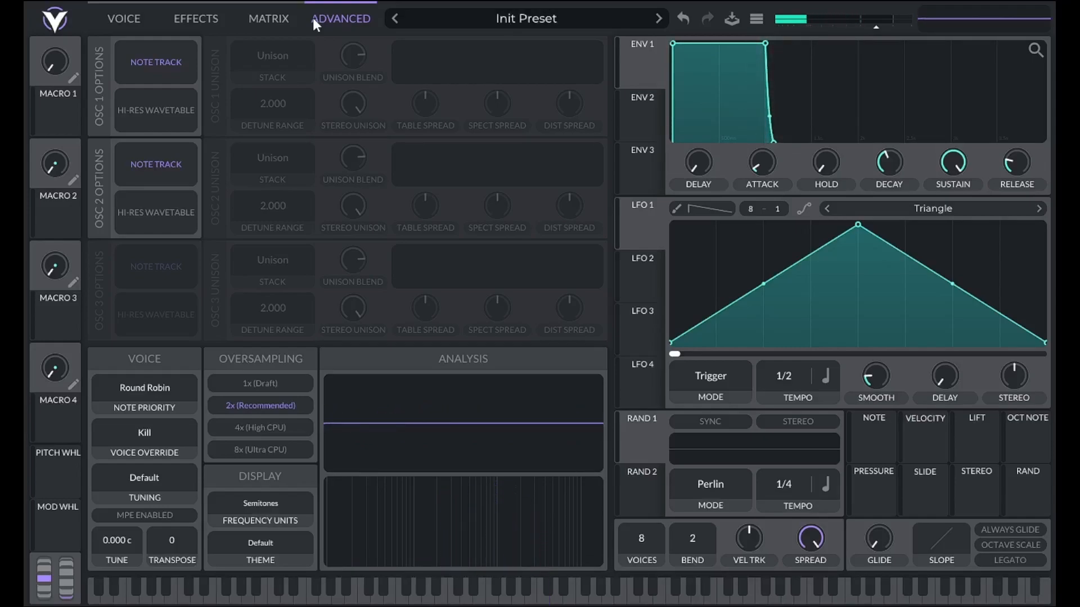
{"action": "left_click", "coordinate": [124, 19]}
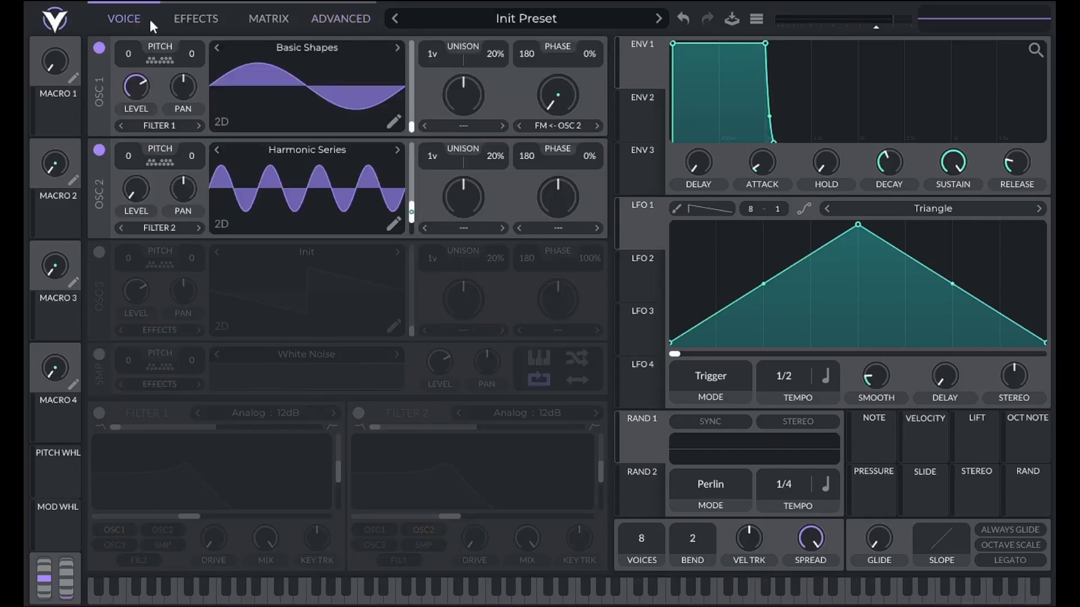
Step: Switch OSC 2 to a Basic Shapes saw at 0 phase, checking the analysis display before and after
{"action": "left_click", "coordinate": [340, 19]}
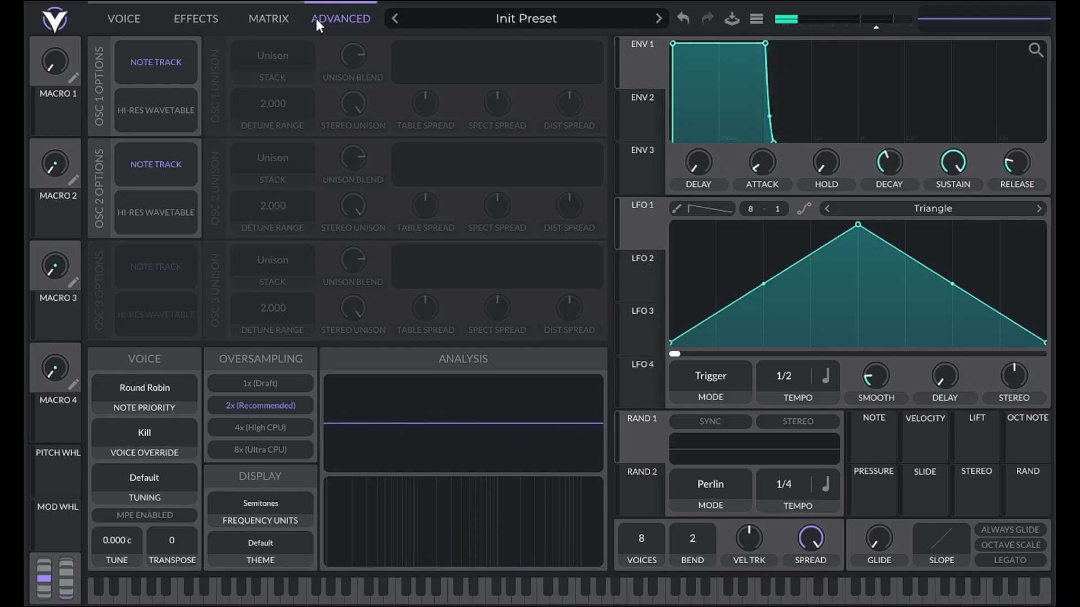
{"action": "left_click", "coordinate": [124, 19]}
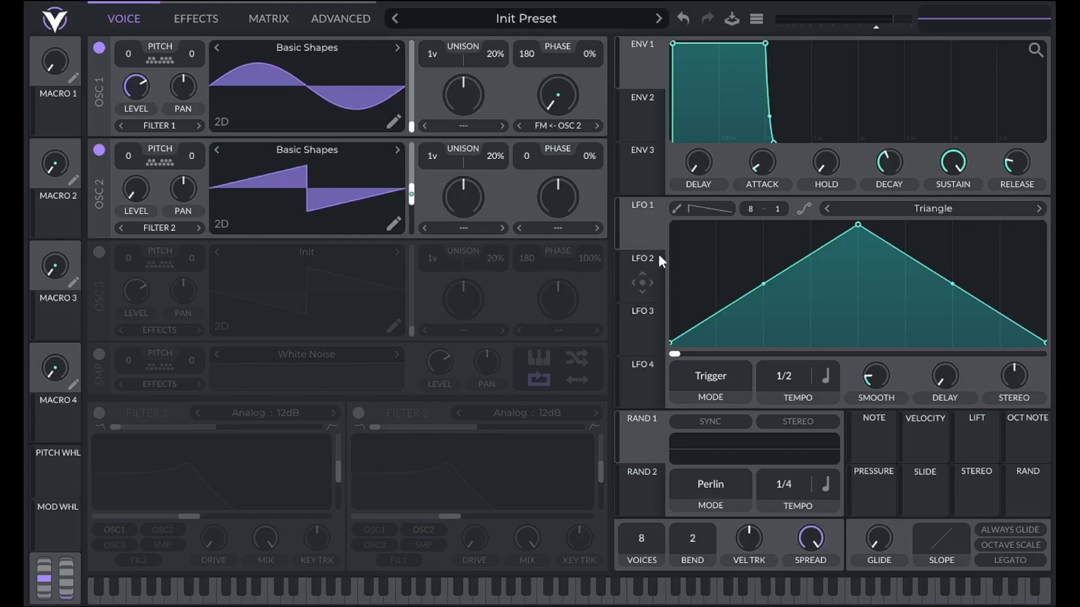
{"action": "mouse_move", "coordinate": [664, 261]}
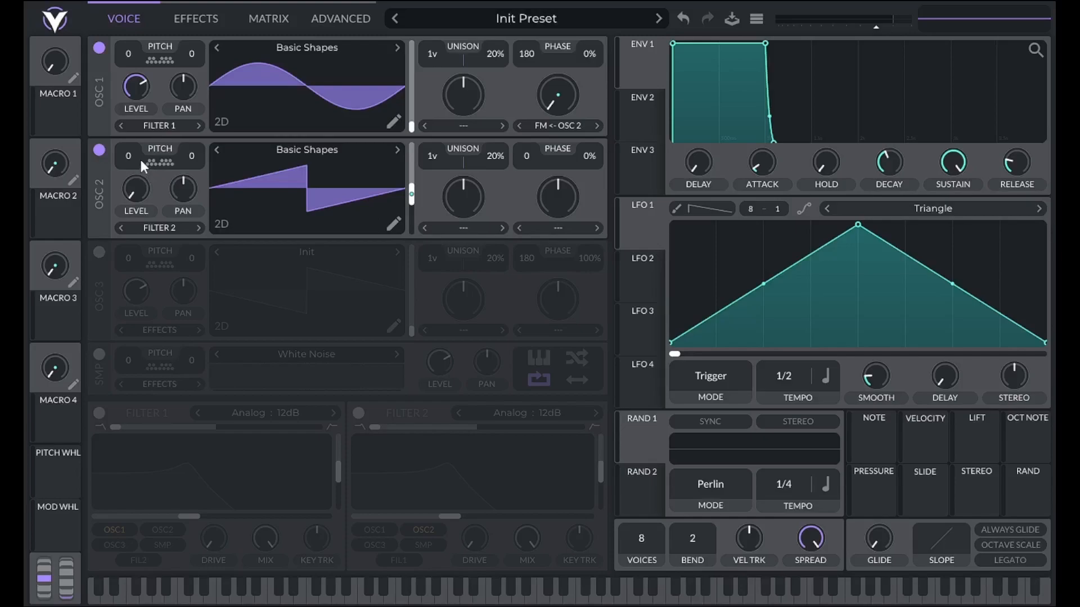
{"action": "mouse_move", "coordinate": [137, 164]}
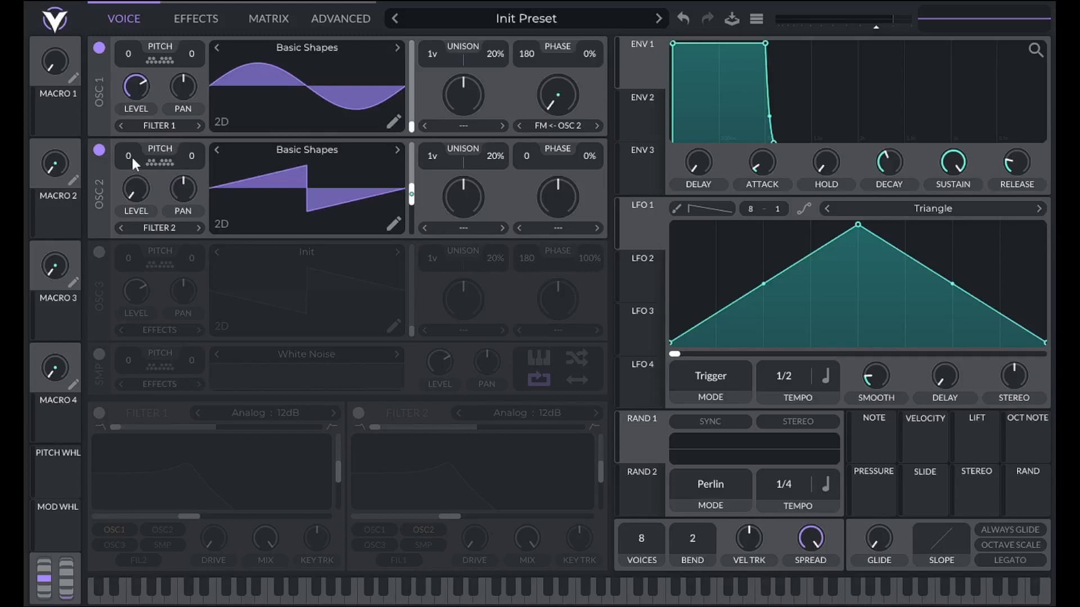
{"action": "mouse_move", "coordinate": [163, 165]}
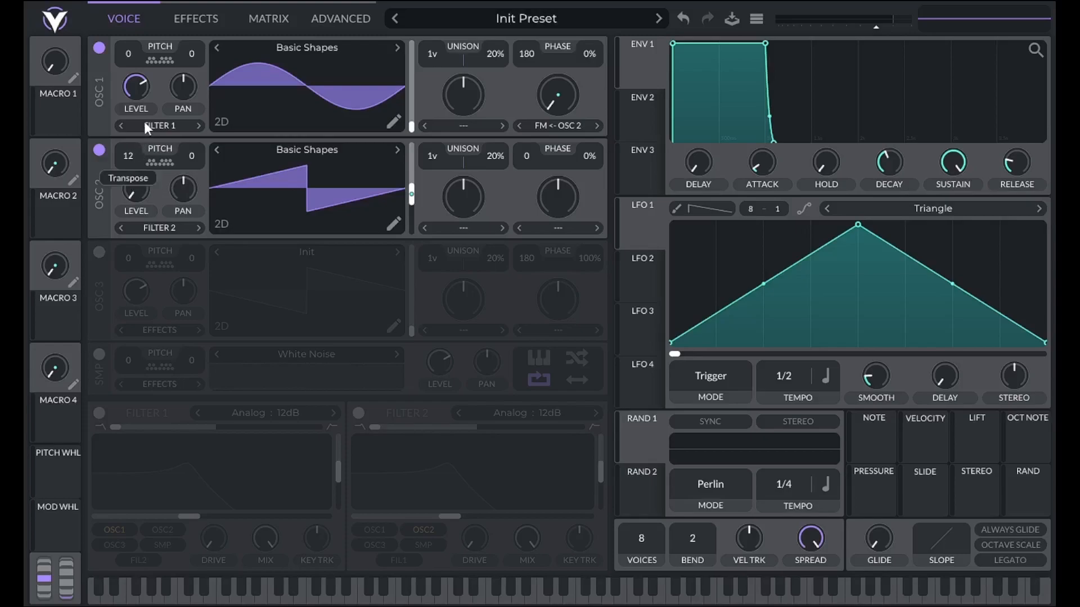
{"action": "mouse_move", "coordinate": [132, 167]}
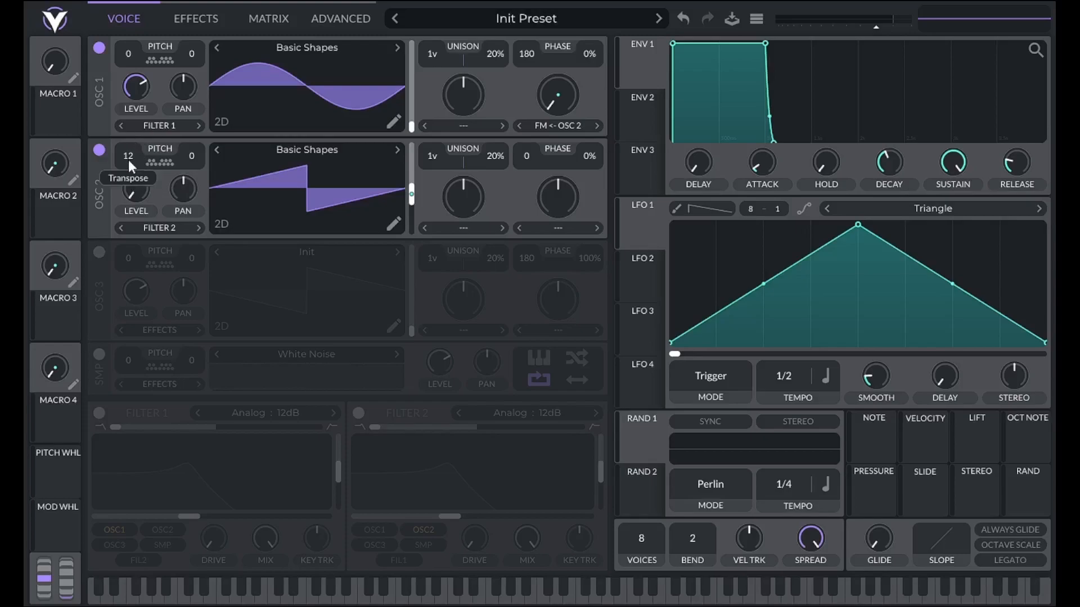
{"action": "left_click", "coordinate": [340, 19]}
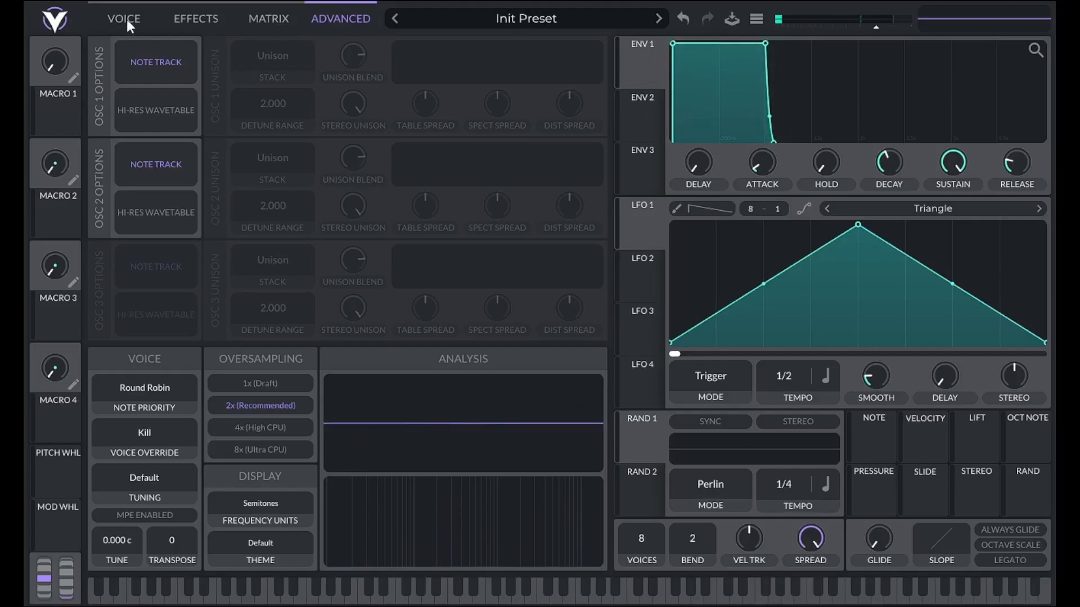
{"action": "left_click", "coordinate": [124, 19]}
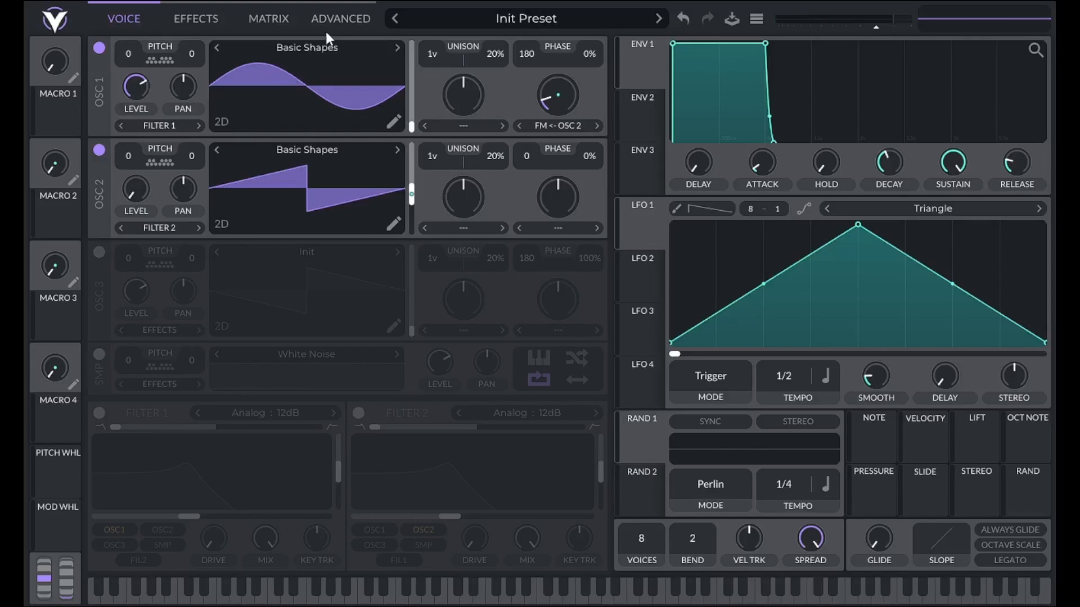
Step: Check the Advanced analysis display once more and return to the oscillator controls
{"action": "left_click", "coordinate": [340, 19]}
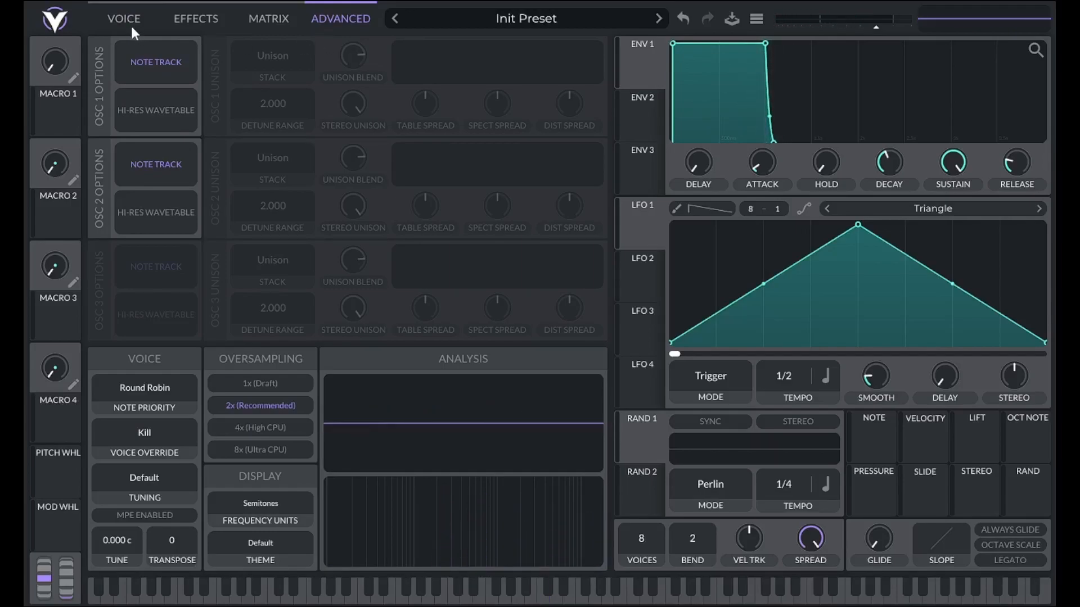
{"action": "left_click", "coordinate": [124, 20]}
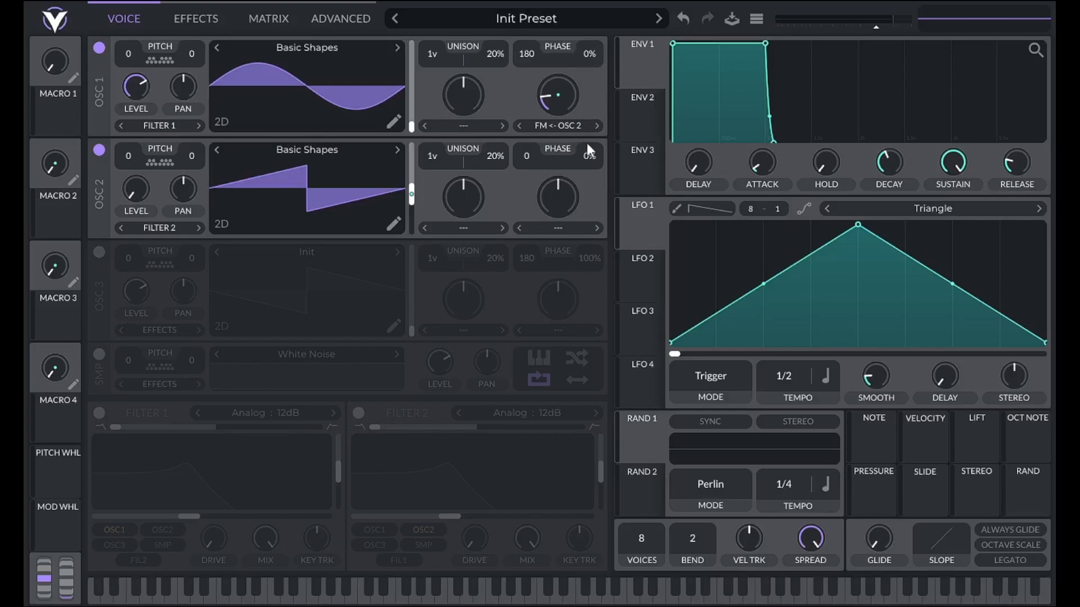
{"action": "mouse_move", "coordinate": [526, 156]}
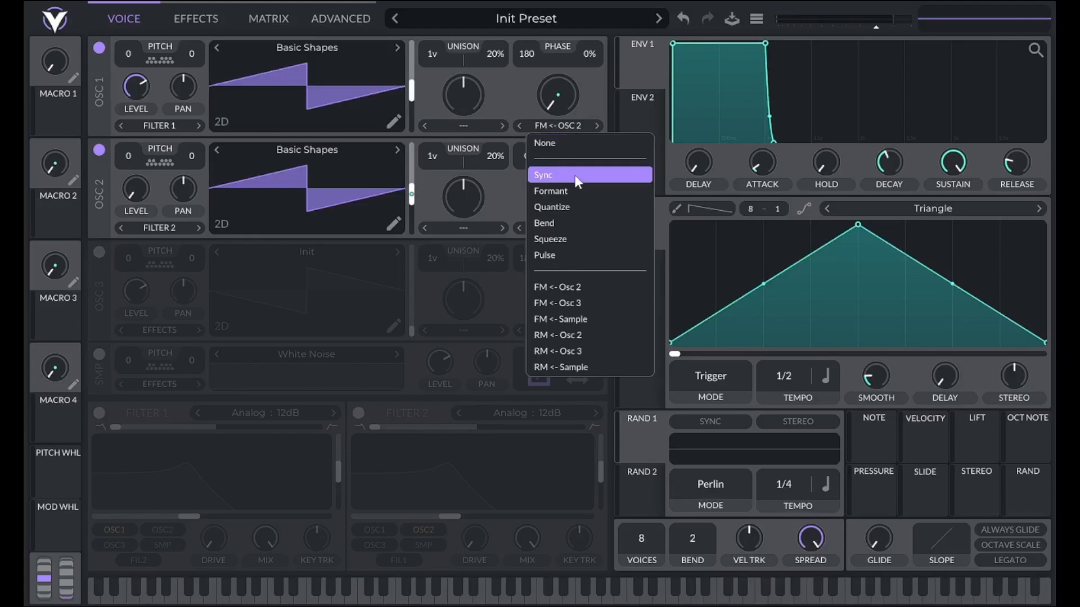
{"action": "mouse_move", "coordinate": [563, 179]}
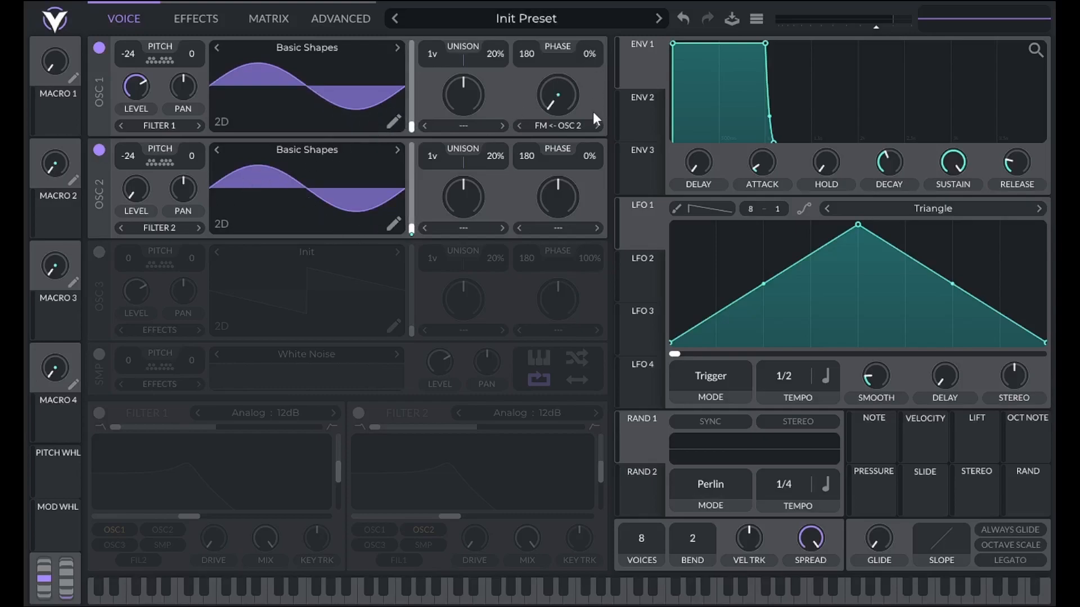
{"action": "mouse_move", "coordinate": [389, 237]}
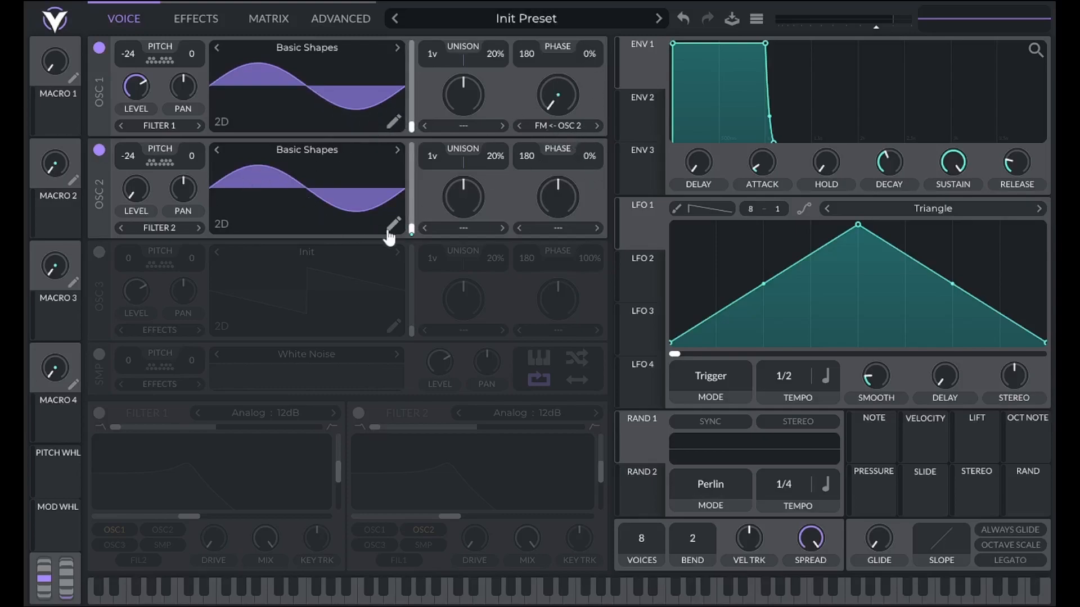
Step: Adjust the oscillator setup and load the DX7 Tub Bells preset with two sine oscillators
{"action": "left_click", "coordinate": [393, 226]}
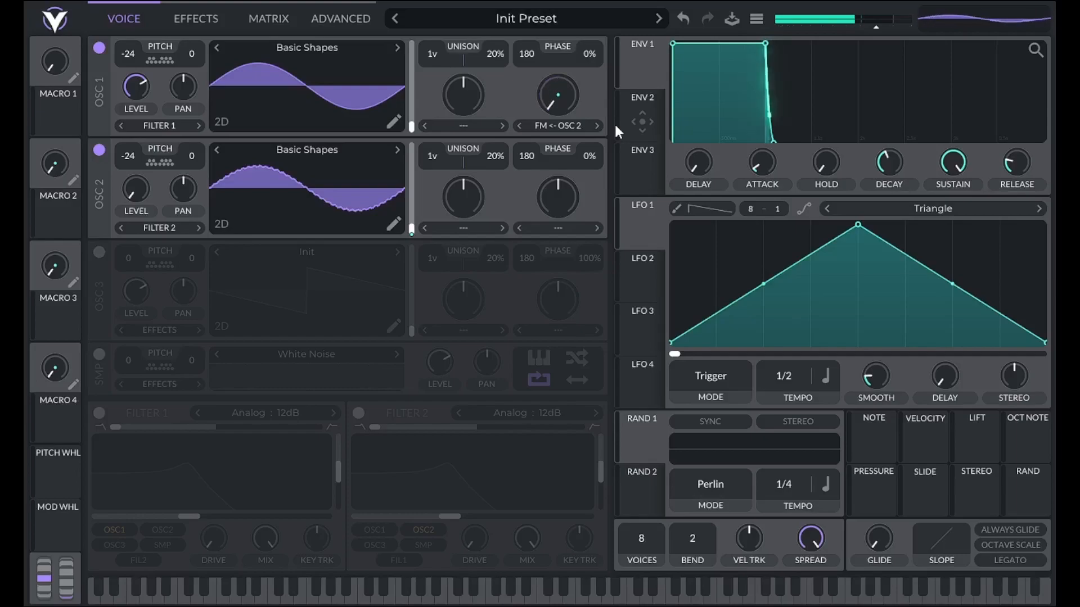
{"action": "left_click", "coordinate": [658, 19]}
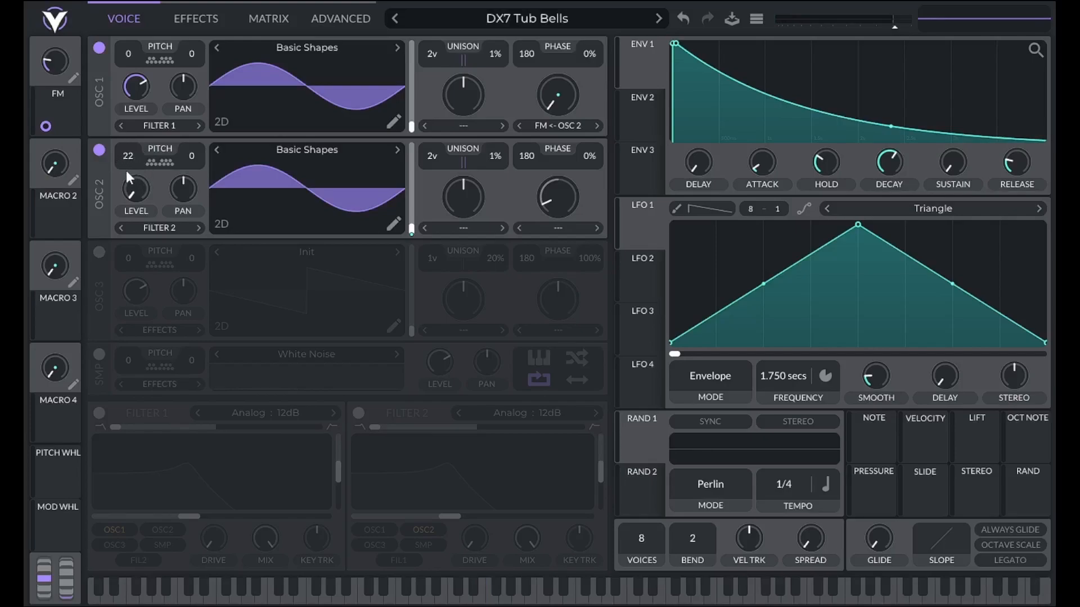
{"action": "mouse_move", "coordinate": [364, 19]}
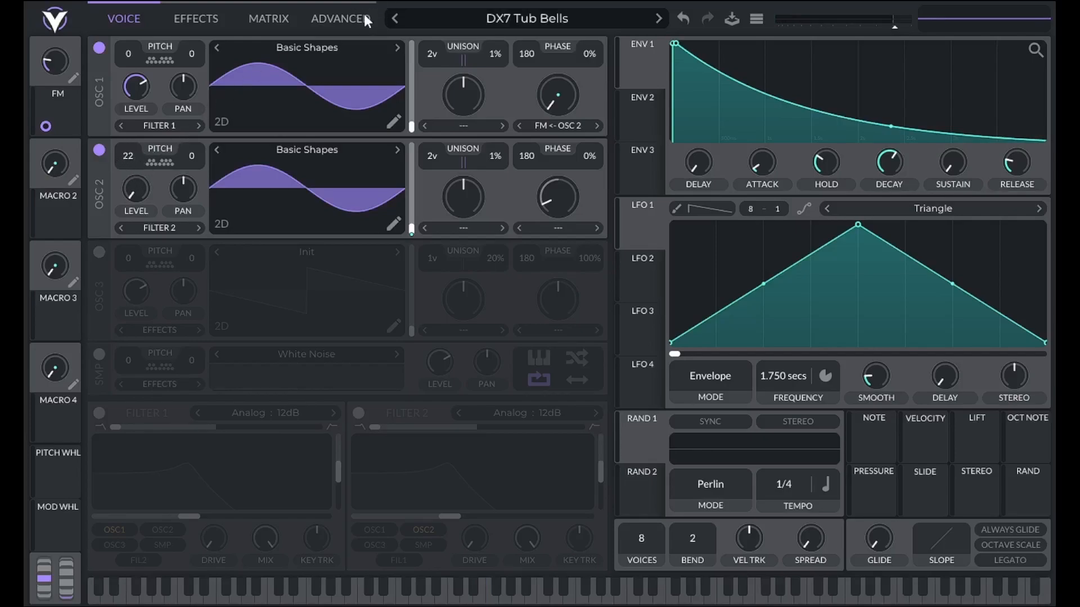
Step: View the DX7 Tub Bells preset's analysis display, then return to the effects page
{"action": "left_click", "coordinate": [340, 19]}
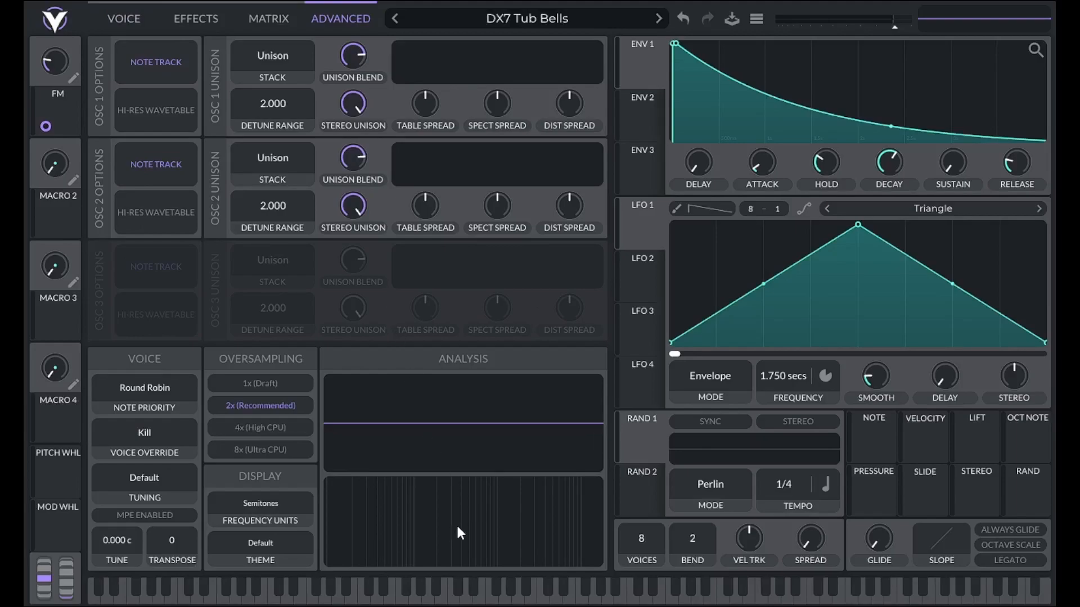
{"action": "mouse_move", "coordinate": [453, 539]}
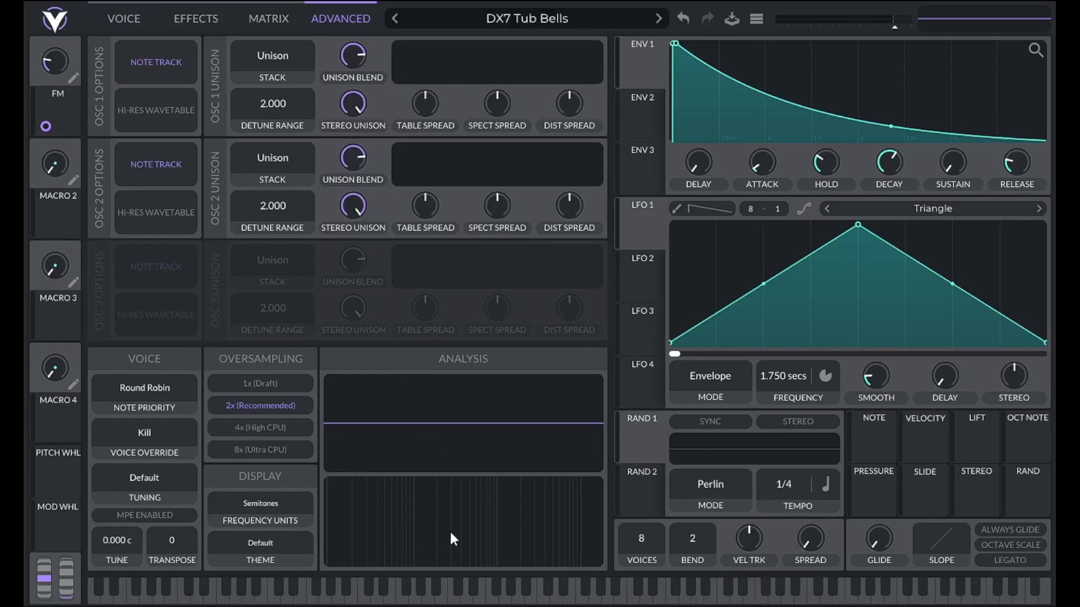
{"action": "left_click", "coordinate": [478, 588]}
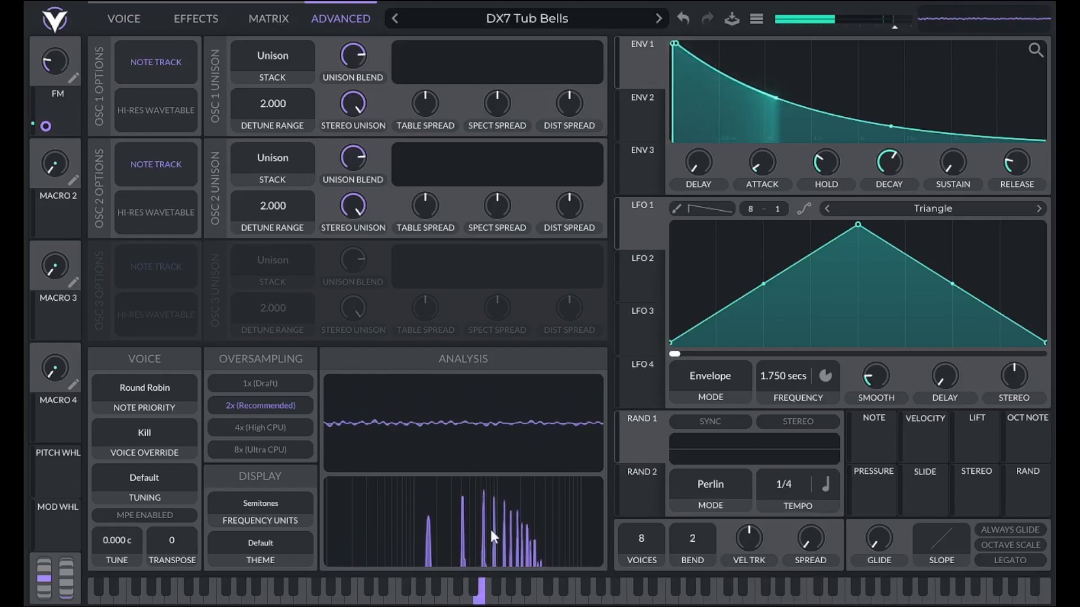
{"action": "left_click", "coordinate": [196, 19]}
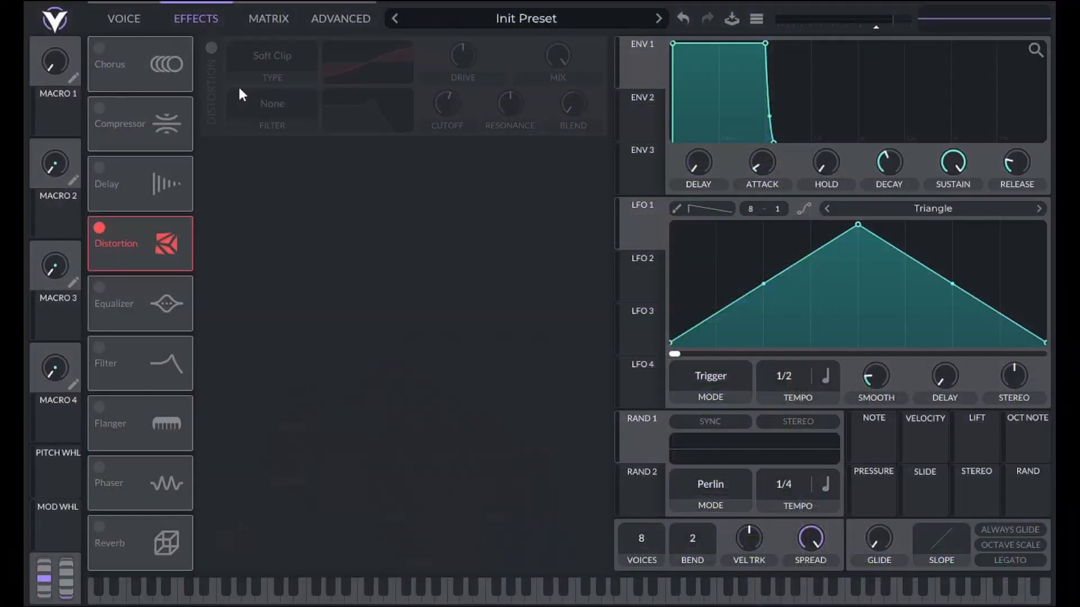
Step: Switch on the Distortion effect and check the oversampling and voice settings
{"action": "left_click", "coordinate": [212, 49]}
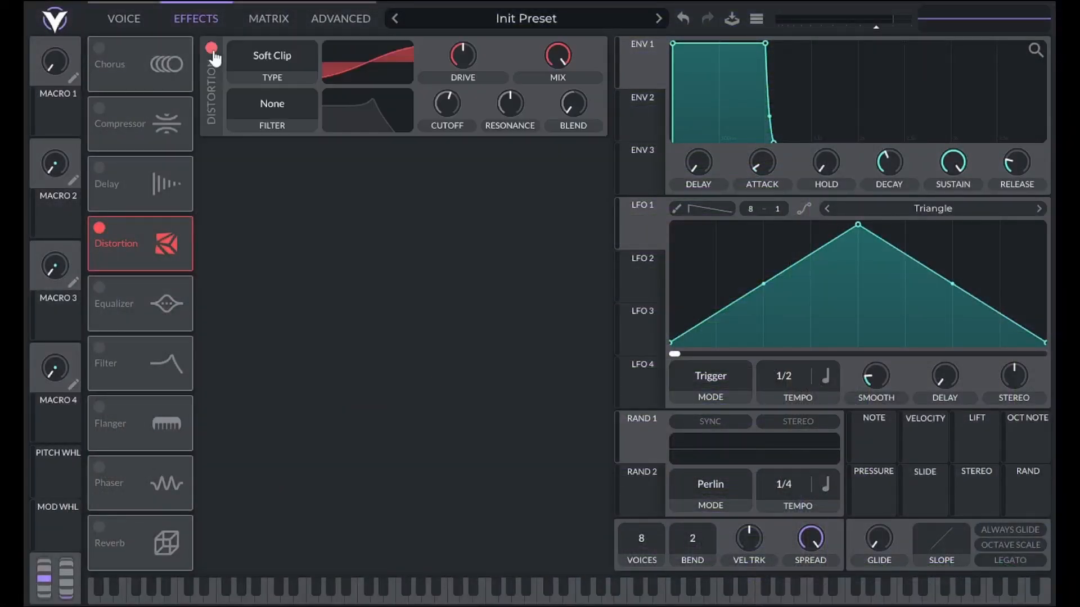
{"action": "left_click", "coordinate": [340, 19]}
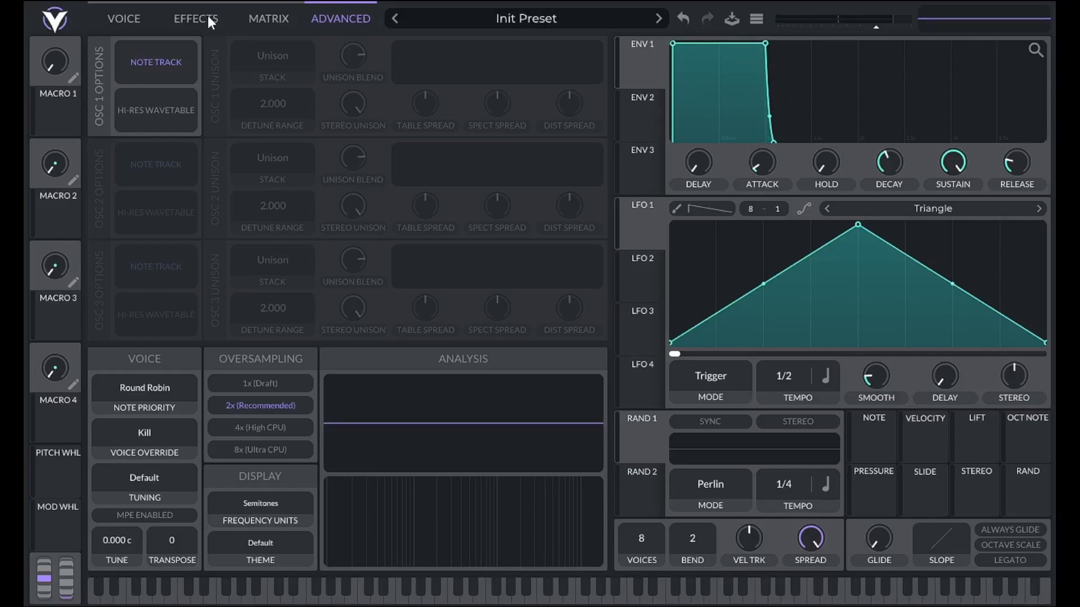
{"action": "left_click", "coordinate": [195, 19]}
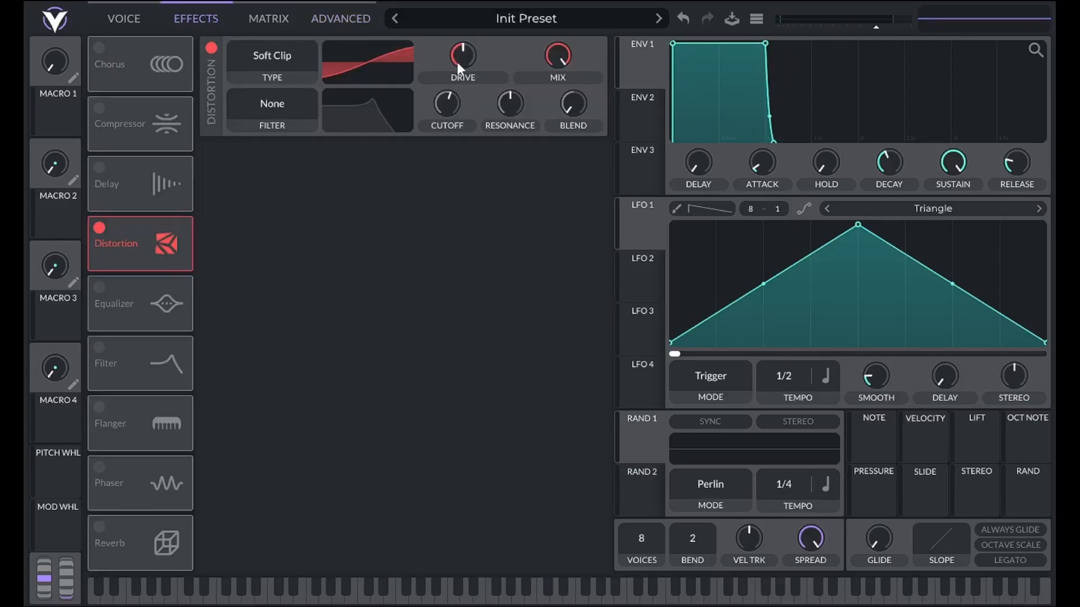
Step: Raise the Soft Clip drive to roughly 13 dB, settling near 13.2 dB
{"action": "left_click_drag", "start_coordinate": [462, 56], "coordinate": [462, 48]}
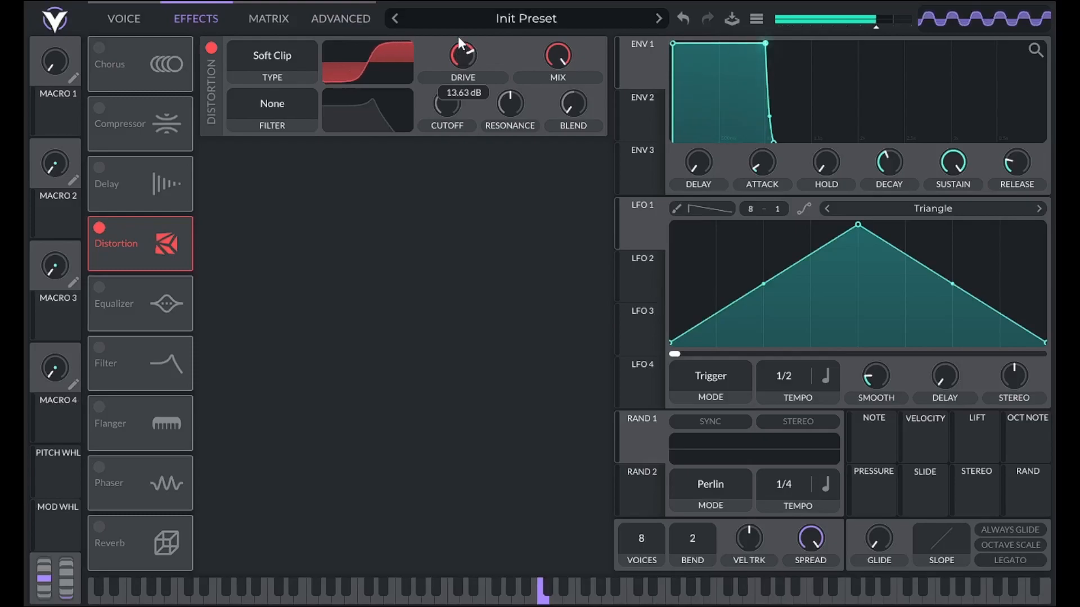
{"action": "left_click", "coordinate": [340, 19]}
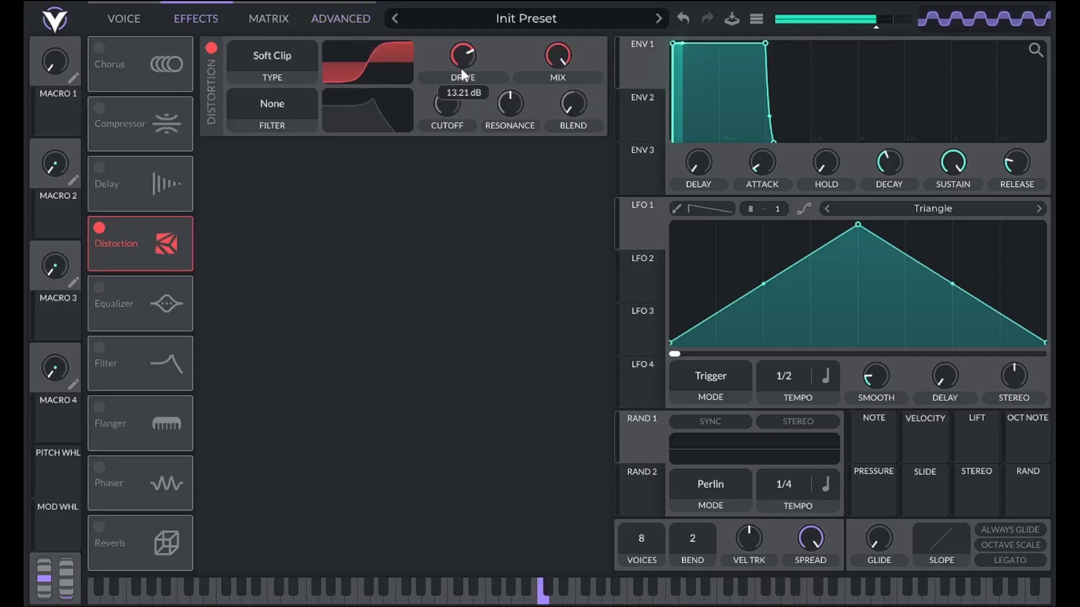
{"action": "left_click_drag", "start_coordinate": [463, 56], "coordinate": [462, 48]}
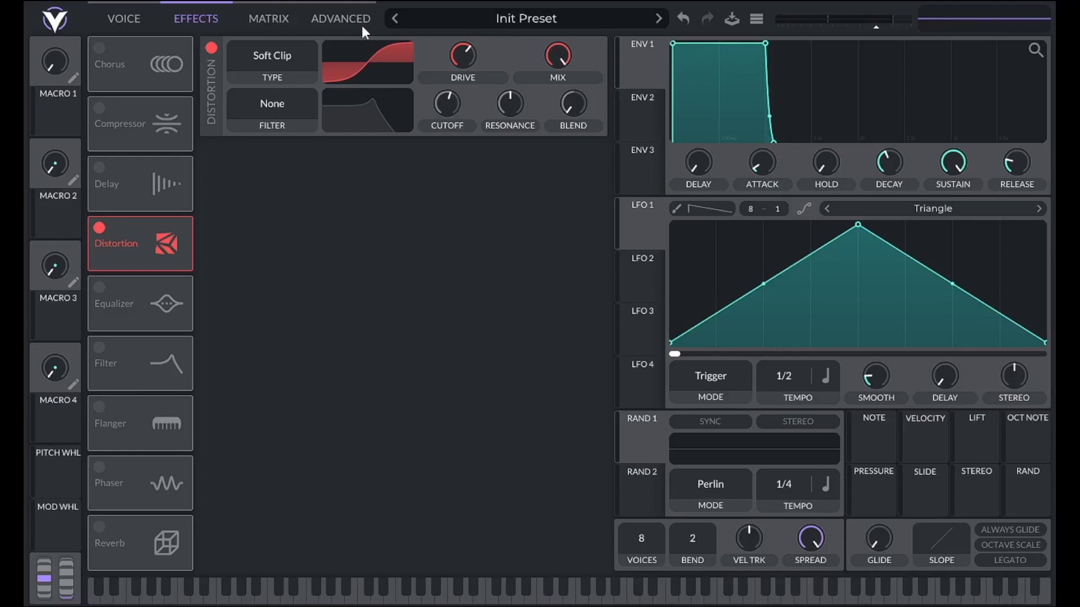
{"action": "left_click", "coordinate": [124, 19]}
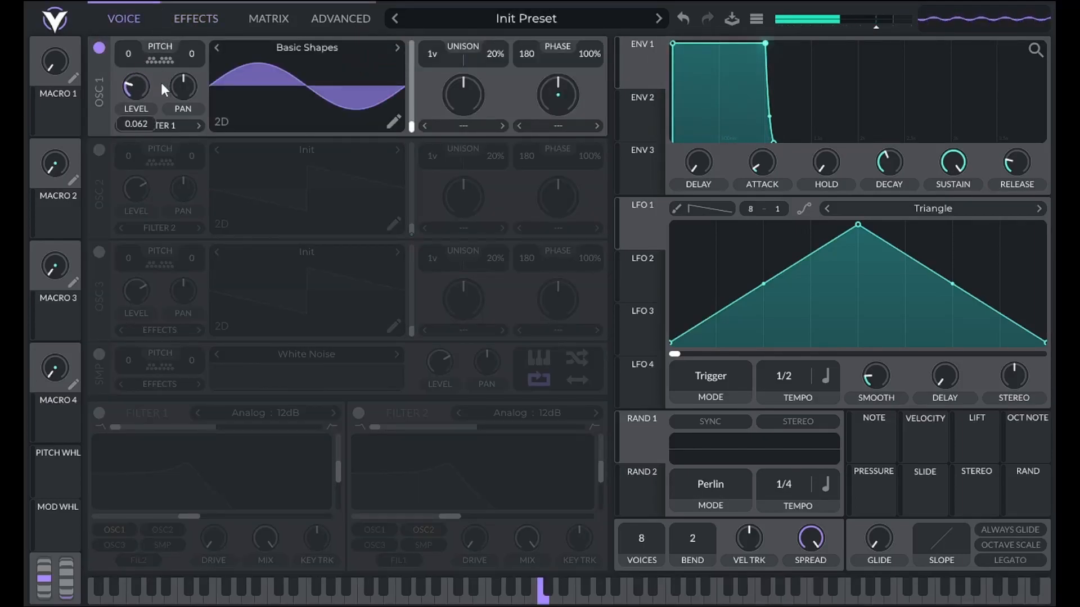
Step: Remove envelope 1's modulation from oscillator 1's level and return to the distortion settings
{"action": "left_click_drag", "start_coordinate": [135, 88], "coordinate": [135, 85]}
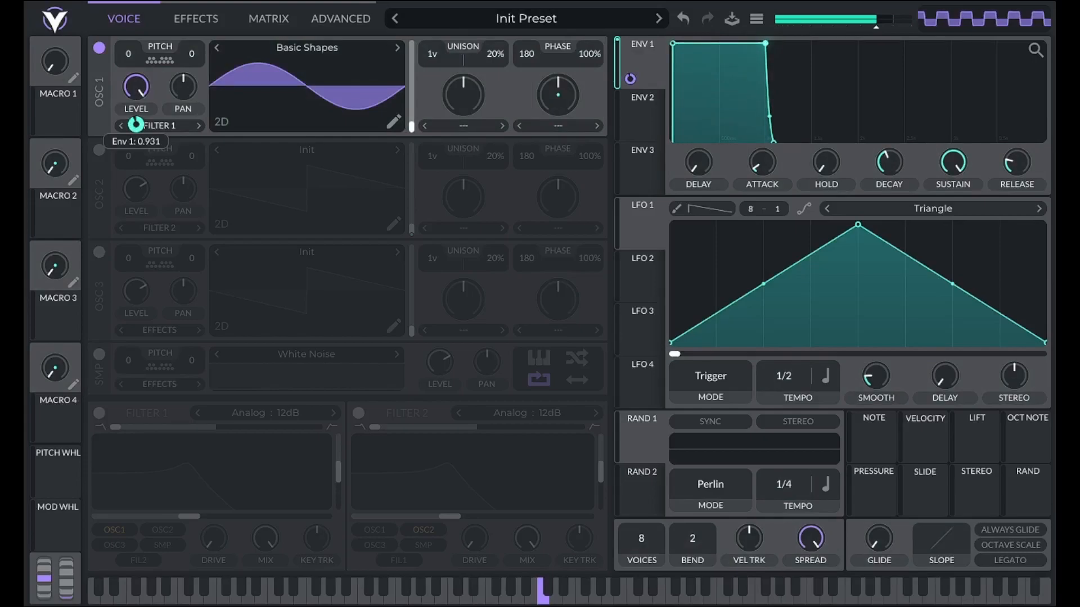
{"action": "right_click", "coordinate": [628, 79]}
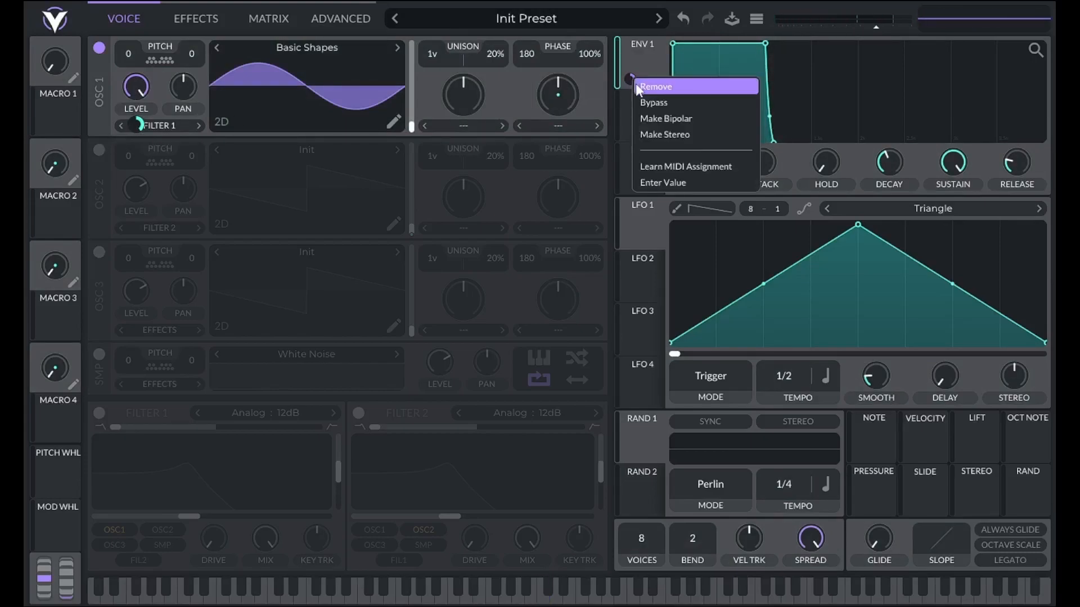
{"action": "left_click", "coordinate": [195, 19]}
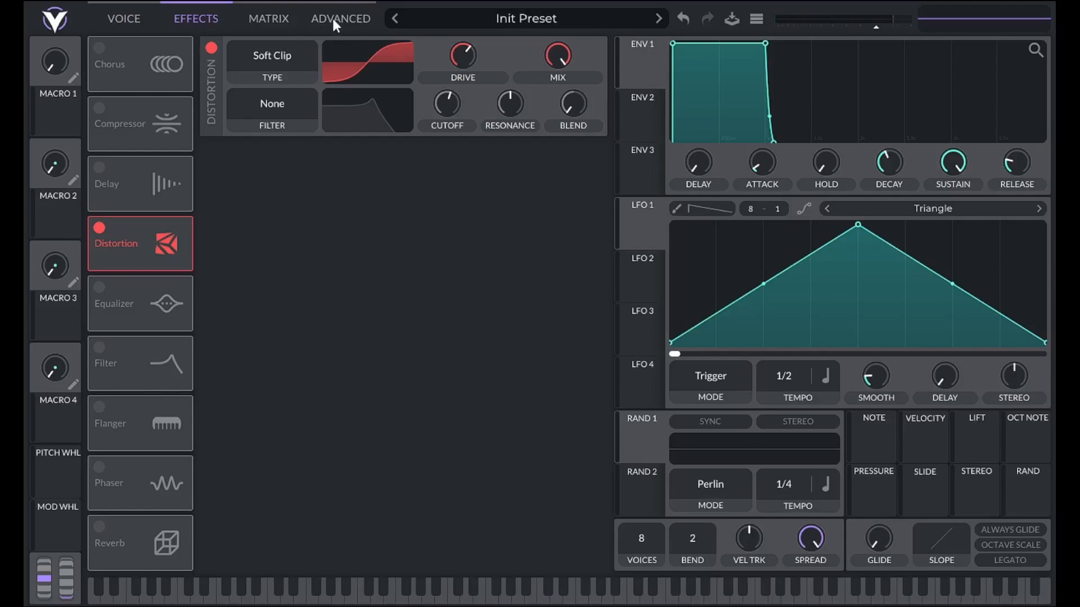
{"action": "mouse_move", "coordinate": [388, 62]}
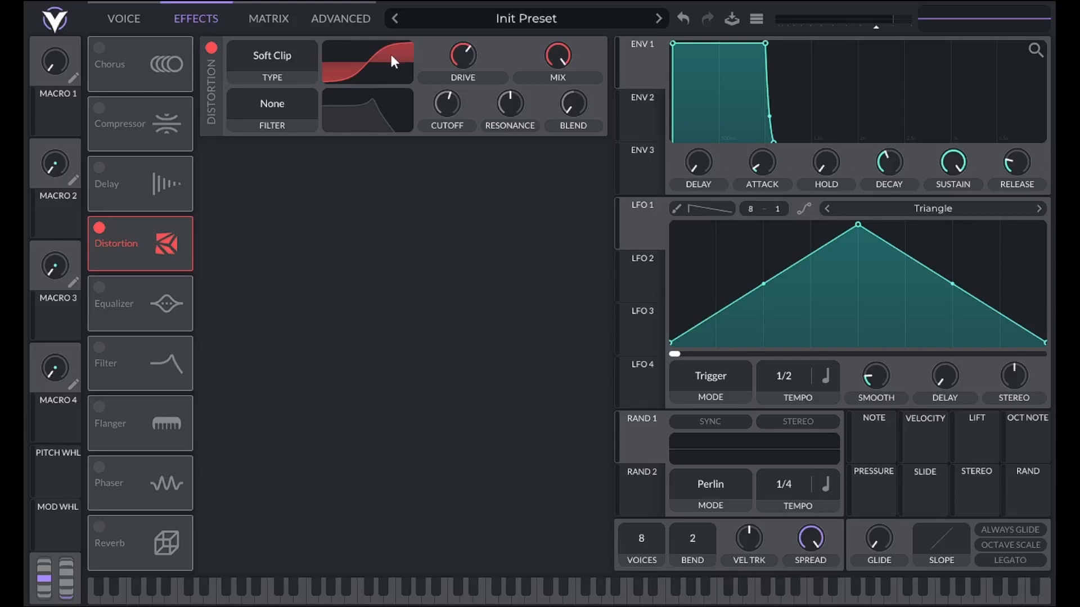
{"action": "mouse_move", "coordinate": [392, 62]}
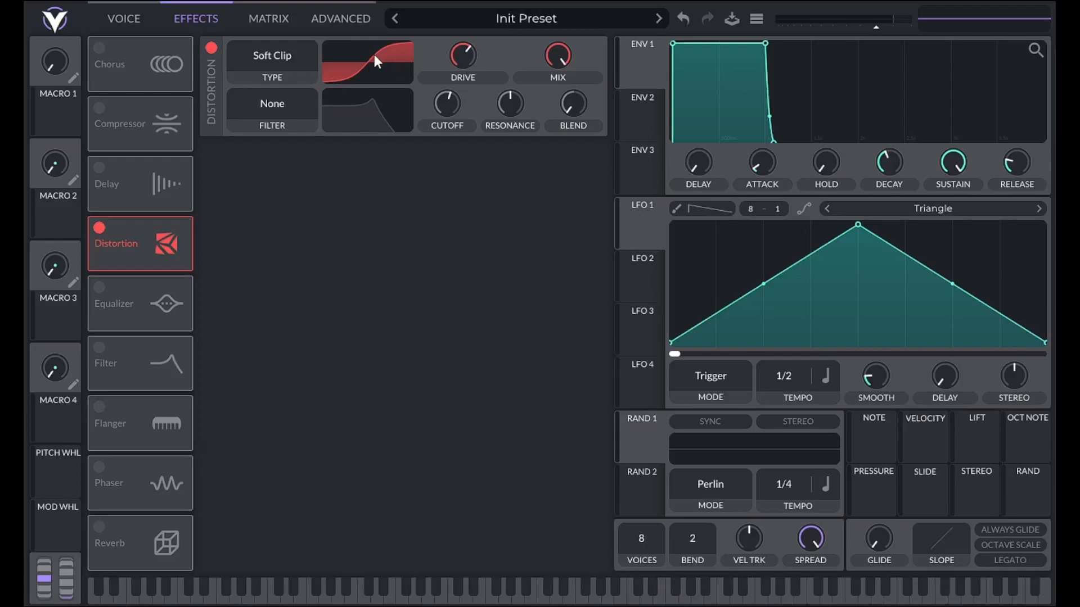
{"action": "mouse_move", "coordinate": [363, 74]}
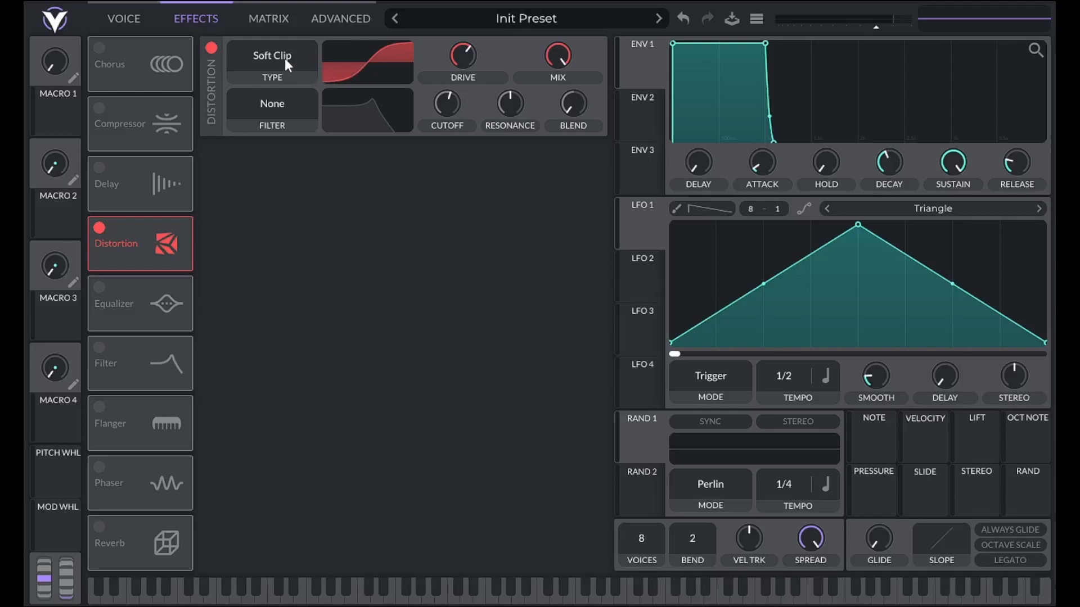
Step: Switch the distortion to Sine Fold and sweep its drive from about 26 dB back to 12 dB
{"action": "left_click", "coordinate": [272, 55]}
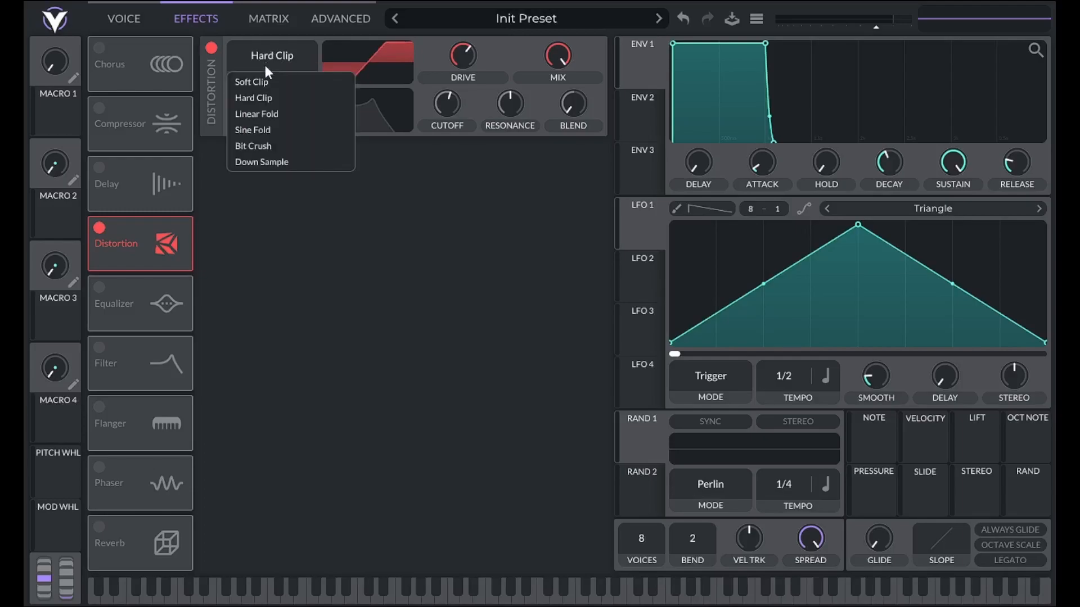
{"action": "mouse_move", "coordinate": [251, 82]}
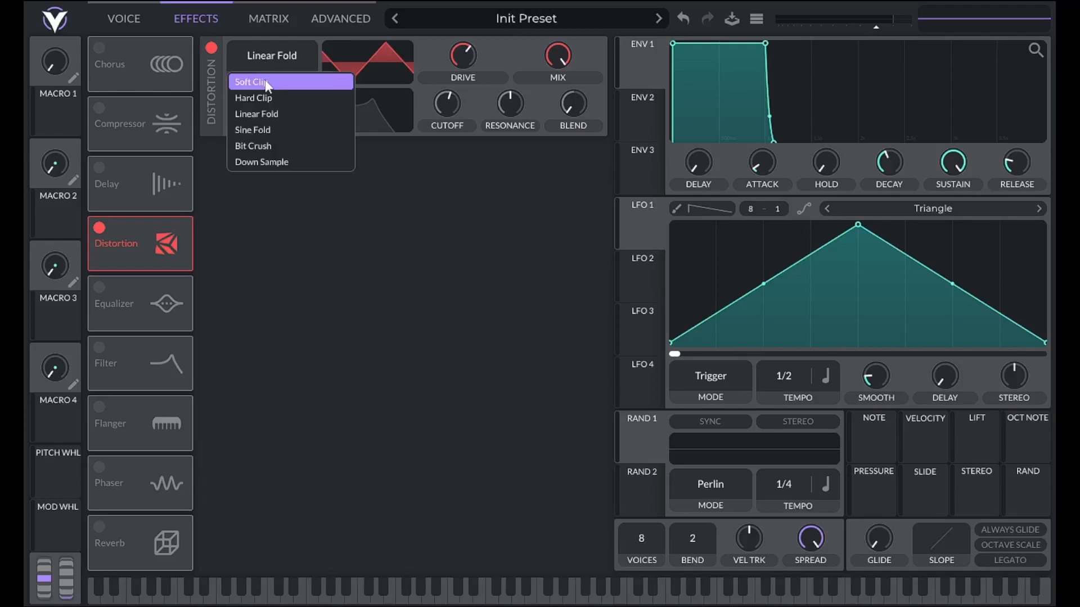
{"action": "left_click", "coordinate": [252, 131]}
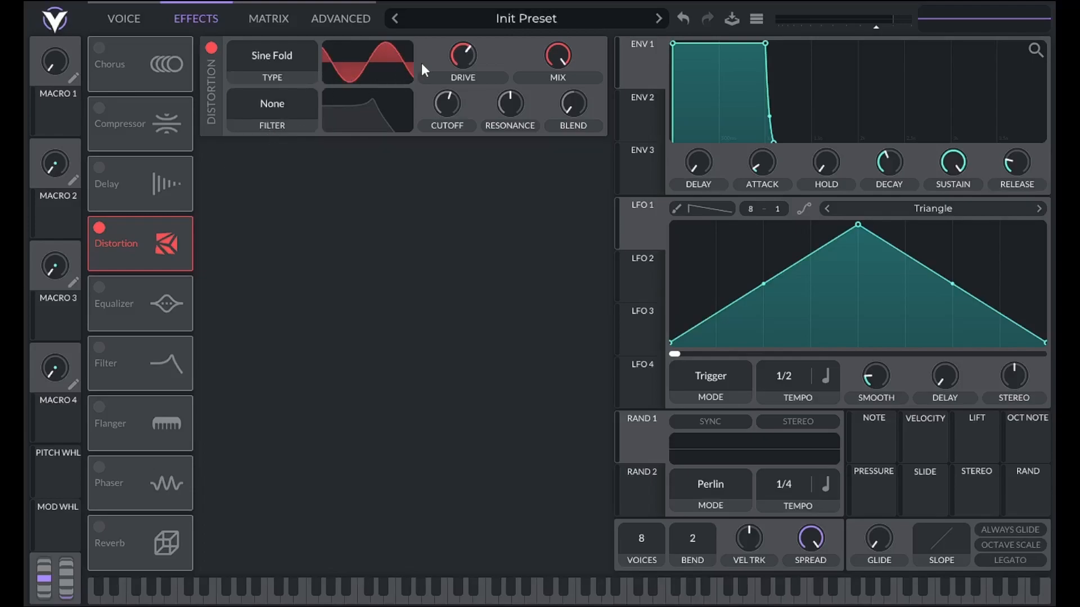
{"action": "left_click_drag", "start_coordinate": [462, 55], "coordinate": [463, 35]}
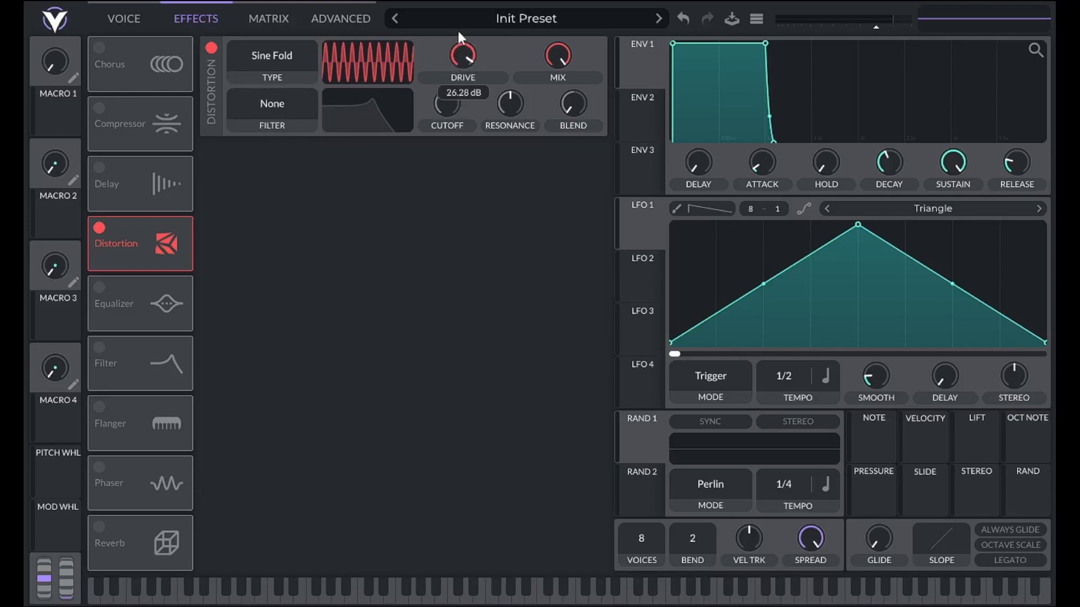
{"action": "left_click_drag", "start_coordinate": [462, 57], "coordinate": [463, 76]}
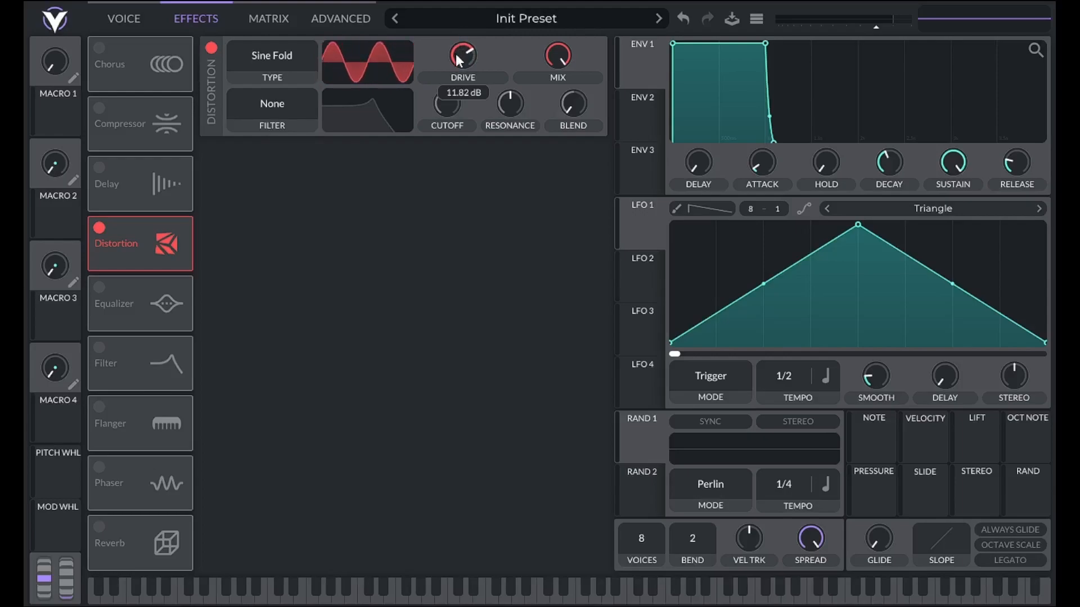
Step: Change the distortion type to Linear Fold and keep it selected
{"action": "left_click", "coordinate": [272, 57]}
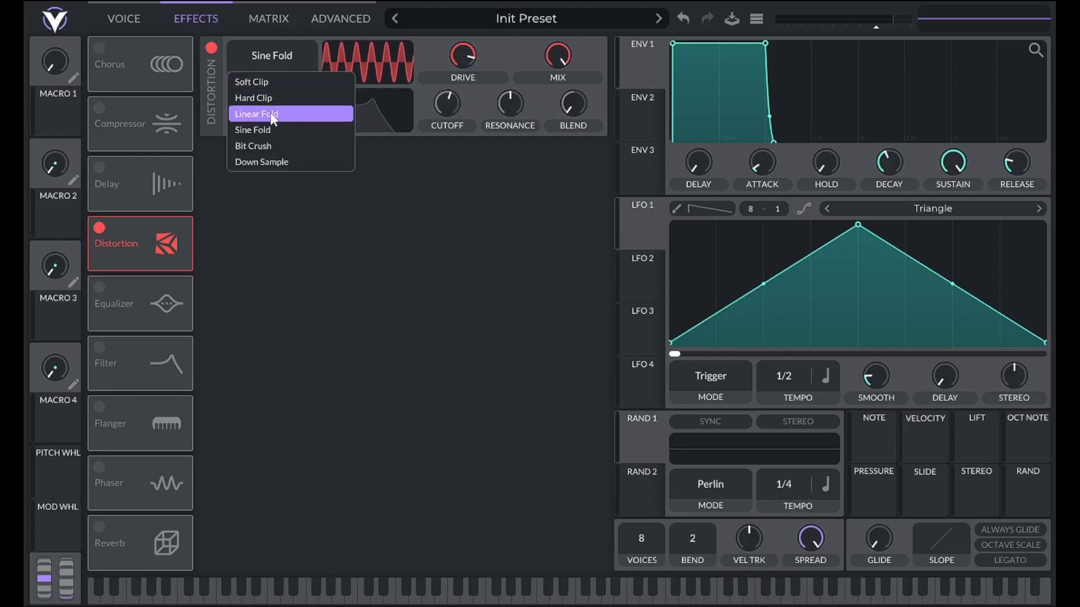
{"action": "left_click", "coordinate": [257, 114]}
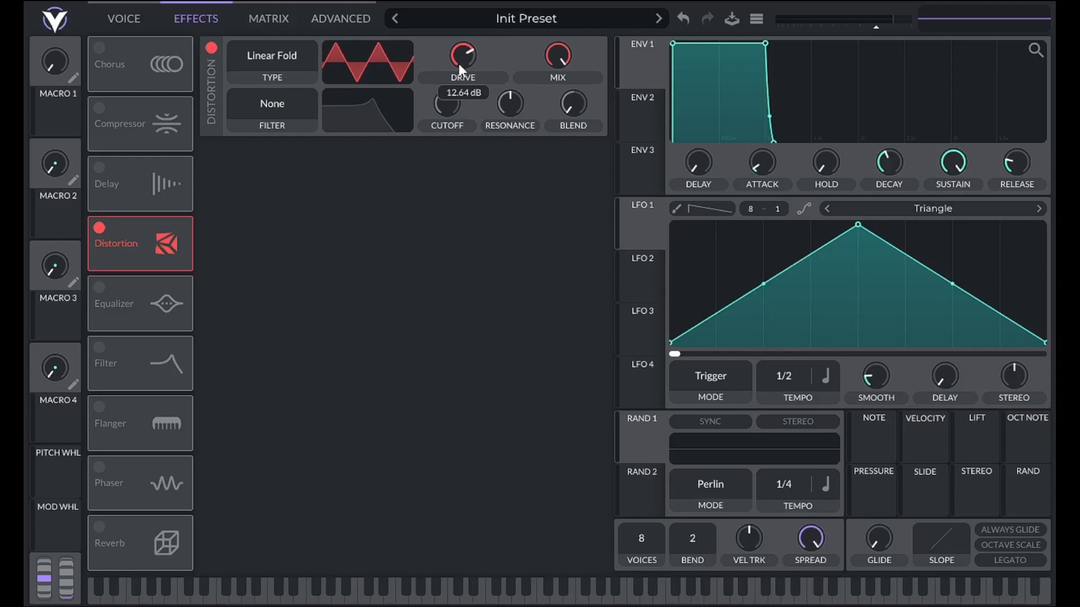
{"action": "left_click", "coordinate": [271, 56]}
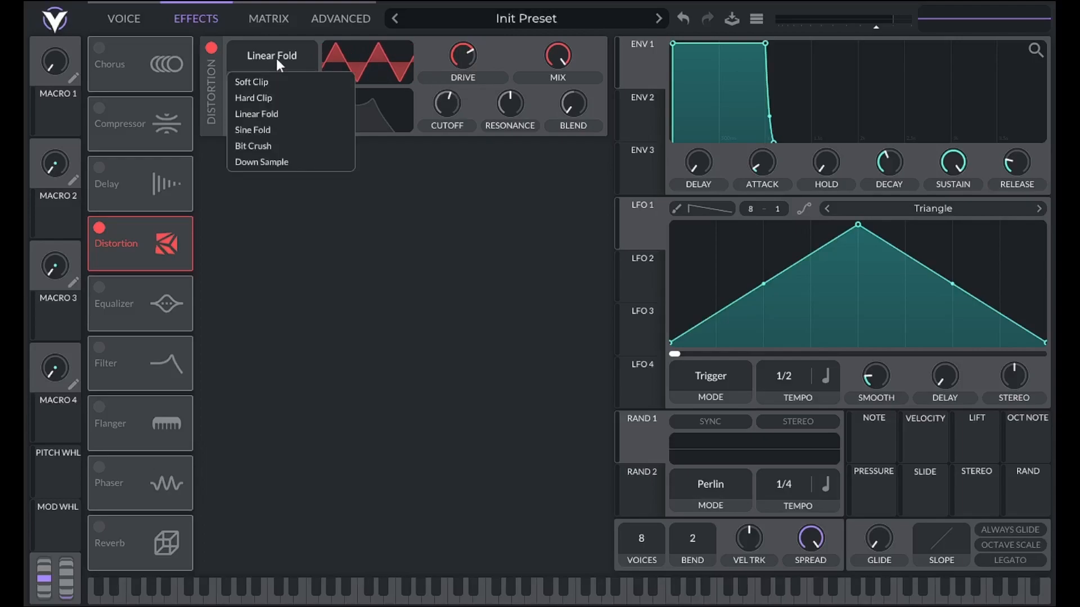
{"action": "left_click", "coordinate": [256, 114]}
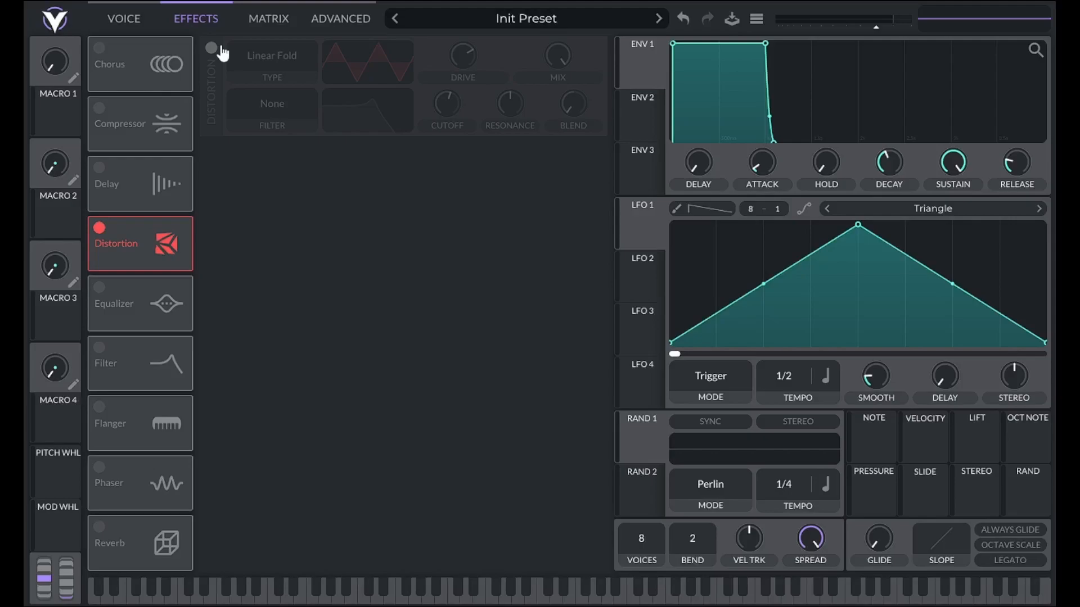
{"action": "mouse_move", "coordinate": [220, 54]}
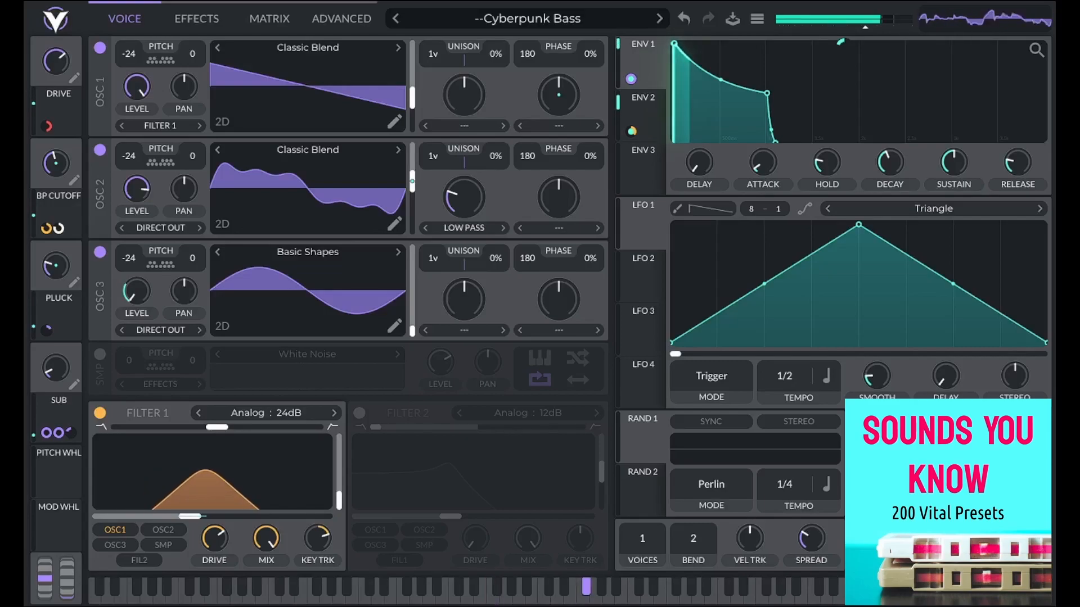
Step: Step to the next bass preset, then switch the Distortion effect back on for Init Preset
{"action": "left_click", "coordinate": [656, 19]}
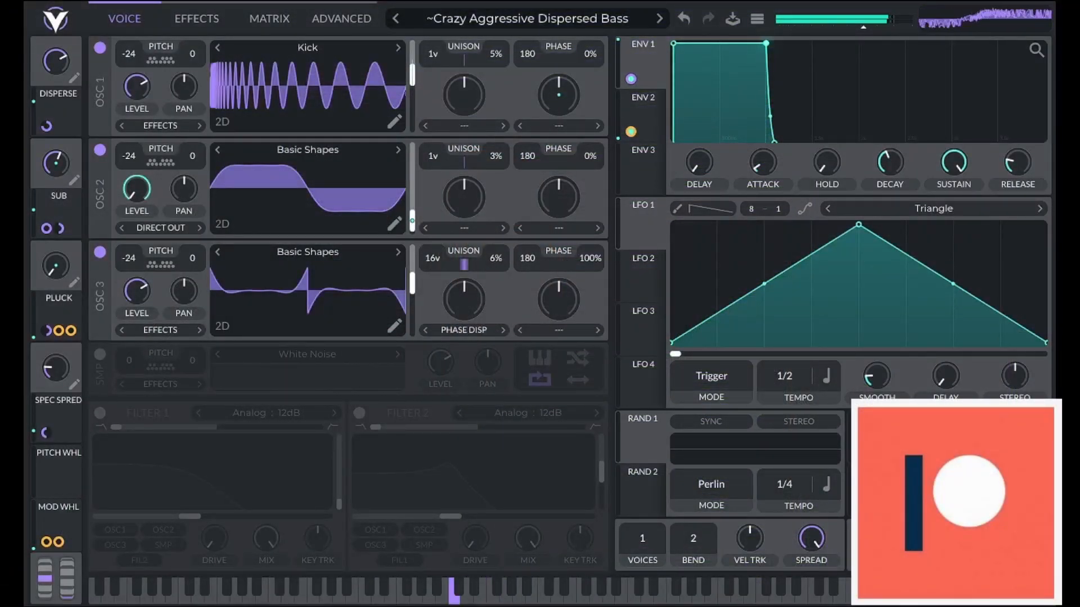
{"action": "left_click", "coordinate": [196, 19]}
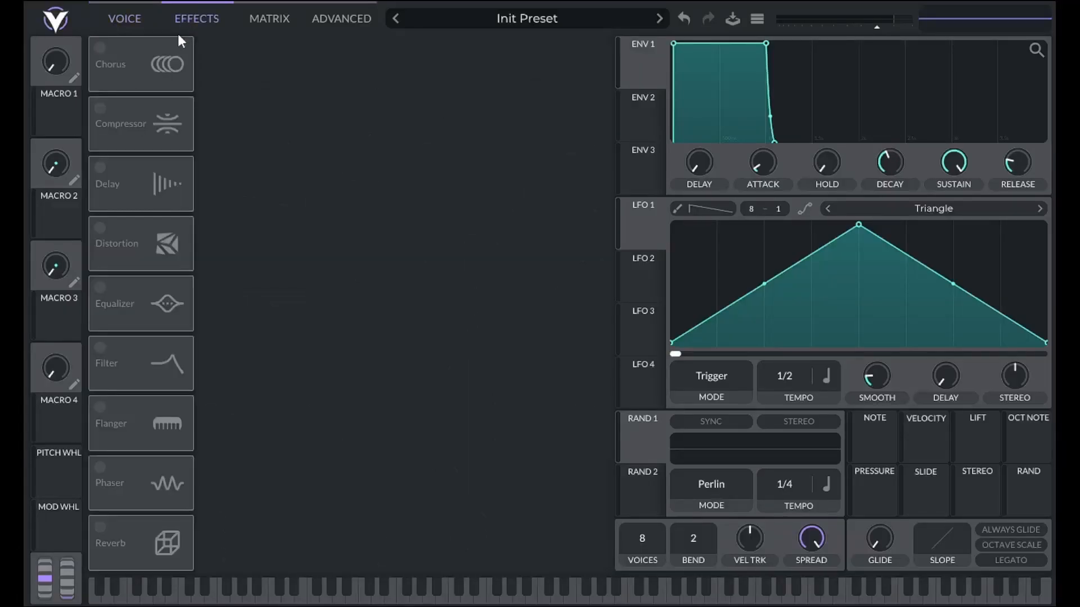
{"action": "left_click", "coordinate": [100, 232]}
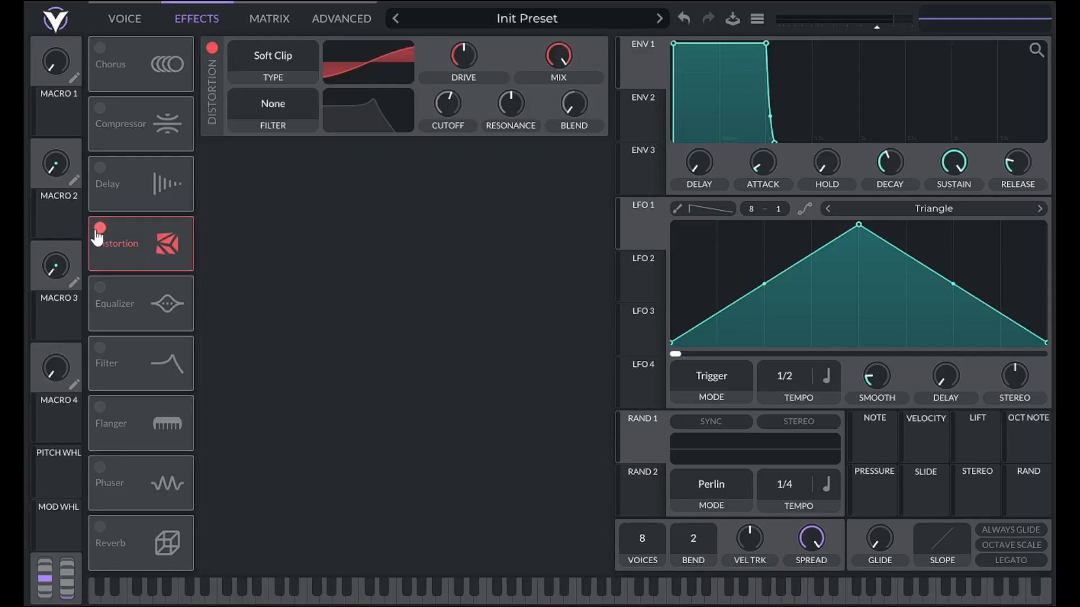
Step: Switch the distortion to Bit Crush at about 5 dB drive, then ease the drive down
{"action": "left_click", "coordinate": [272, 56]}
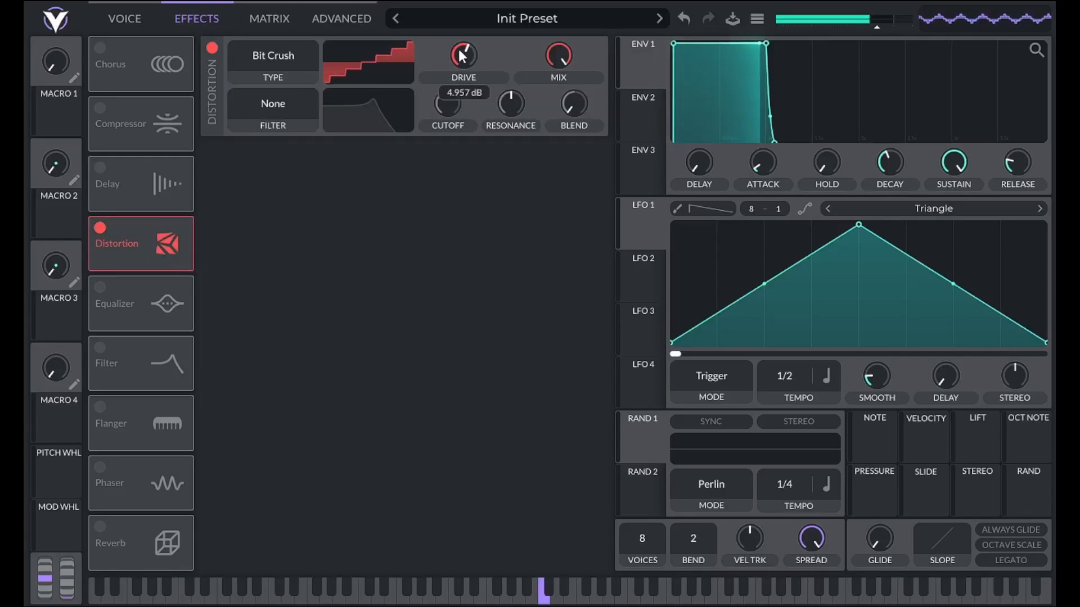
{"action": "left_click_drag", "start_coordinate": [462, 55], "coordinate": [463, 27]}
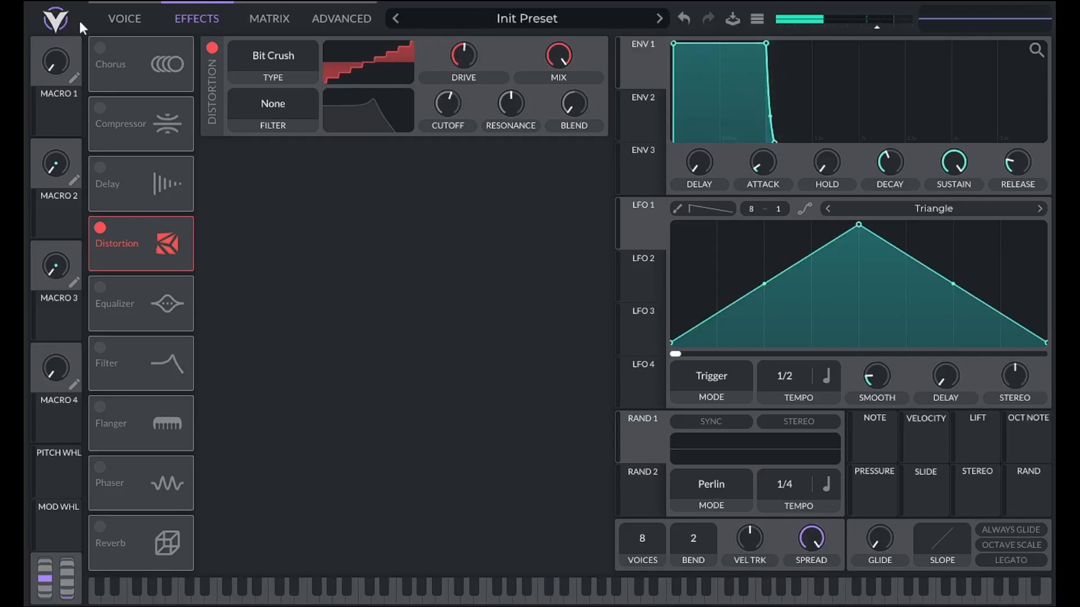
{"action": "left_click", "coordinate": [125, 20]}
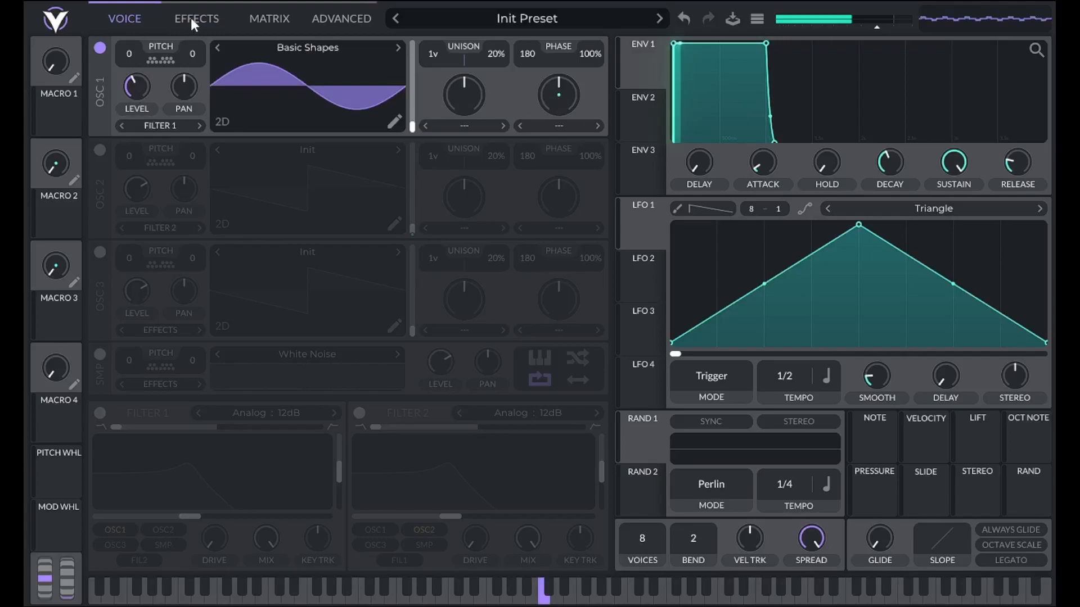
{"action": "left_click", "coordinate": [195, 19]}
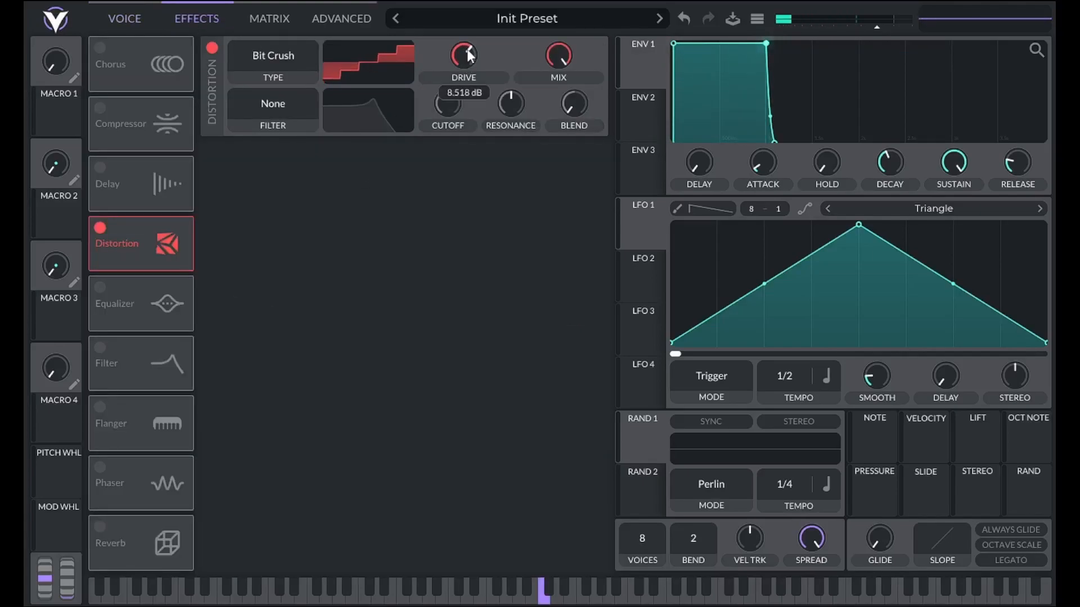
{"action": "left_click_drag", "start_coordinate": [465, 56], "coordinate": [464, 75]}
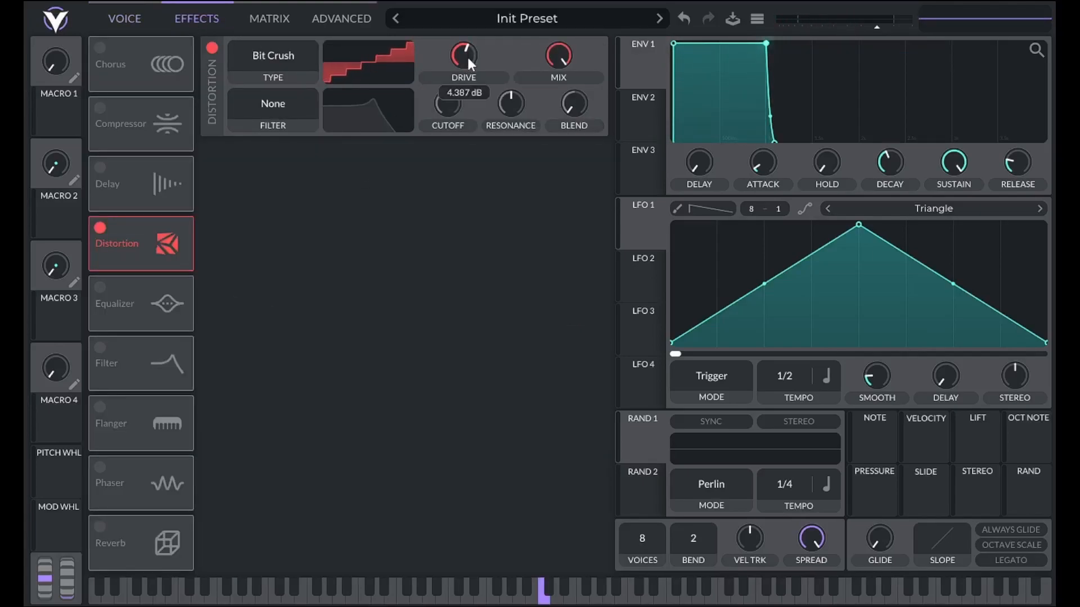
{"action": "left_click_drag", "start_coordinate": [463, 56], "coordinate": [464, 68]}
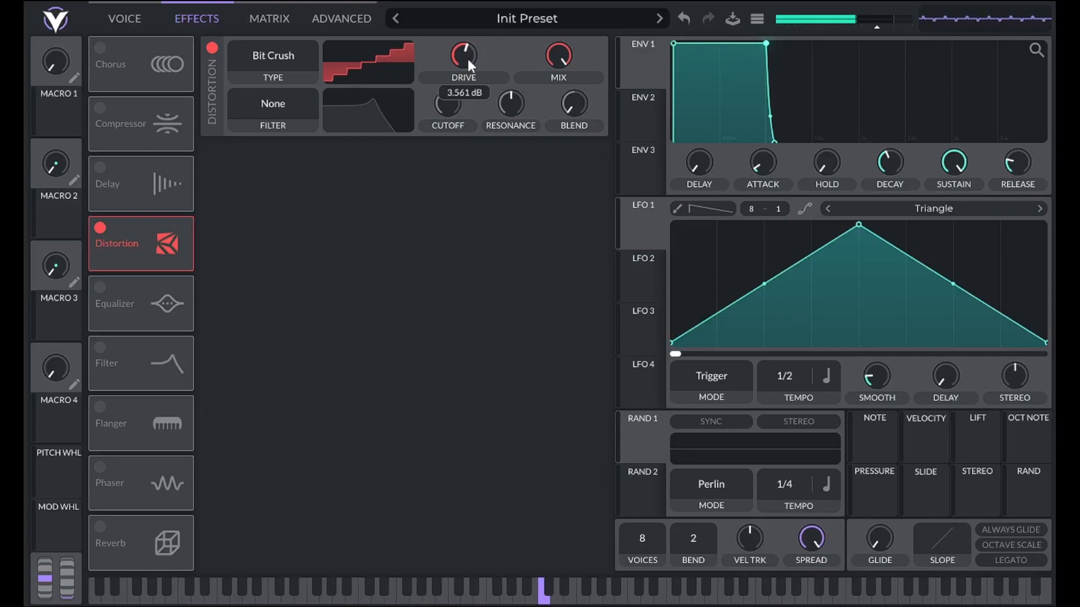
Step: Lower oscillator 1's level on the voice page, leaving it partway down
{"action": "left_click", "coordinate": [125, 19]}
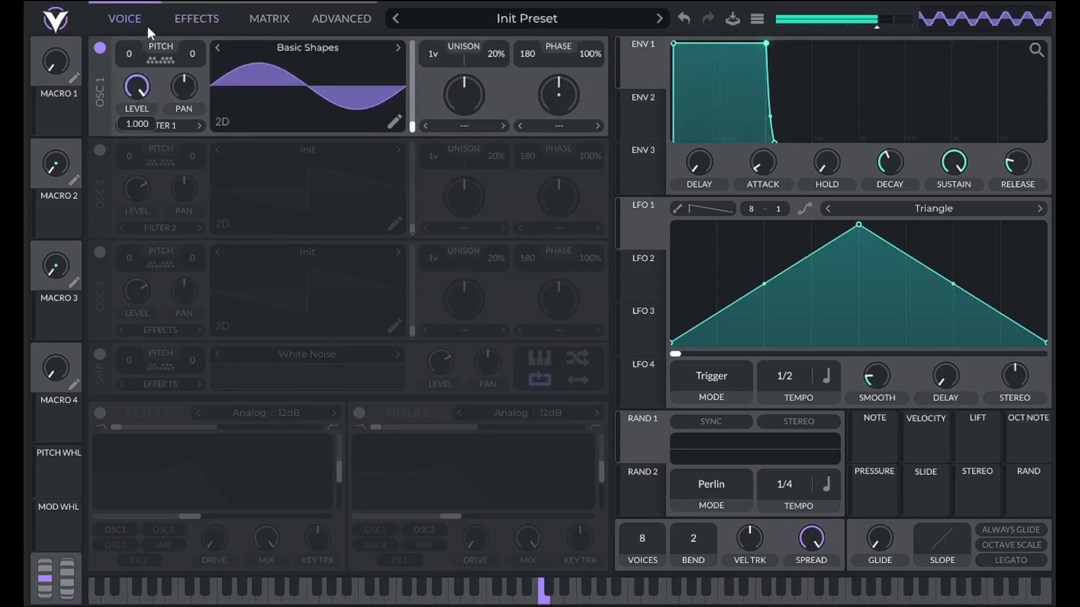
{"action": "left_click_drag", "start_coordinate": [136, 88], "coordinate": [136, 124]}
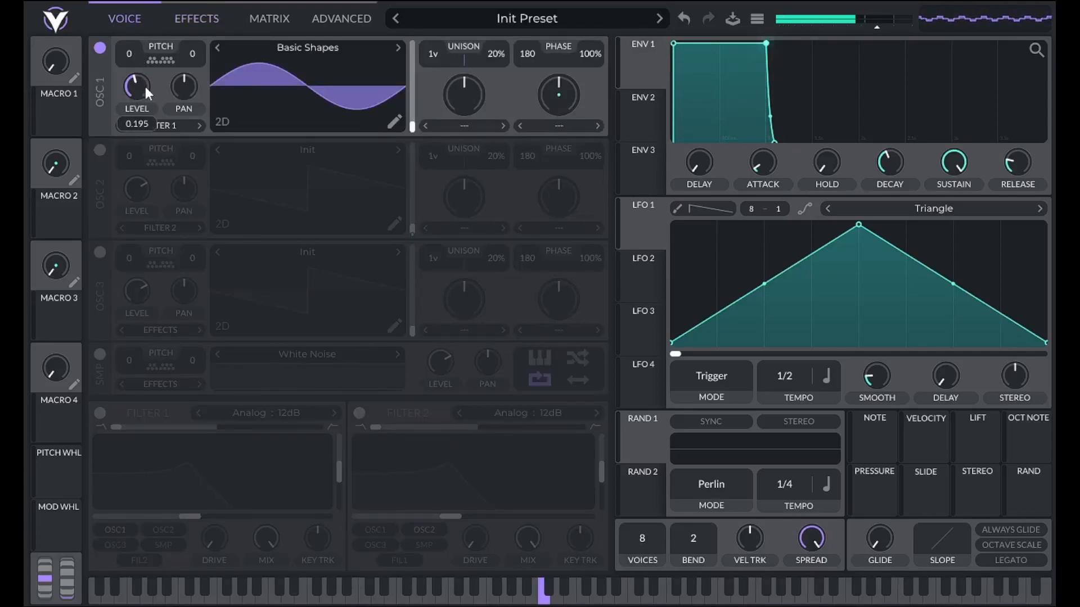
{"action": "left_click_drag", "start_coordinate": [136, 88], "coordinate": [136, 68]}
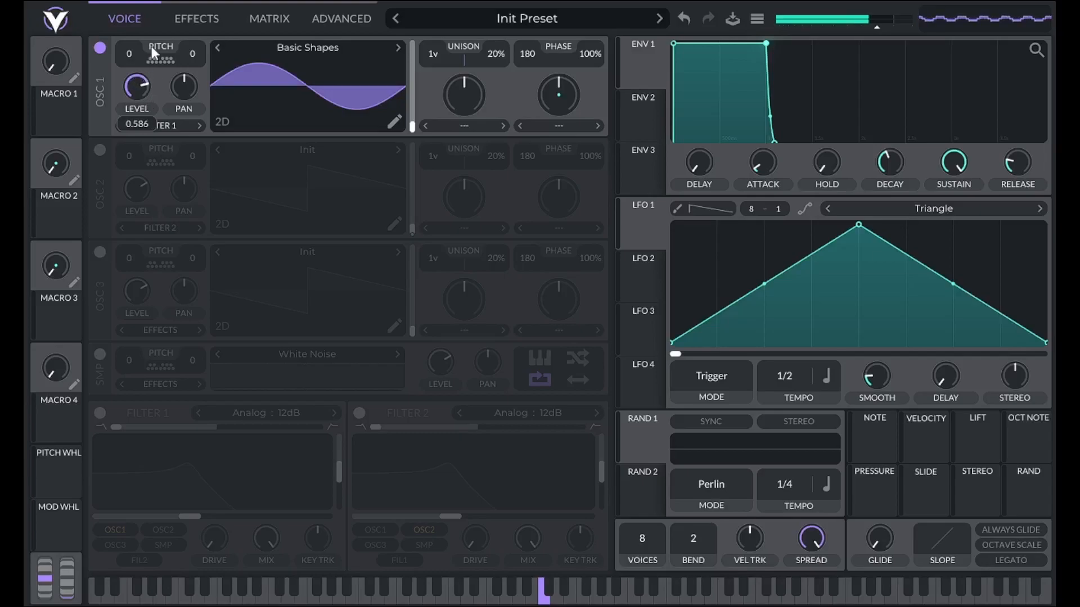
{"action": "left_click", "coordinate": [196, 20]}
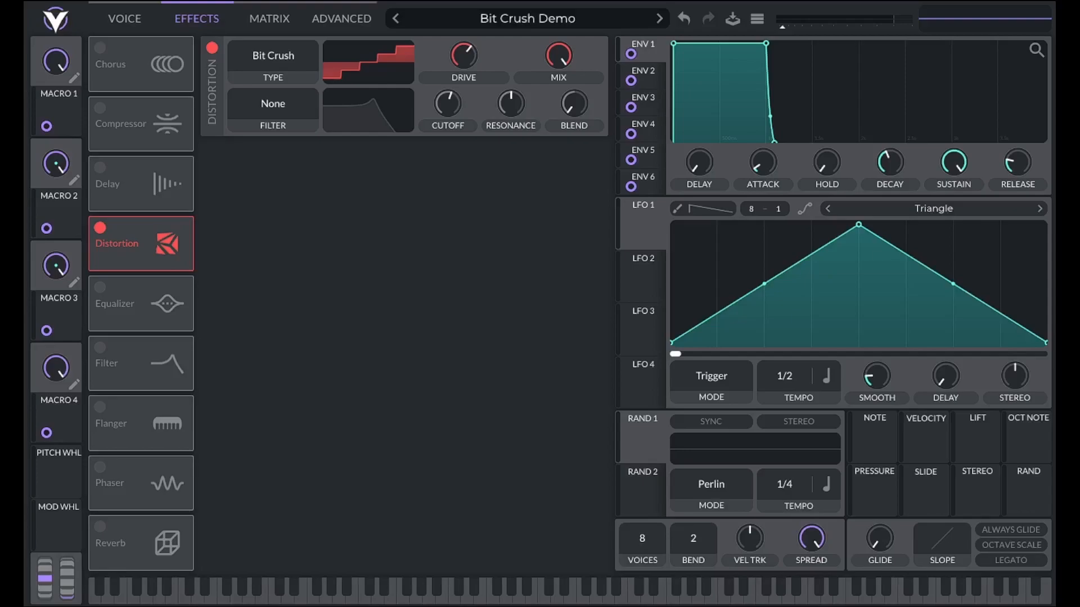
{"action": "mouse_move", "coordinate": [578, 24]}
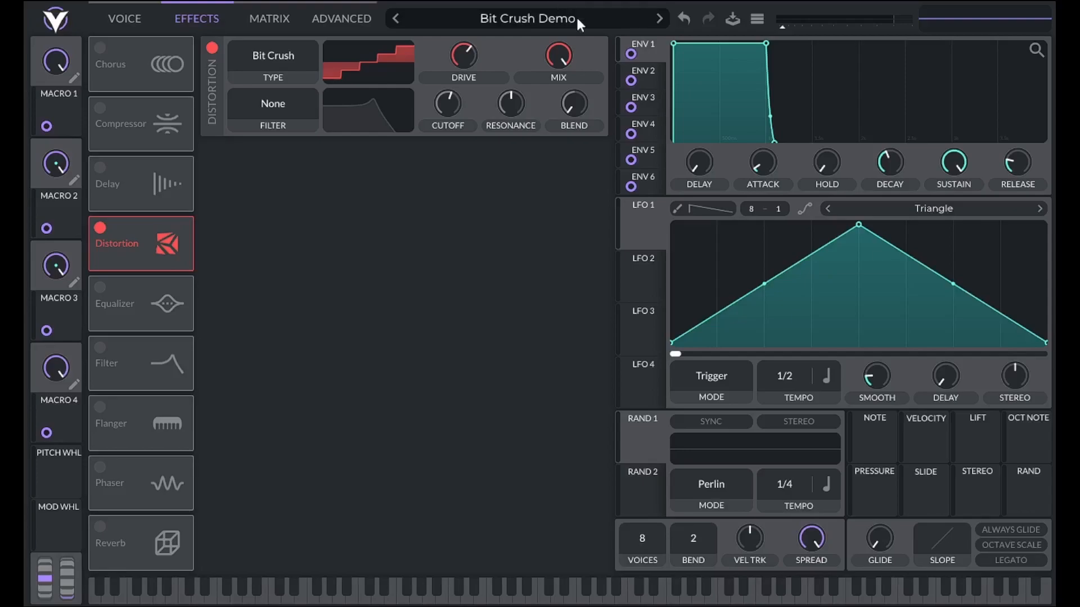
{"action": "mouse_move", "coordinate": [72, 62]}
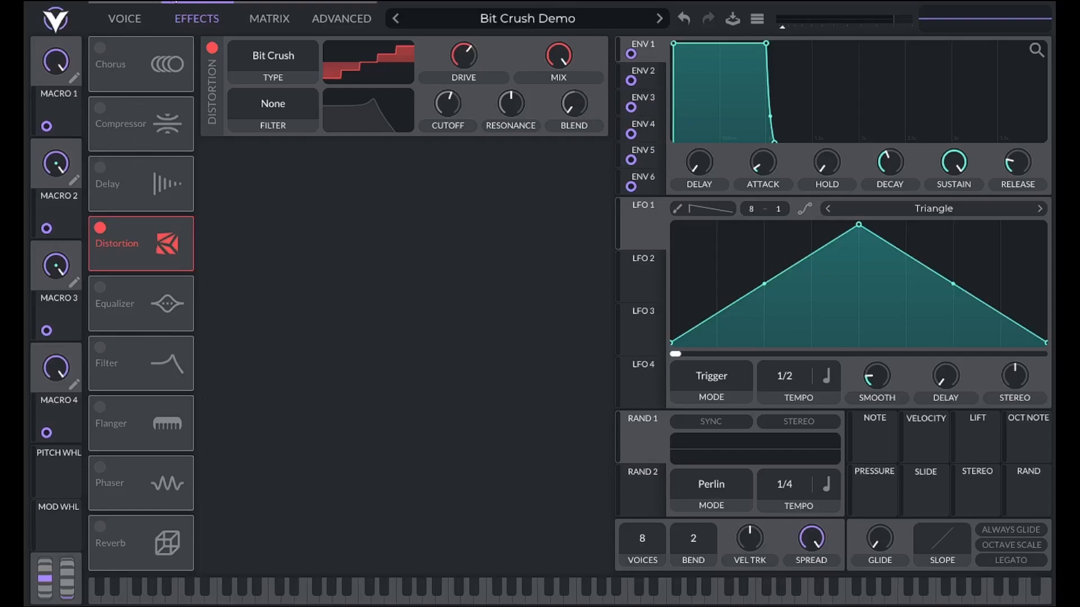
{"action": "mouse_move", "coordinate": [782, 35]}
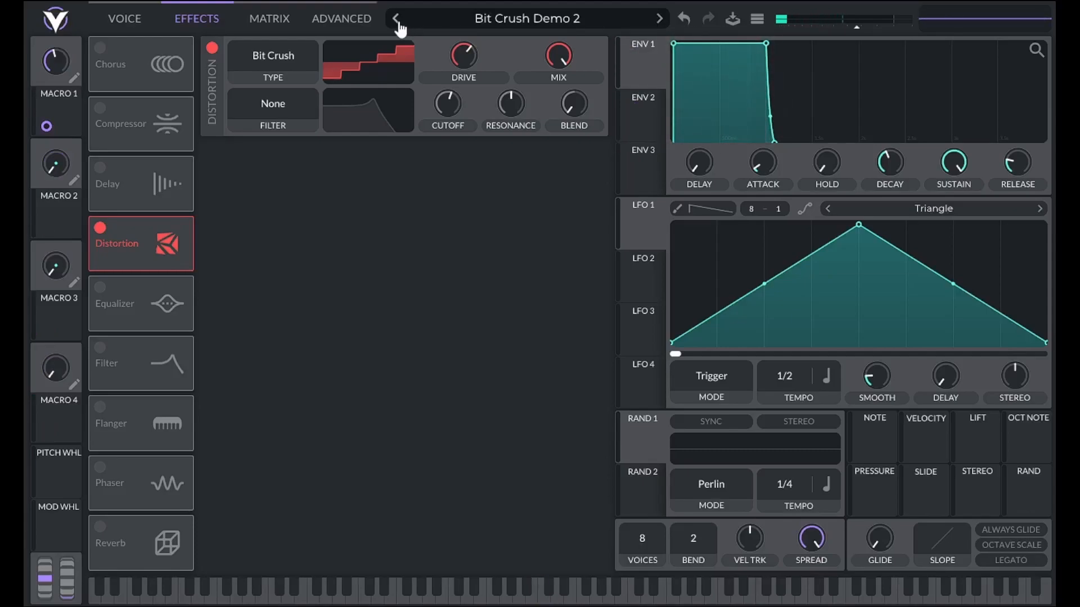
Step: Step back to the previous preset and bring up oscillator 1's morph type list
{"action": "left_click", "coordinate": [124, 19]}
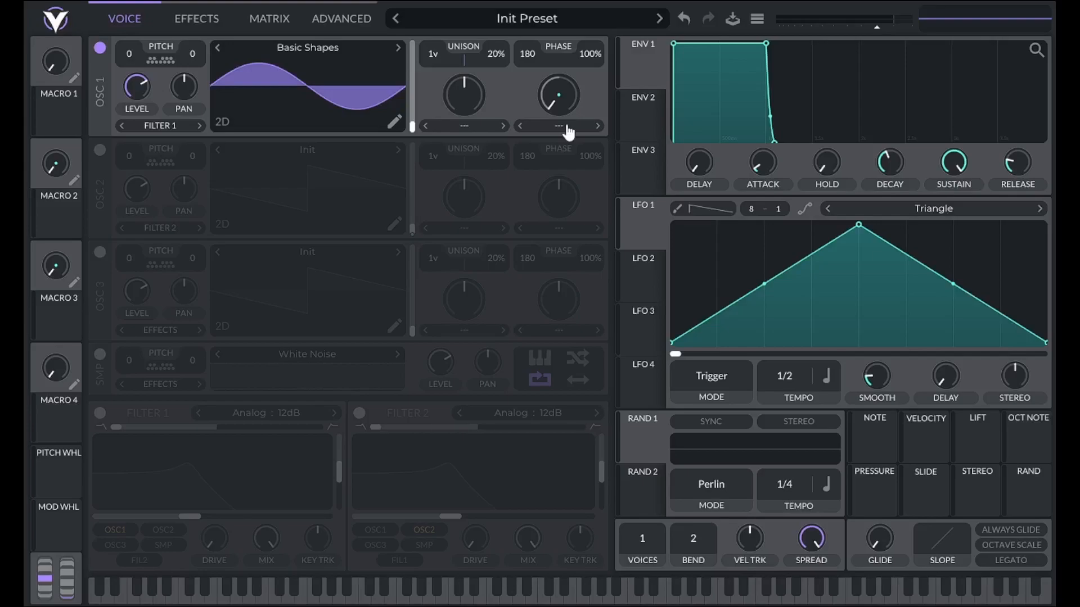
{"action": "mouse_move", "coordinate": [565, 131]}
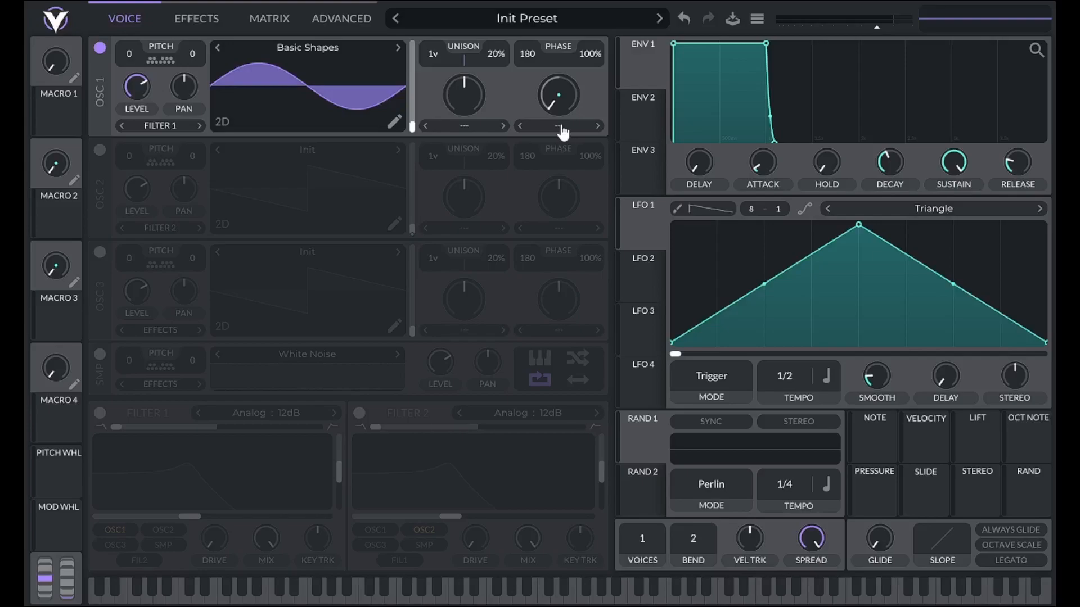
{"action": "left_click", "coordinate": [559, 126]}
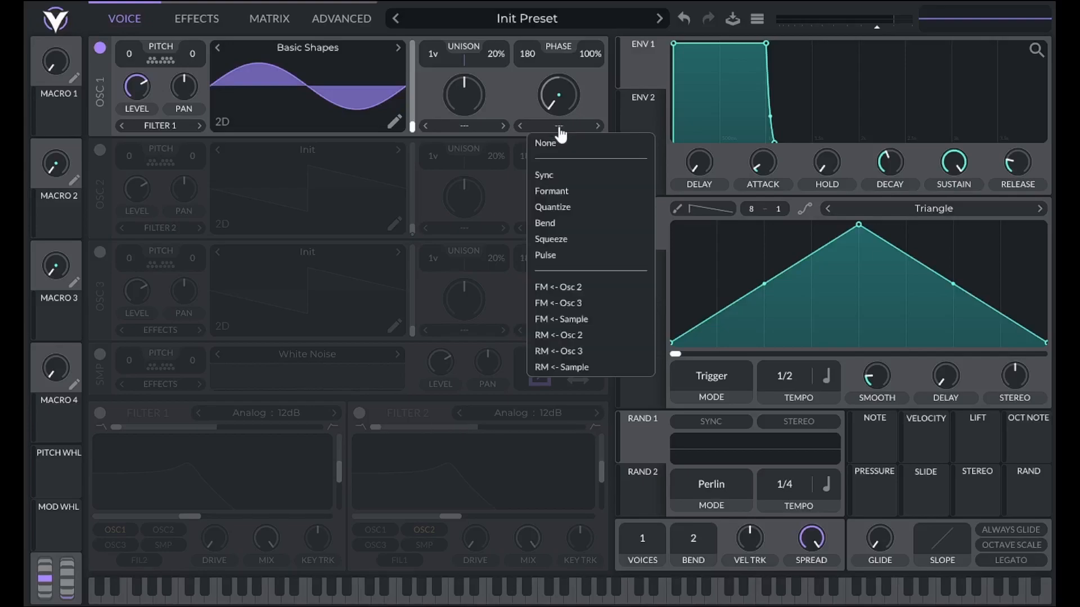
{"action": "mouse_move", "coordinate": [558, 207]}
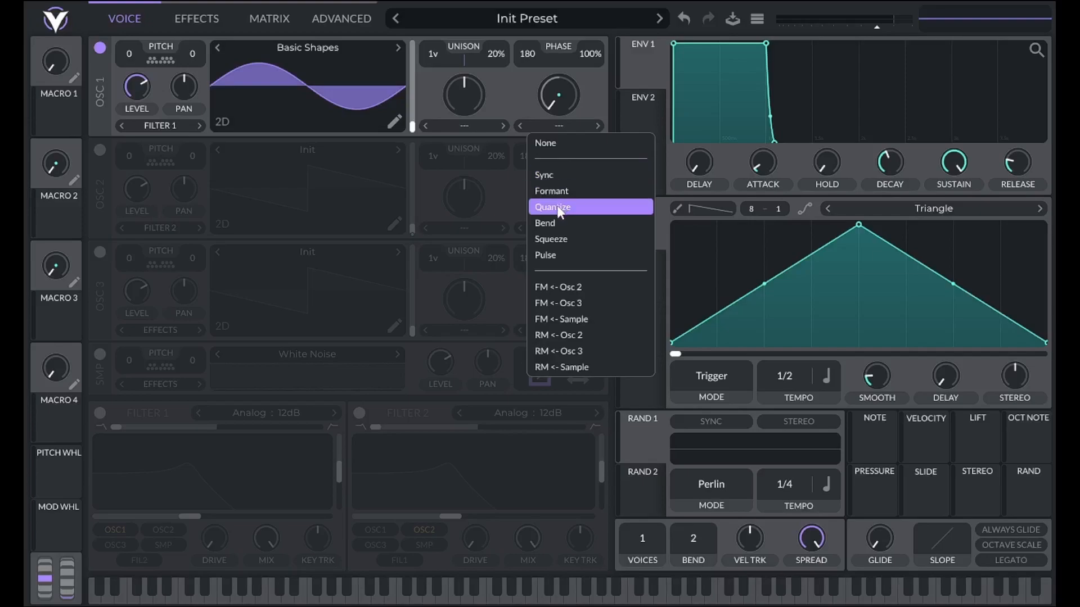
Step: Choose Quantize as oscillator 1's morph and adjust its morph amount
{"action": "left_click", "coordinate": [551, 207]}
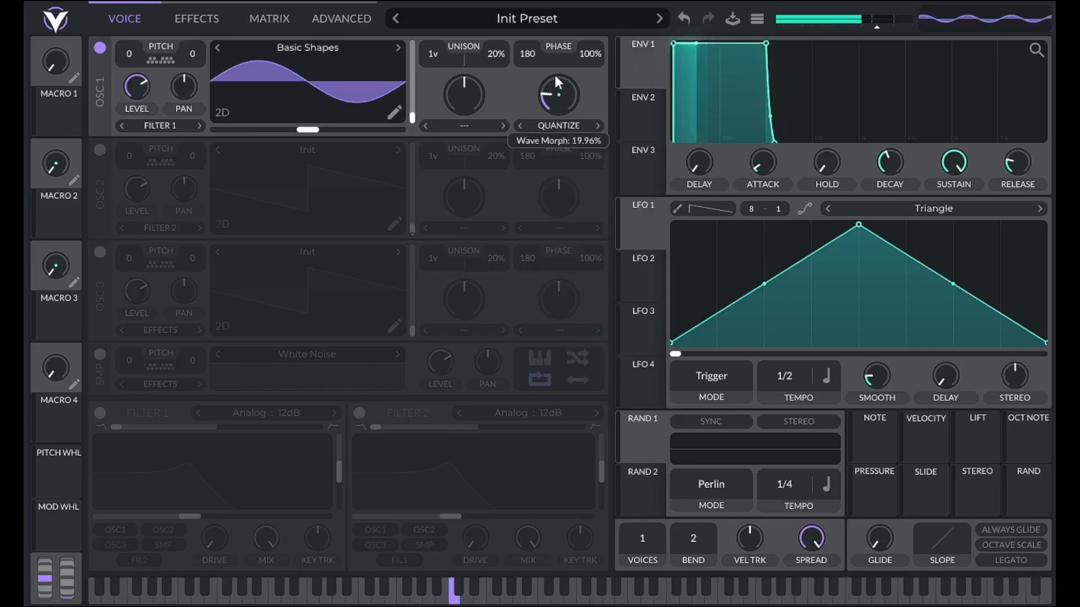
{"action": "left_click_drag", "start_coordinate": [557, 95], "coordinate": [558, 82]}
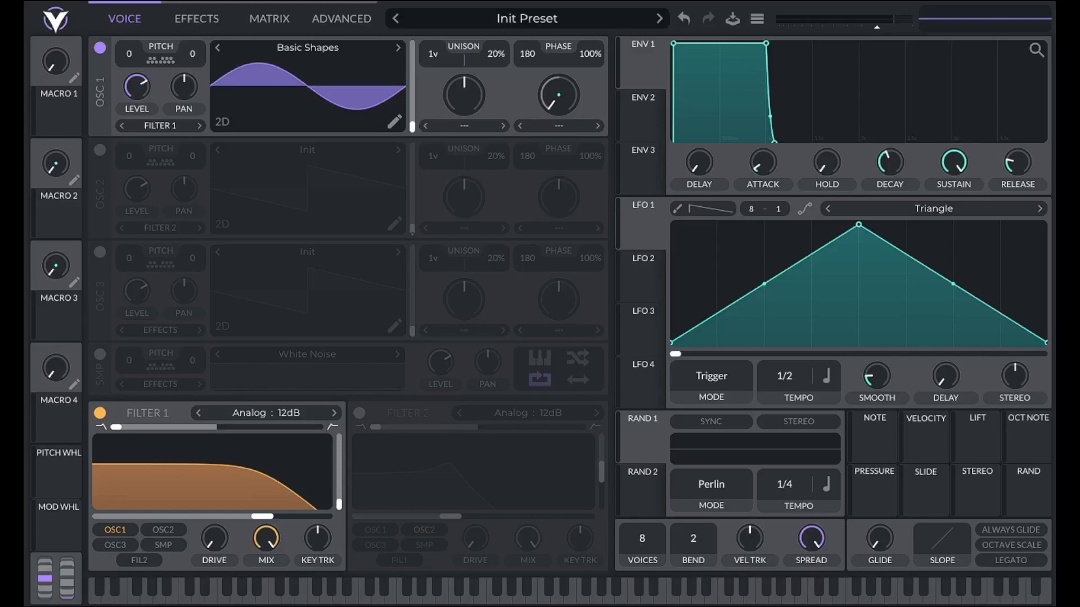
{"action": "mouse_move", "coordinate": [399, 587]}
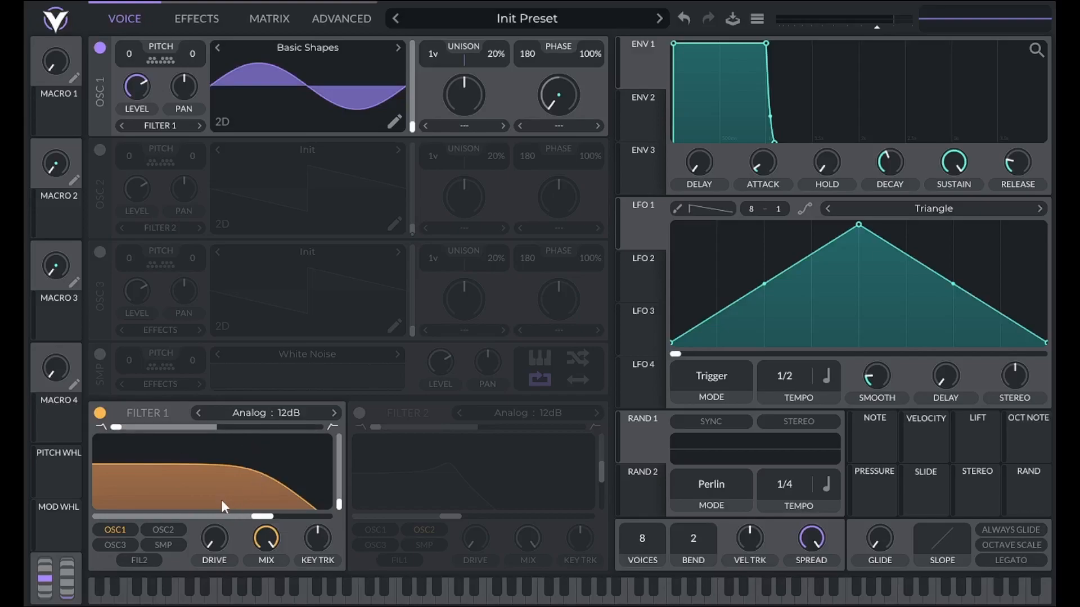
Step: Give filter 1 the Dirty filter model, then switch filter 1 off
{"action": "left_click", "coordinate": [266, 413]}
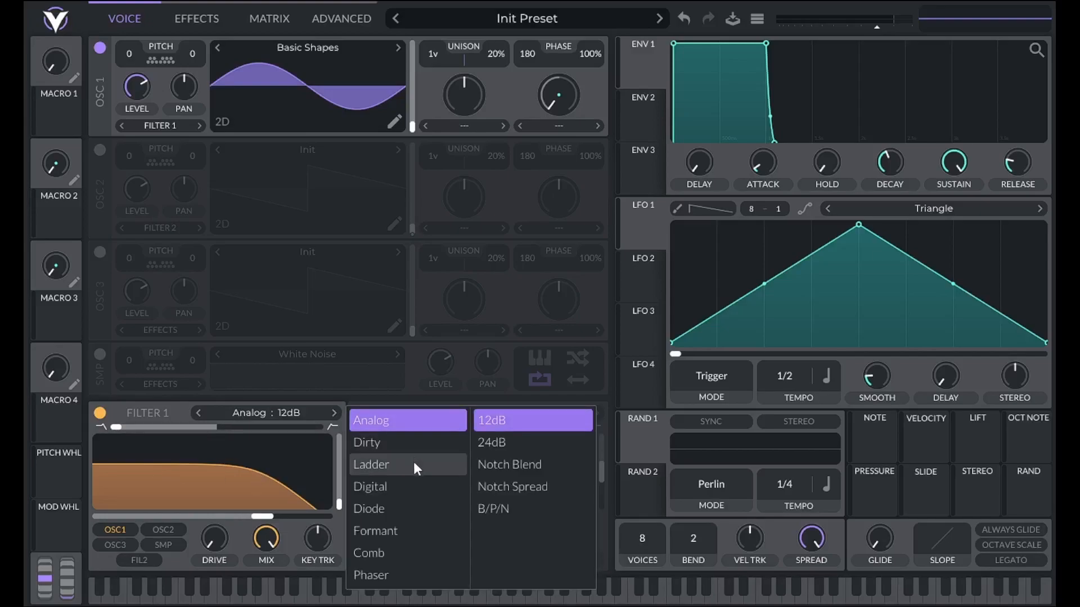
{"action": "mouse_move", "coordinate": [406, 485]}
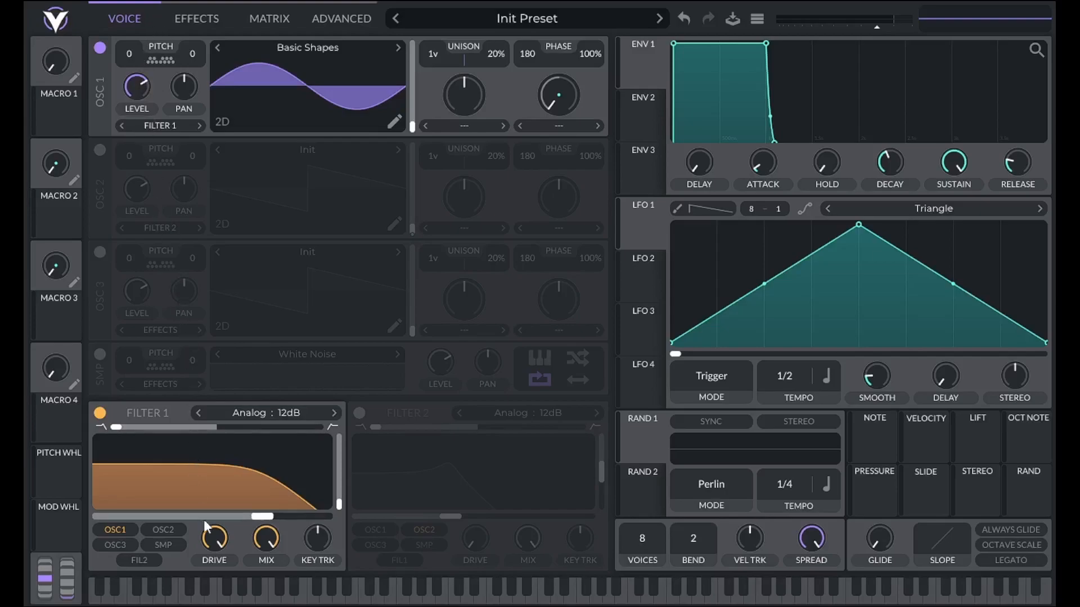
{"action": "left_click", "coordinate": [266, 412]}
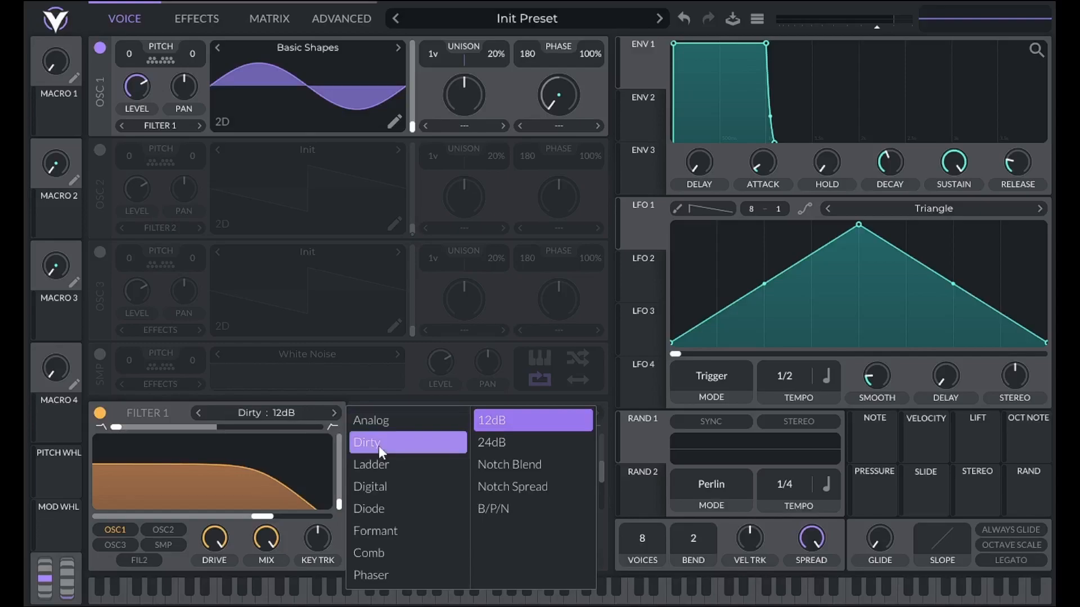
{"action": "left_click", "coordinate": [370, 419]}
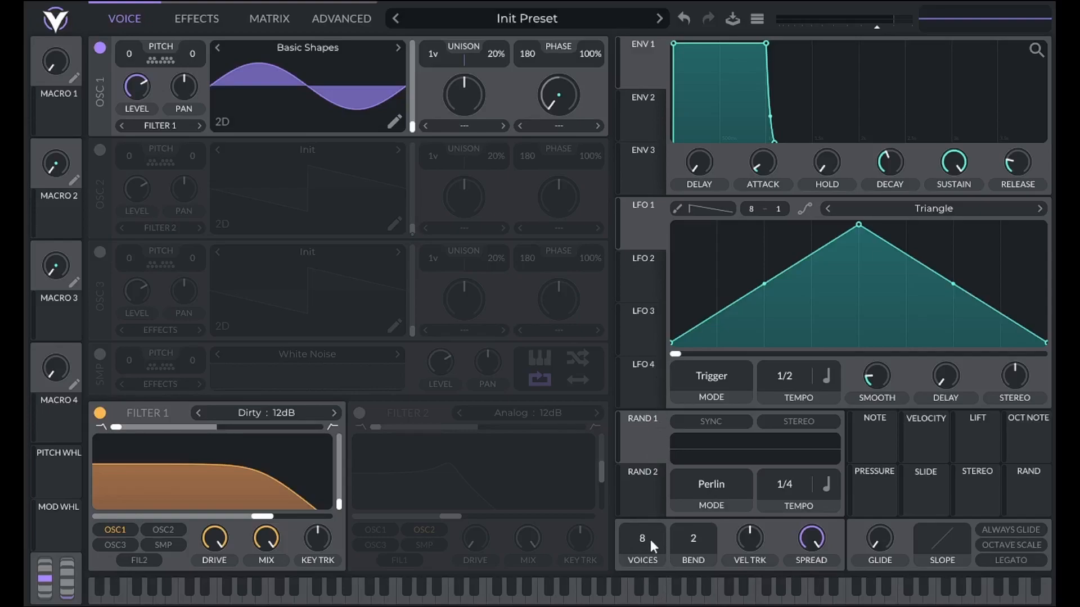
{"action": "mouse_move", "coordinate": [525, 458]}
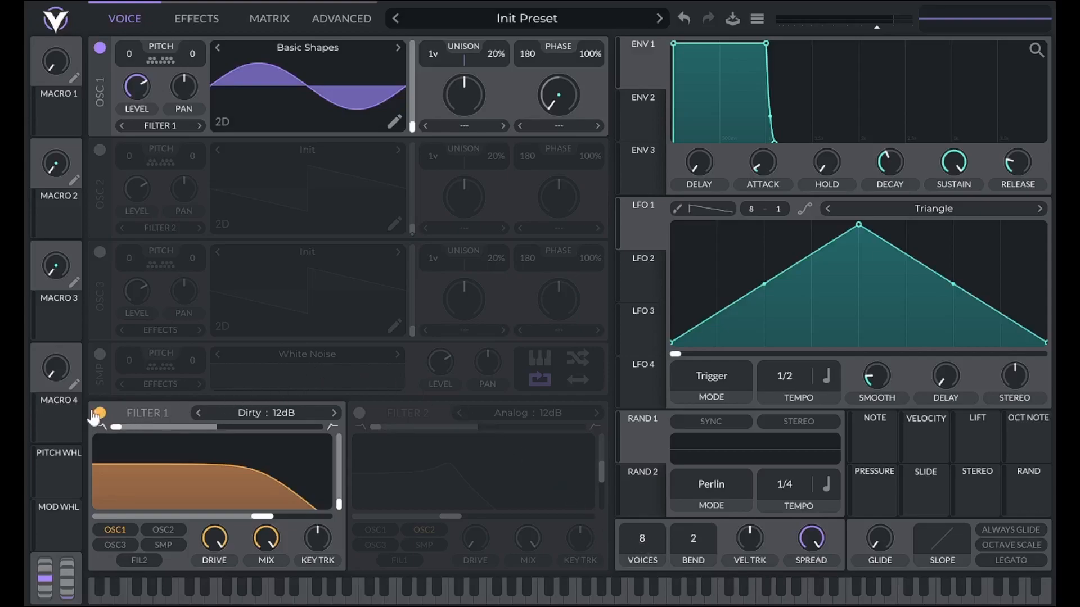
{"action": "left_click", "coordinate": [98, 414]}
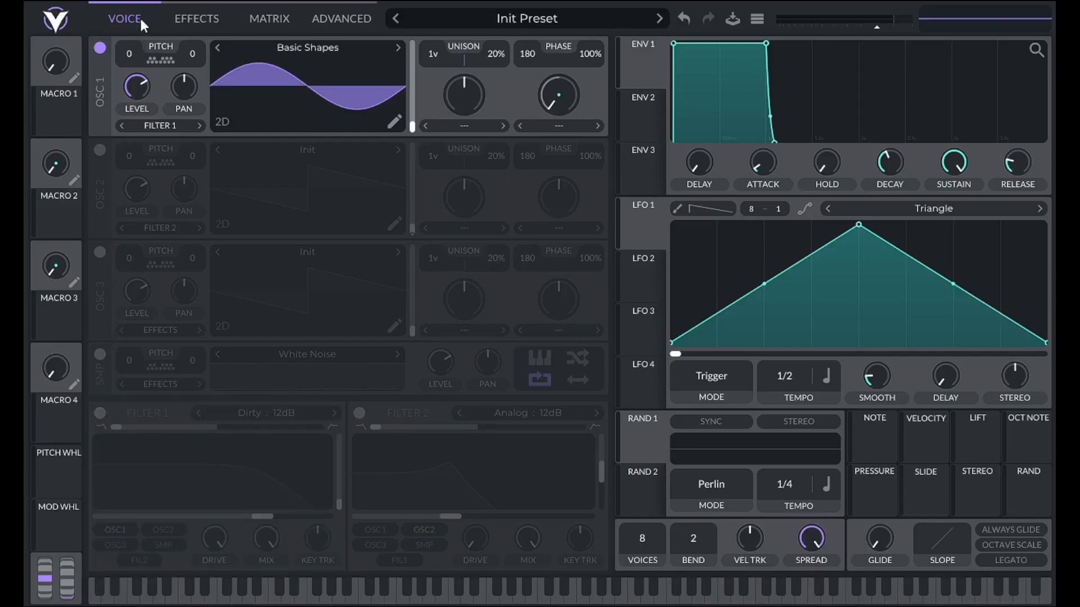
{"action": "mouse_move", "coordinate": [190, 23]}
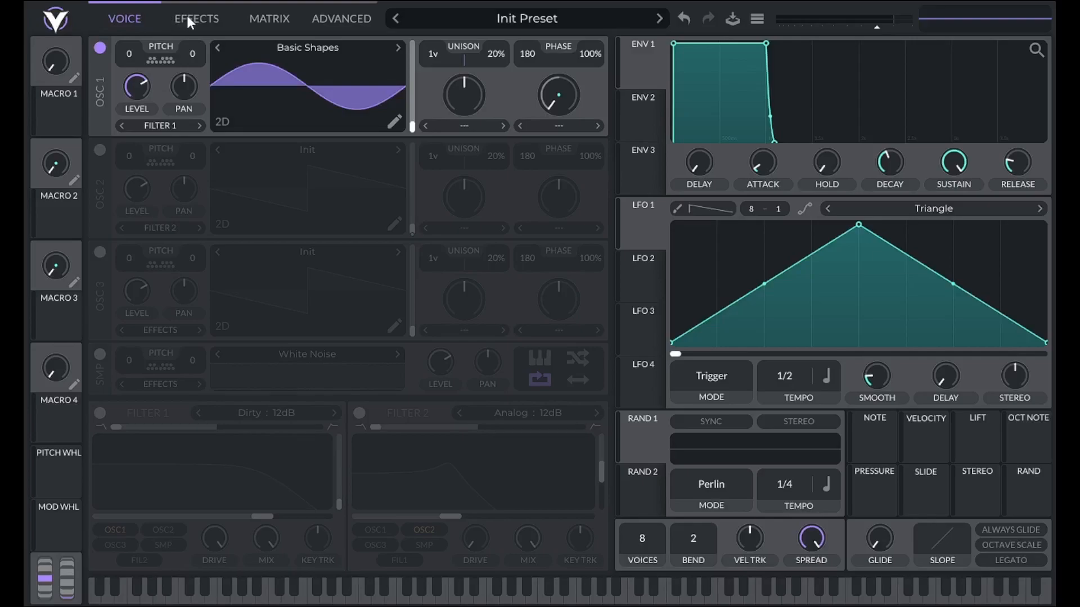
{"action": "left_click", "coordinate": [195, 19]}
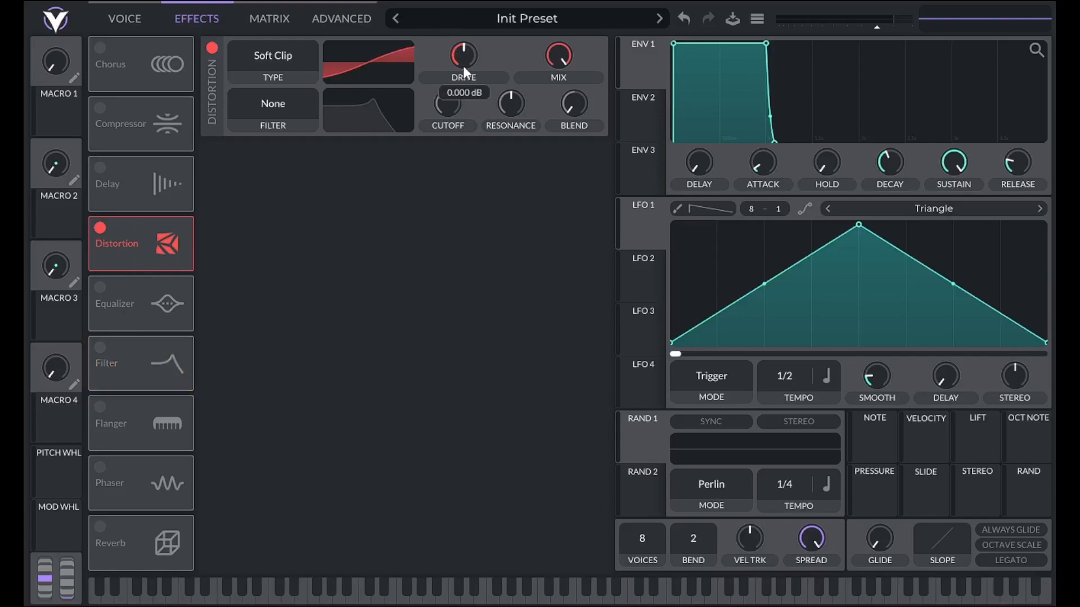
Step: Raise the Soft Clip distortion drive to about 10 dB and head back to the voice page
{"action": "left_click_drag", "start_coordinate": [463, 56], "coordinate": [463, 35]}
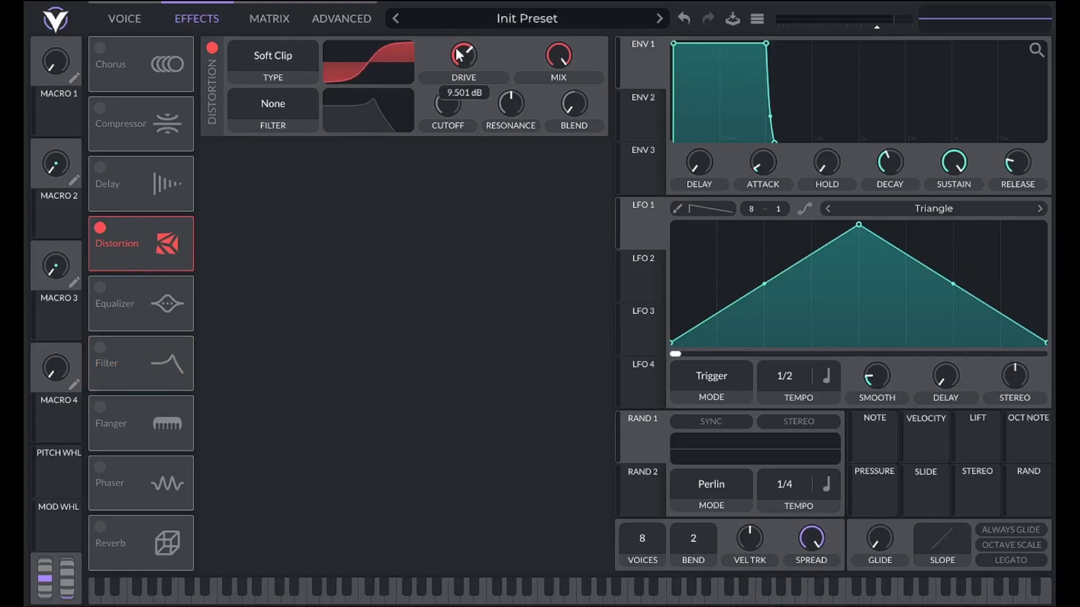
{"action": "left_click_drag", "start_coordinate": [462, 55], "coordinate": [464, 52]}
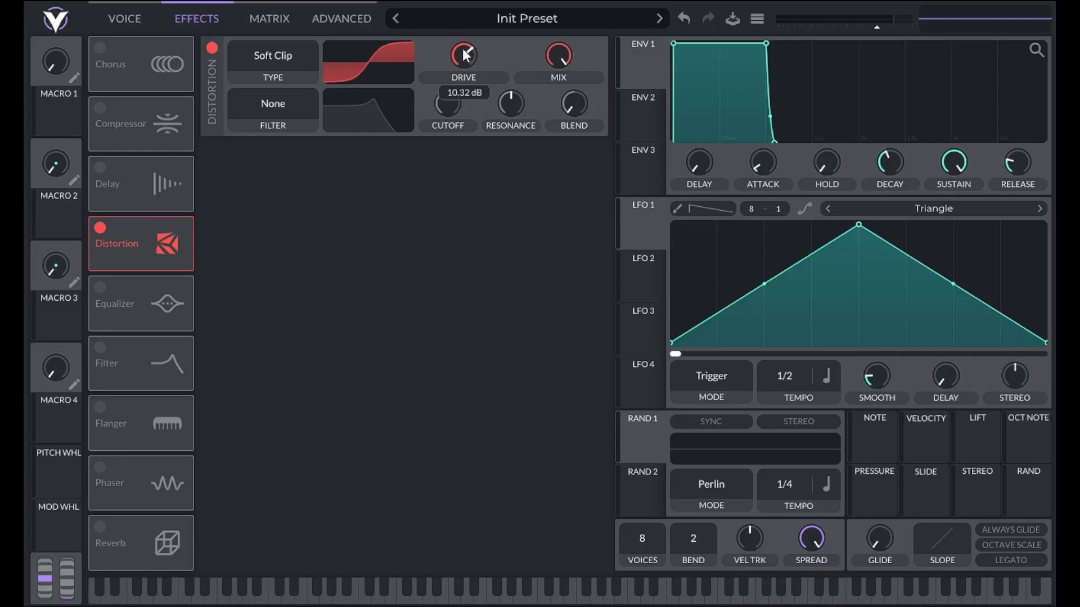
{"action": "left_click_drag", "start_coordinate": [463, 57], "coordinate": [463, 45]}
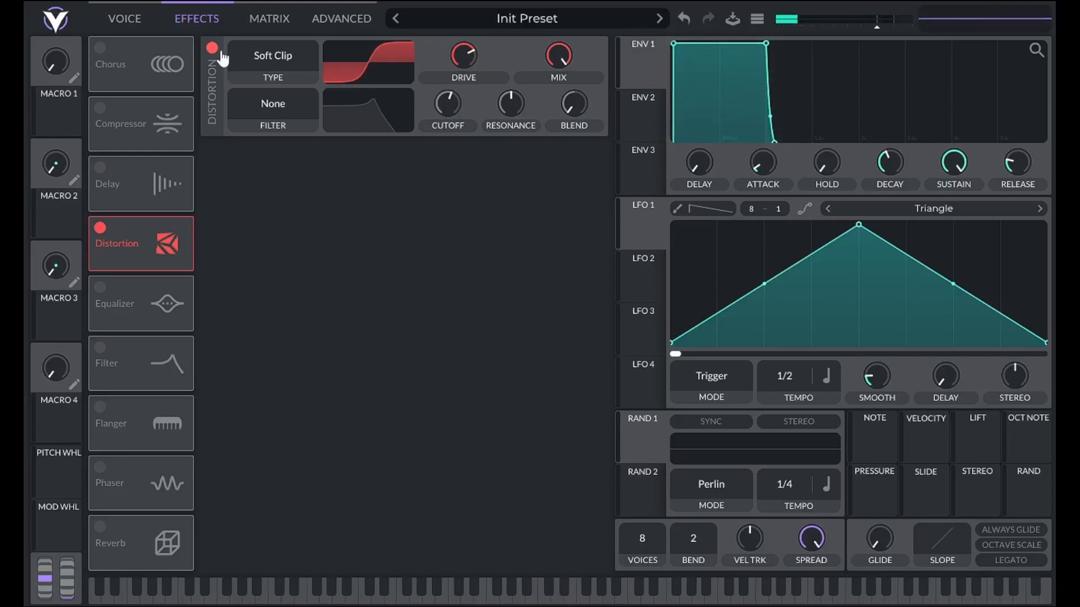
{"action": "left_click", "coordinate": [125, 18]}
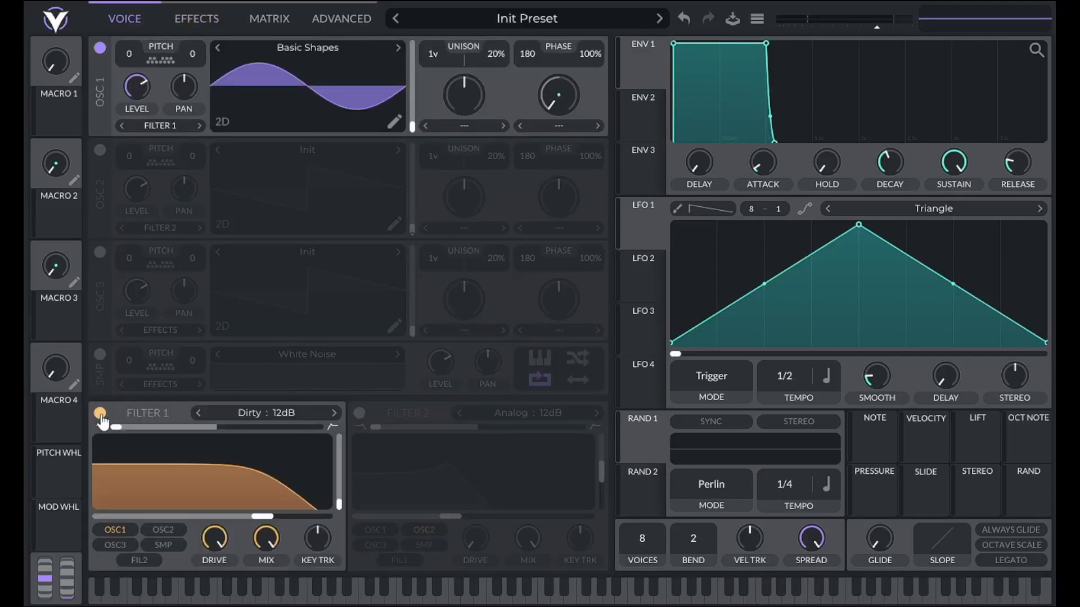